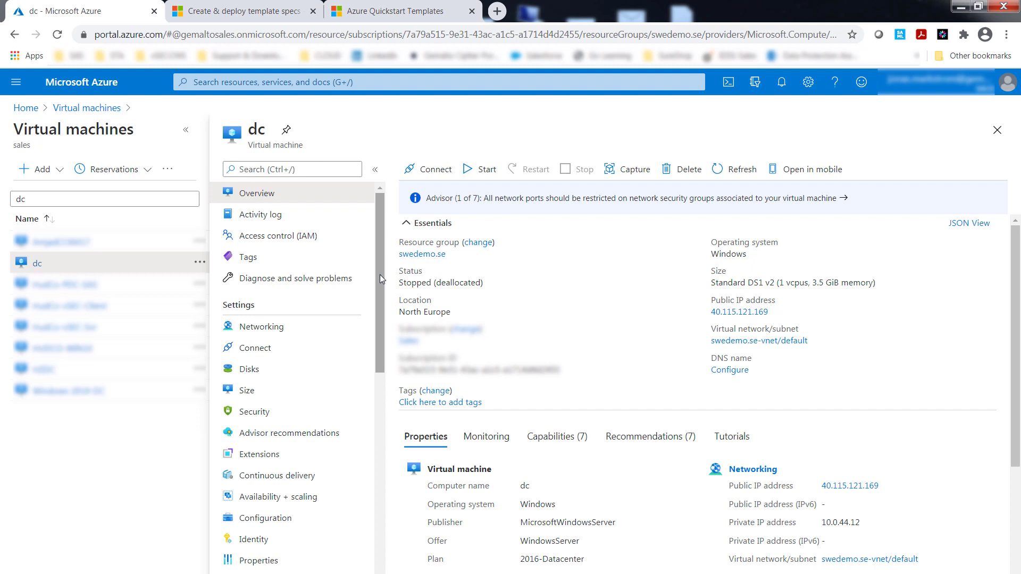
# - Export the dc VM's ARM template and inspect the downloaded zip's template and parameters files in 7-Zip
pyautogui.scroll(-3)
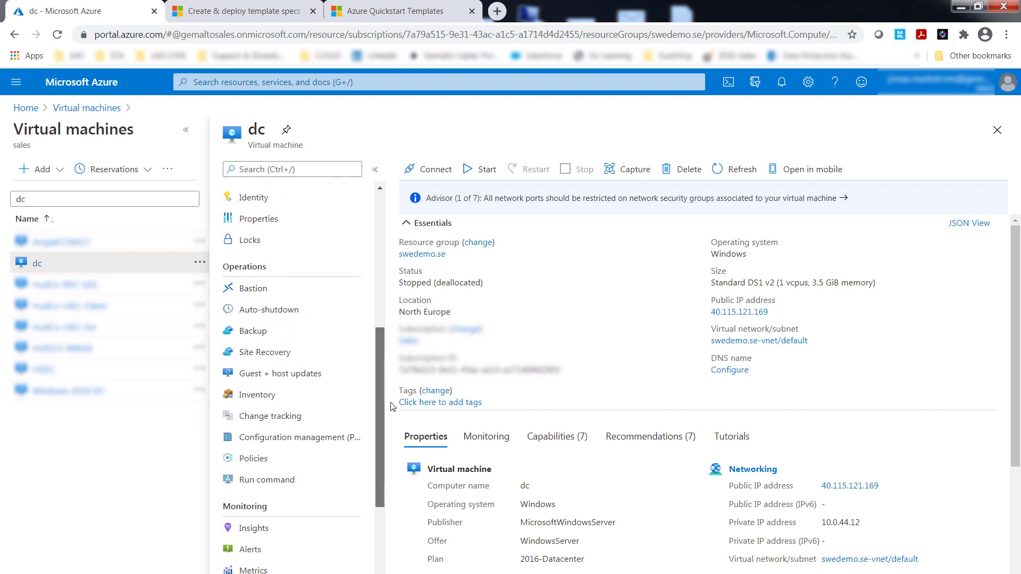
pyautogui.scroll(-3)
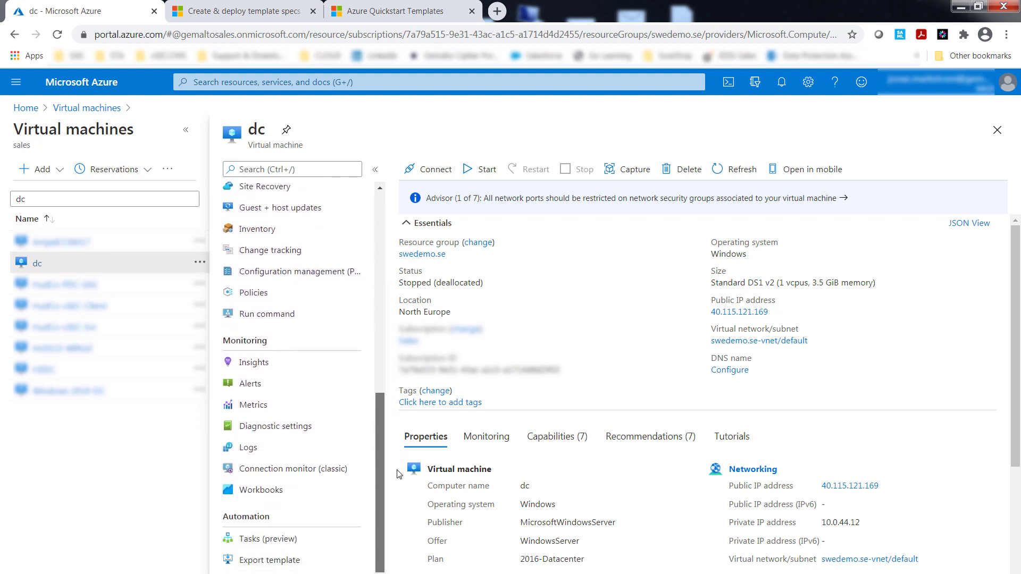
pyautogui.scroll(-3)
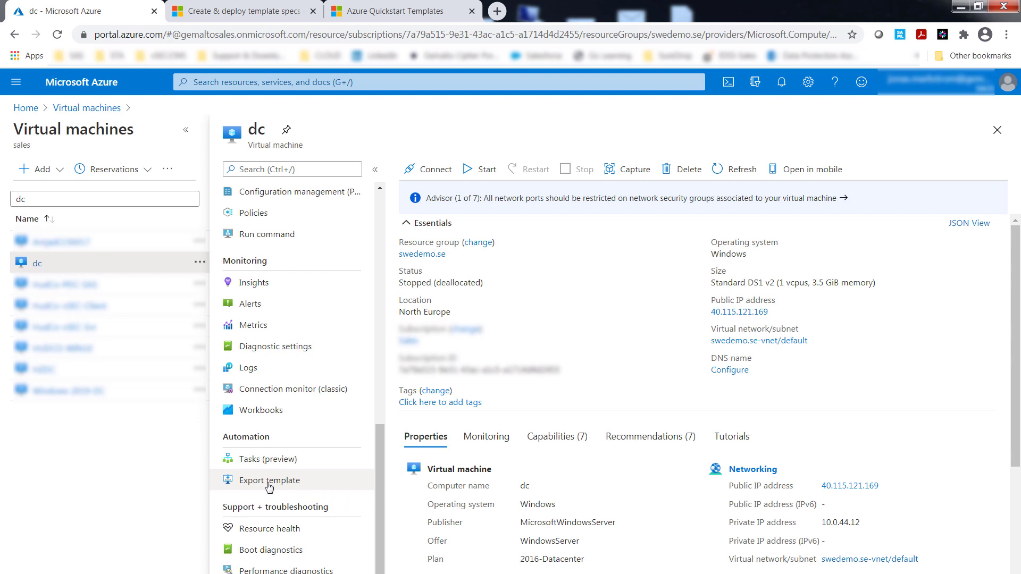
pyautogui.click(269, 480)
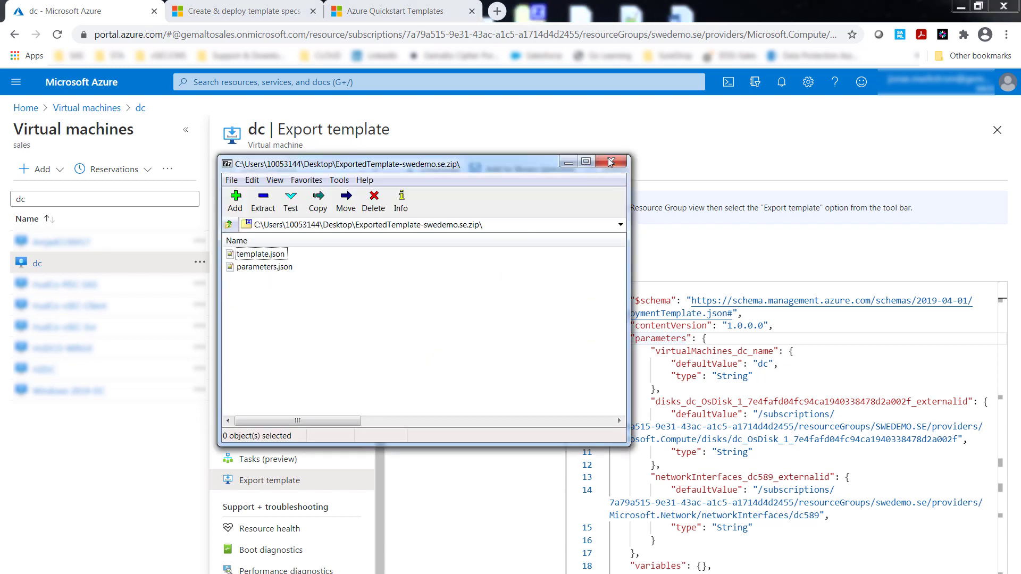
pyautogui.moveTo(611, 161)
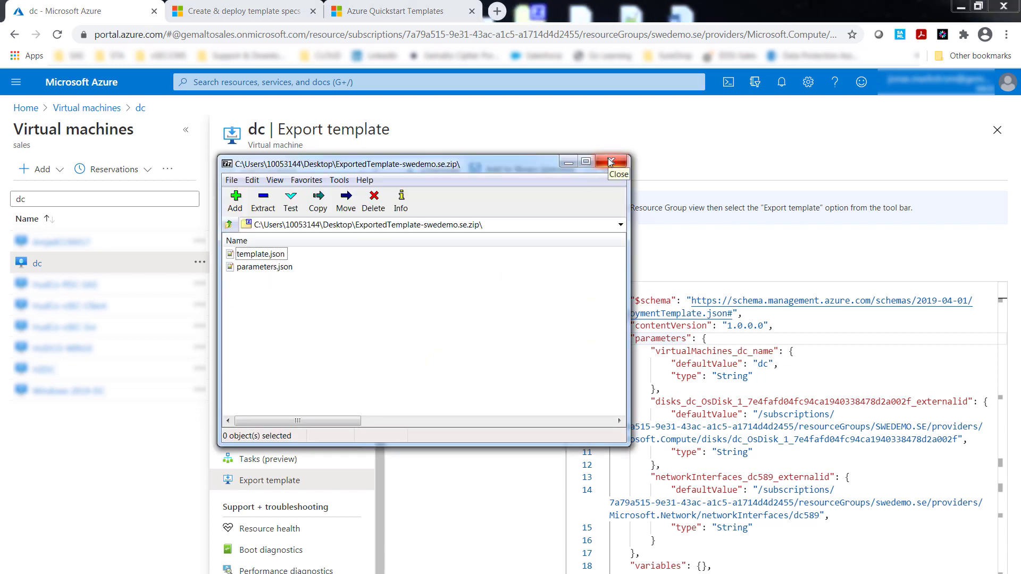
pyautogui.click(611, 161)
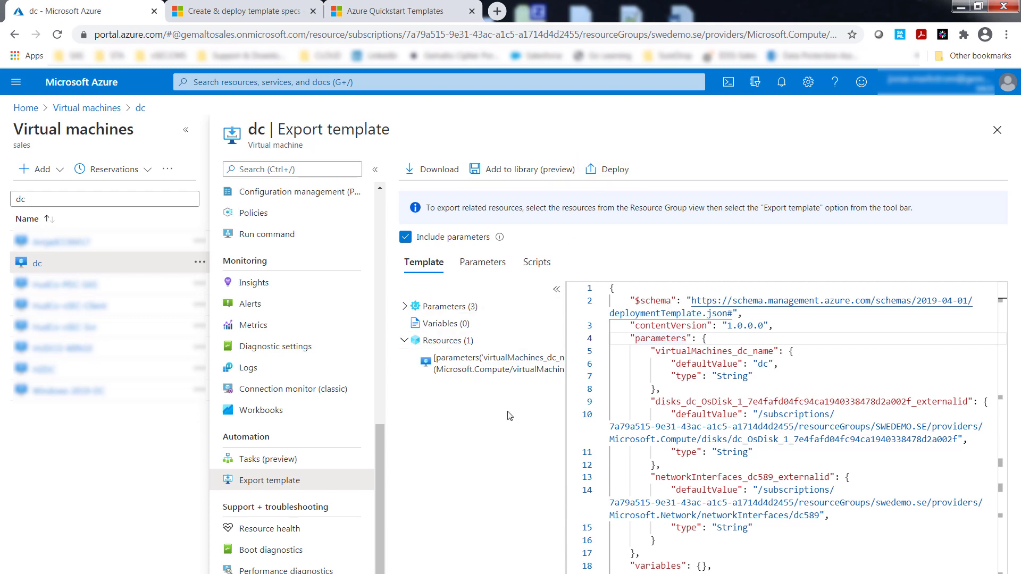
# - Locate 'Deploy an Ubuntu VM with Docker Engine' in the Quickstart Templates gallery
pyautogui.click(396, 10)
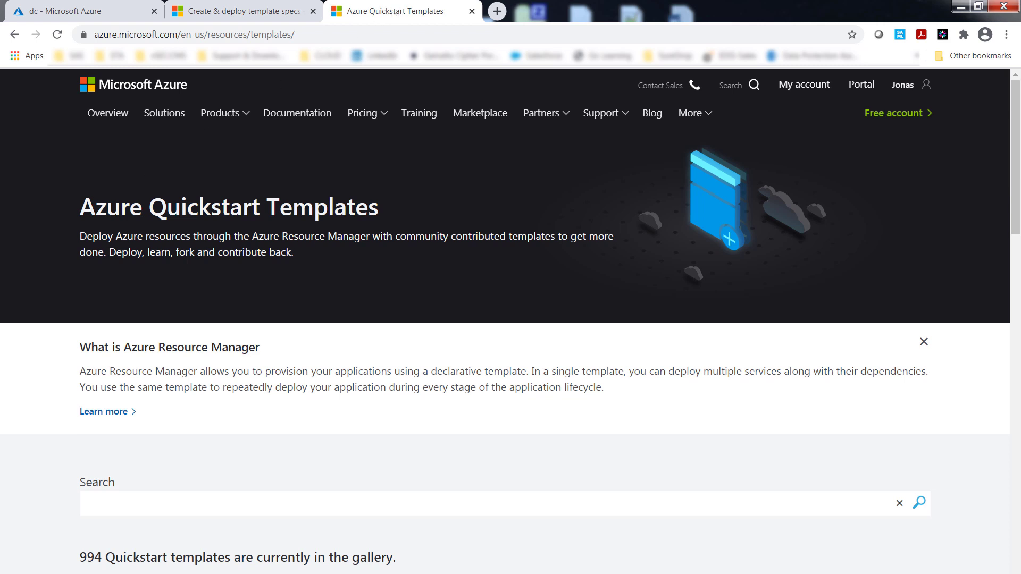
pyautogui.scroll(-3)
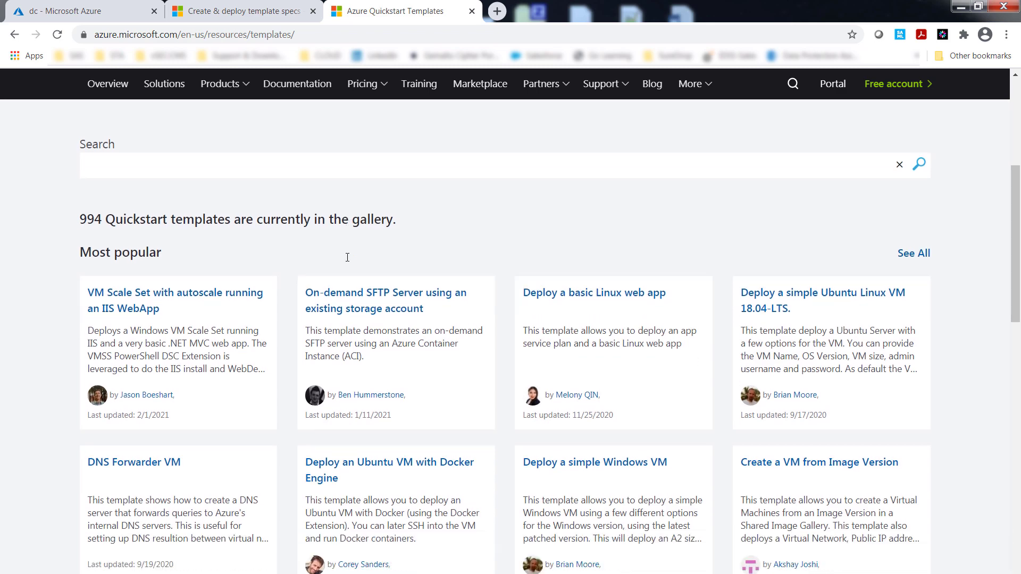
pyautogui.scroll(-3)
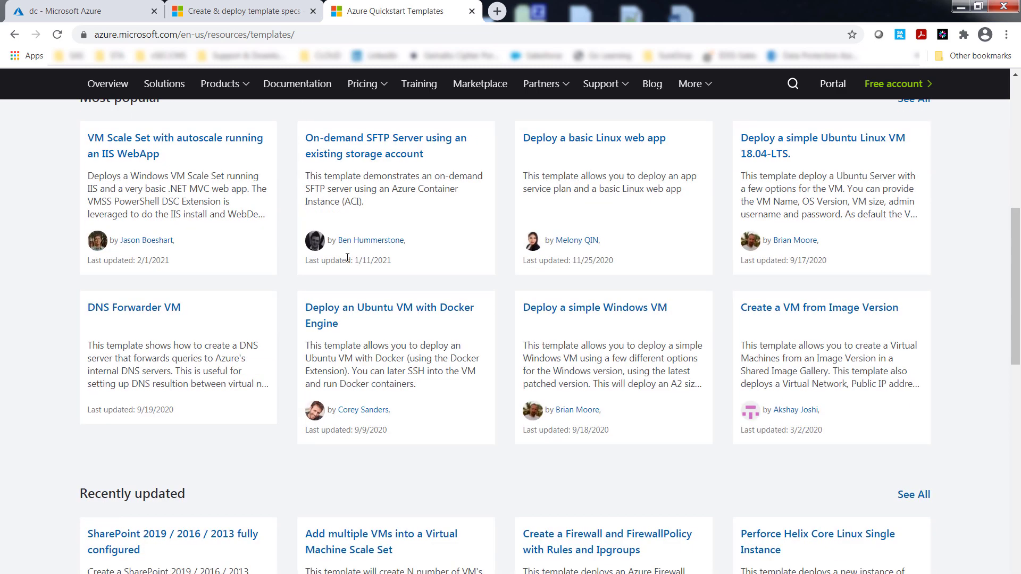
pyautogui.moveTo(349, 268)
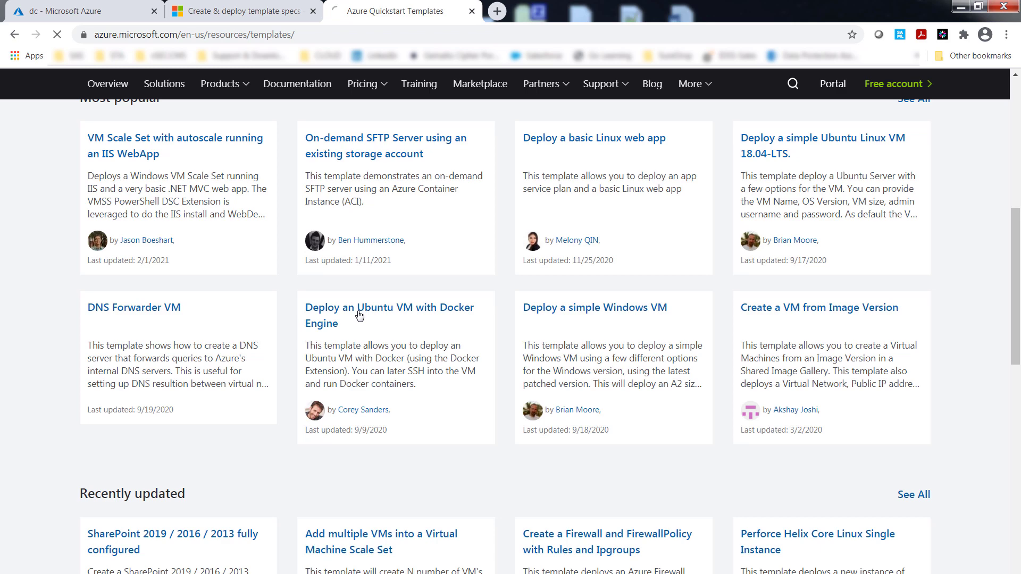
pyautogui.click(389, 308)
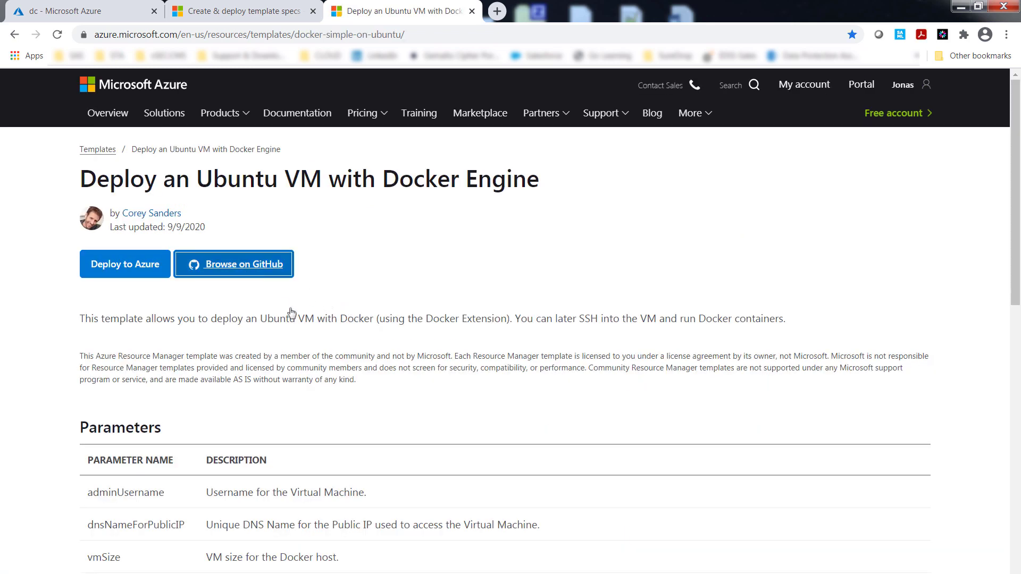
# - Browse the template on GitHub and view azuredeploy.json's parameters section
pyautogui.click(233, 263)
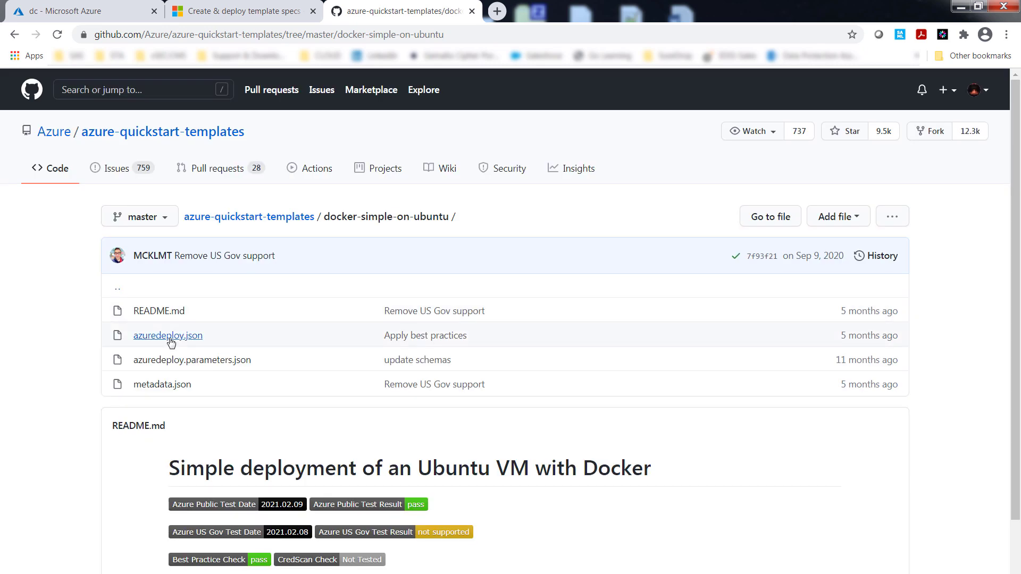
pyautogui.click(168, 335)
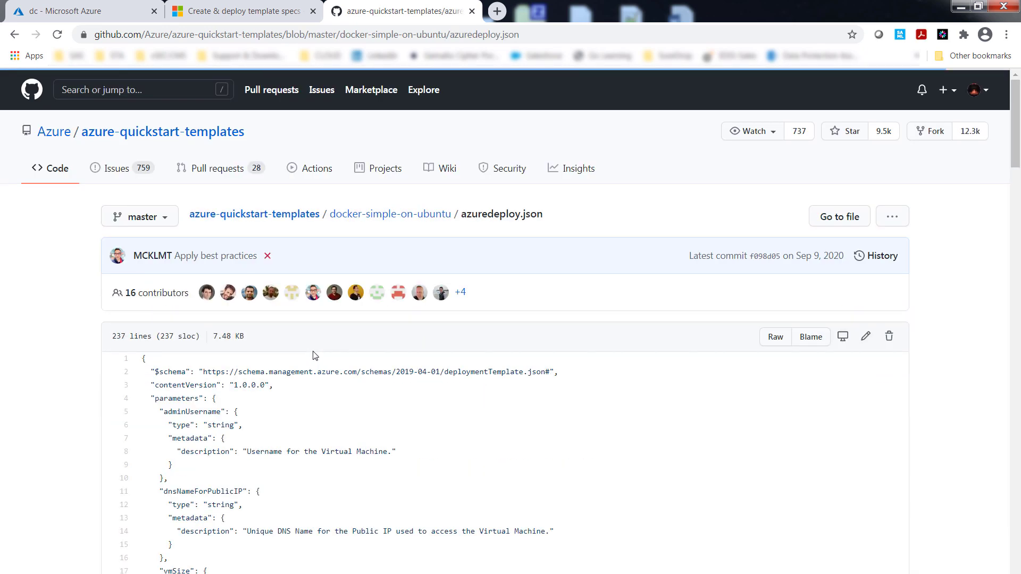
pyautogui.scroll(-3)
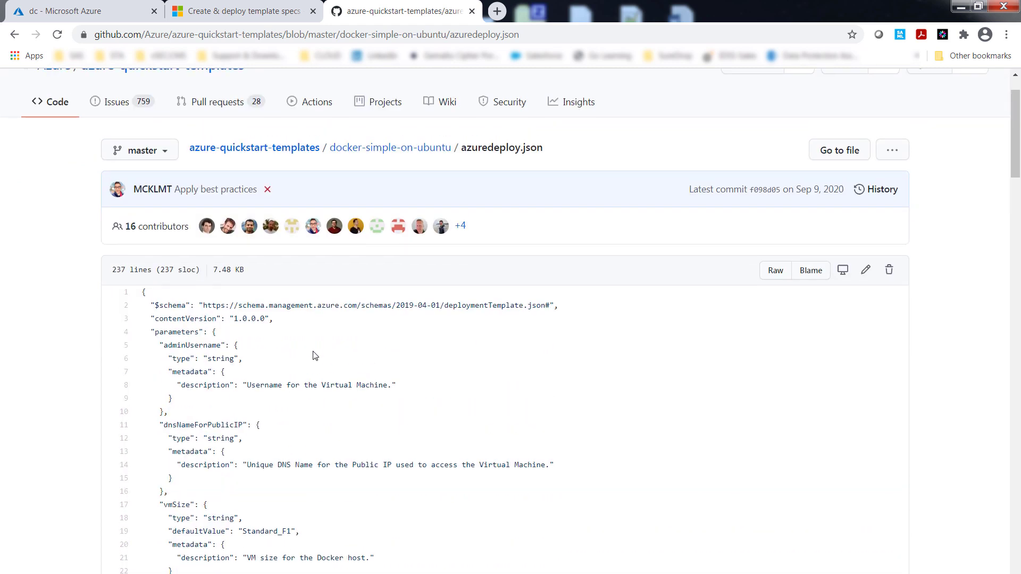
pyautogui.moveTo(327, 377)
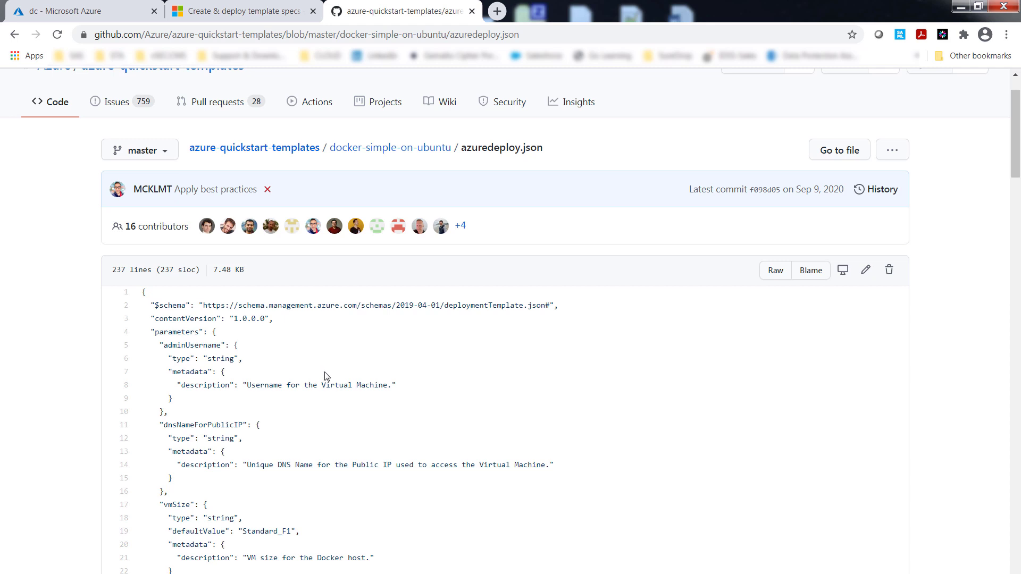
# - From Template specs, open the FreeRADIUS_Agent_for_SafeNet_Authentication_Service spec showing version 1.1
pyautogui.click(69, 10)
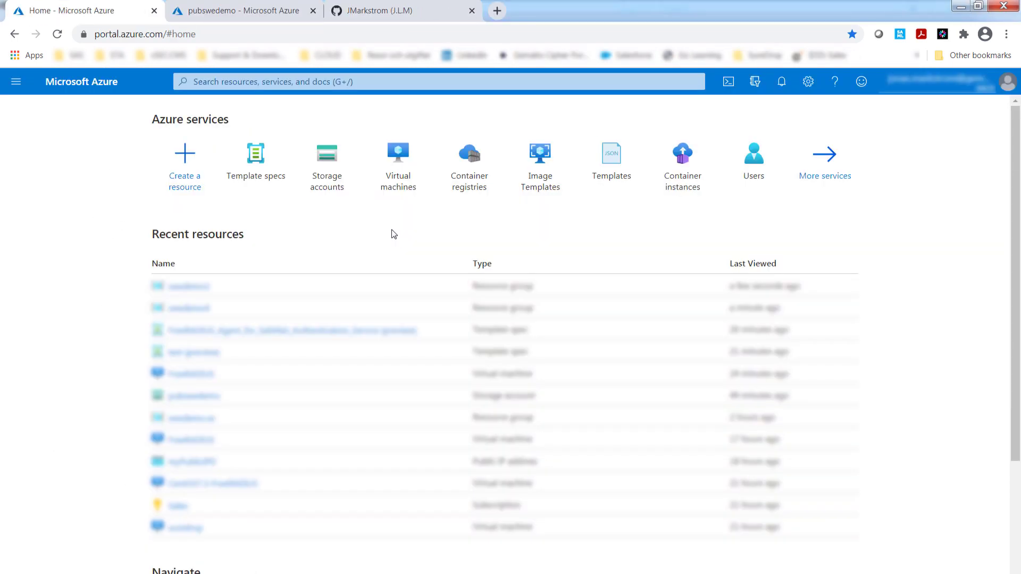
pyautogui.click(255, 153)
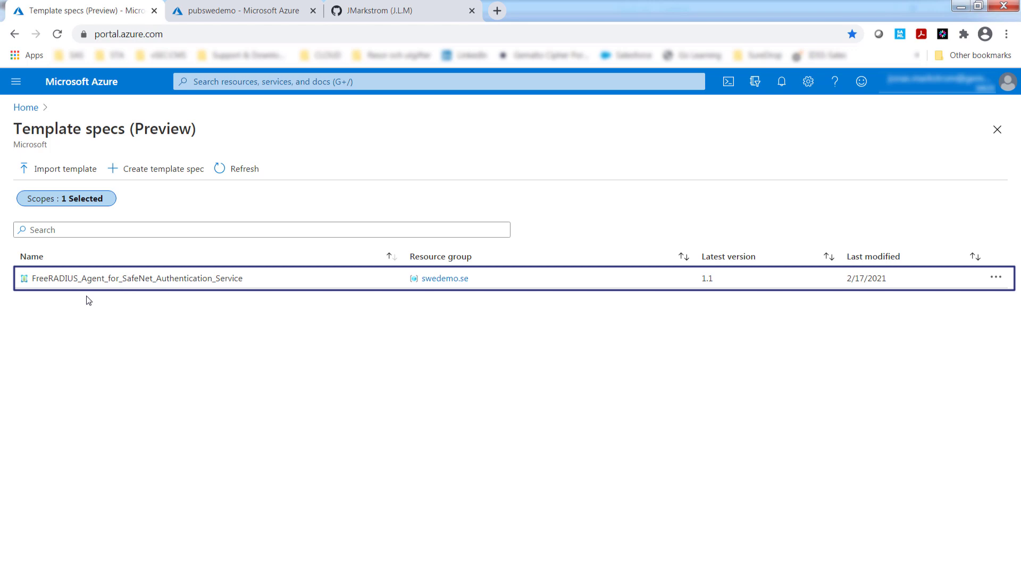
pyautogui.click(132, 279)
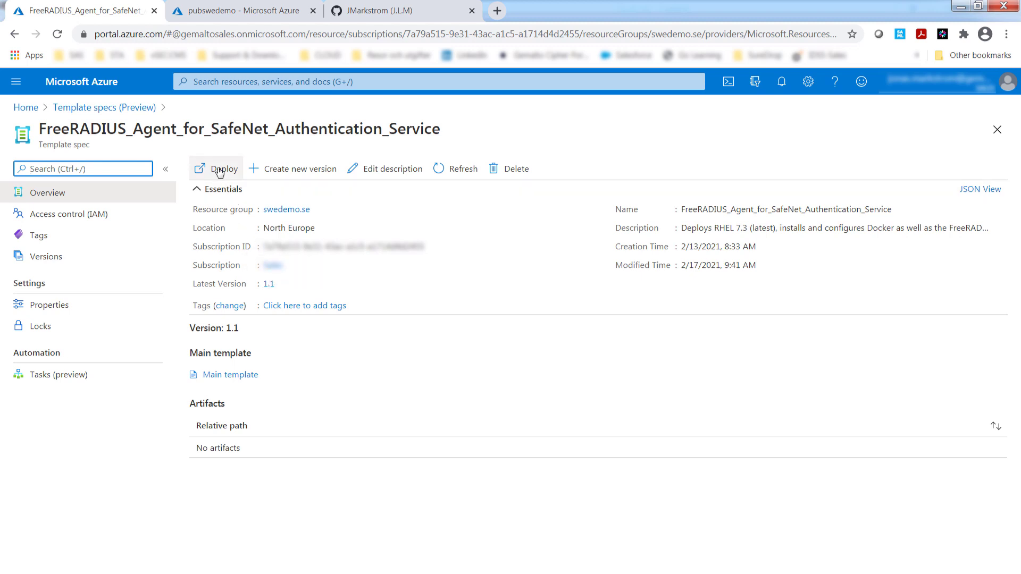
# - Deploy the FreeRADIUS template spec with the Admin Password filled and the resource tags reviewed
pyautogui.click(221, 168)
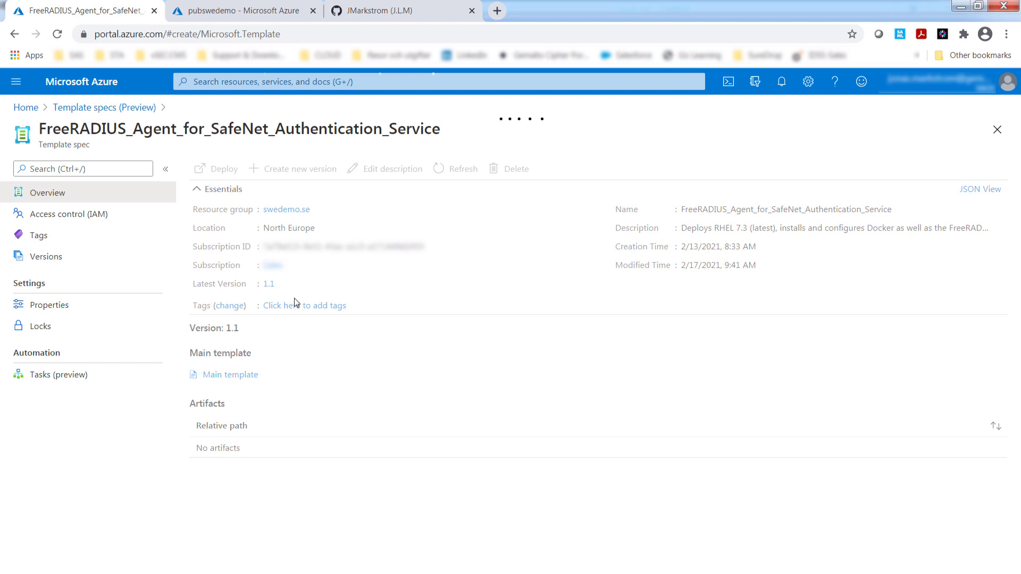
pyautogui.click(222, 168)
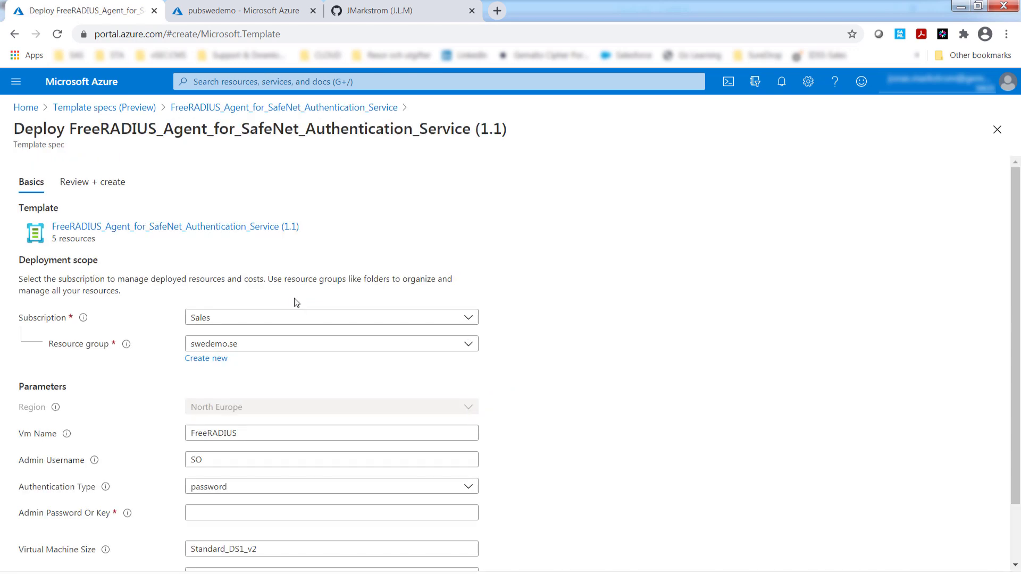
pyautogui.moveTo(149, 417)
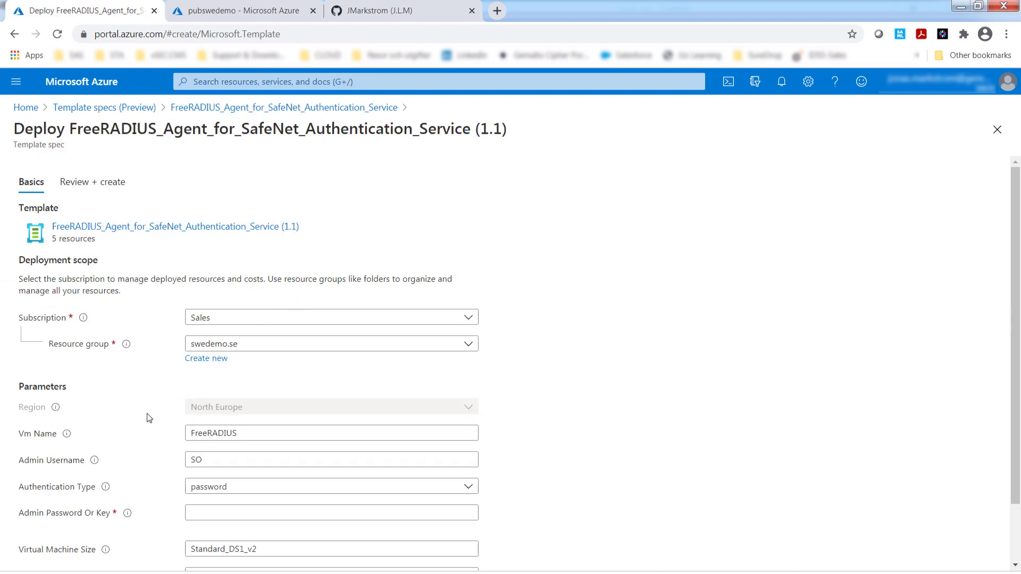
pyautogui.scroll(-3)
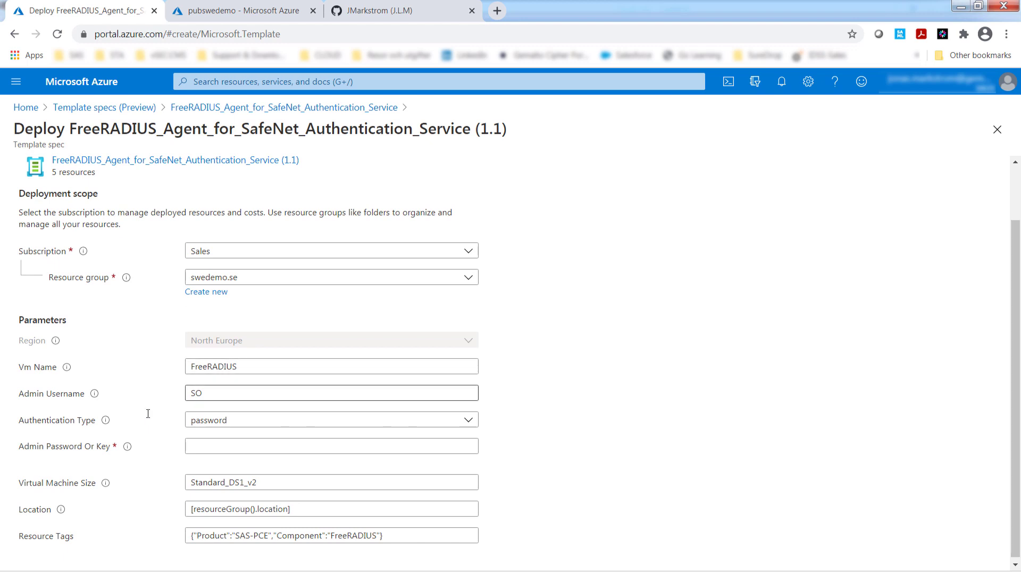
pyautogui.moveTo(200, 457)
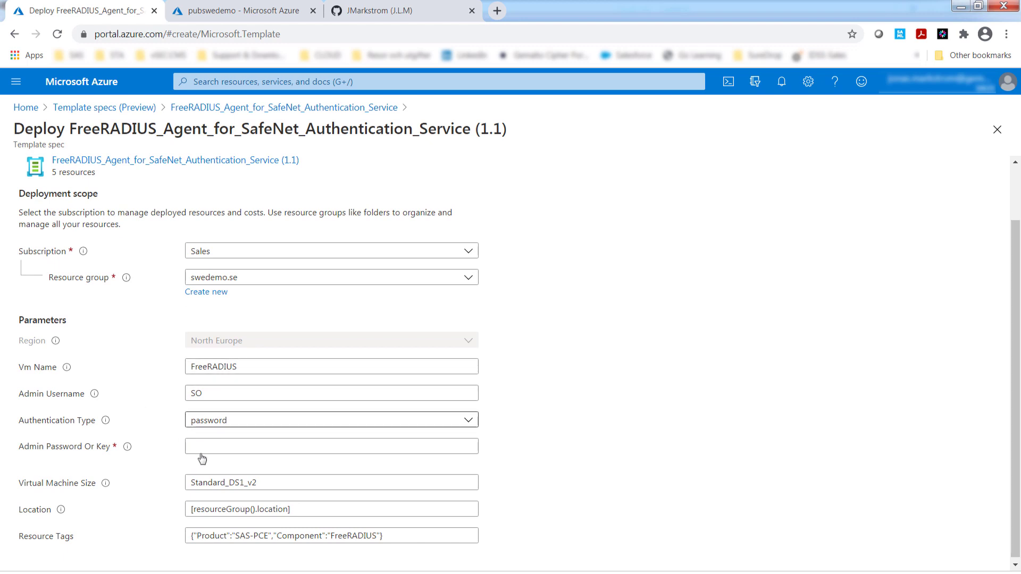
pyautogui.click(330, 446)
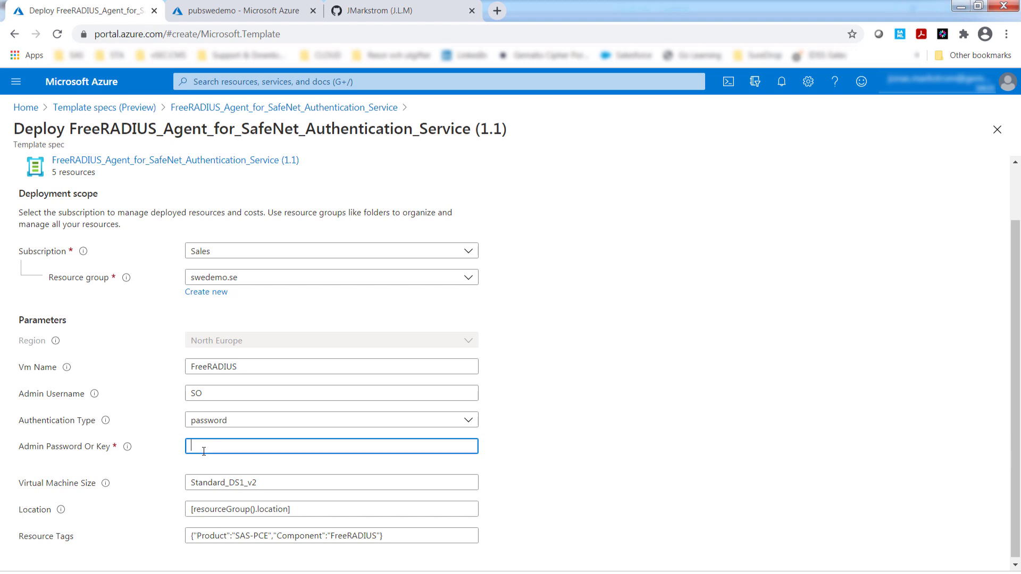
pyautogui.write('•••••')
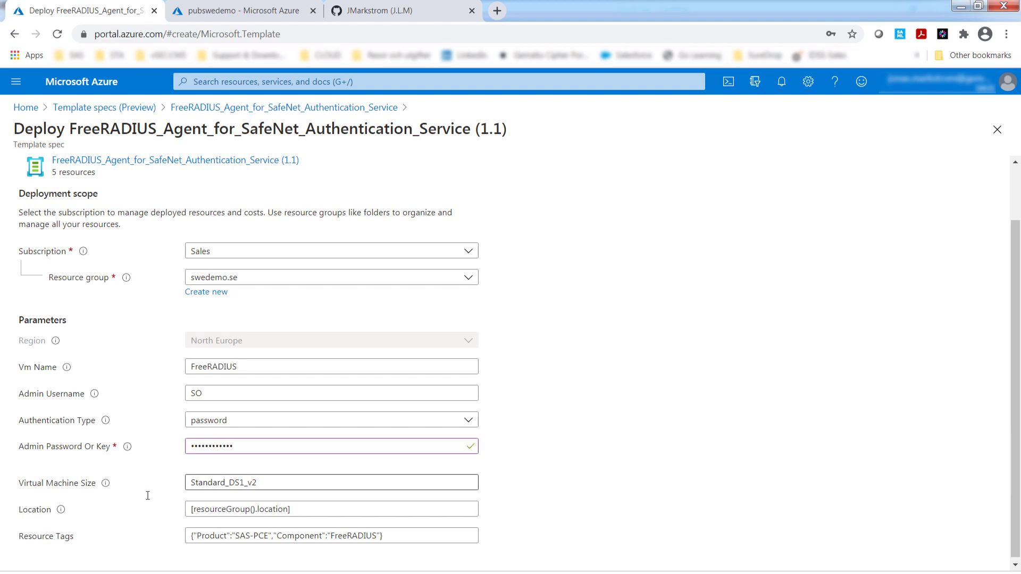
pyautogui.click(331, 535)
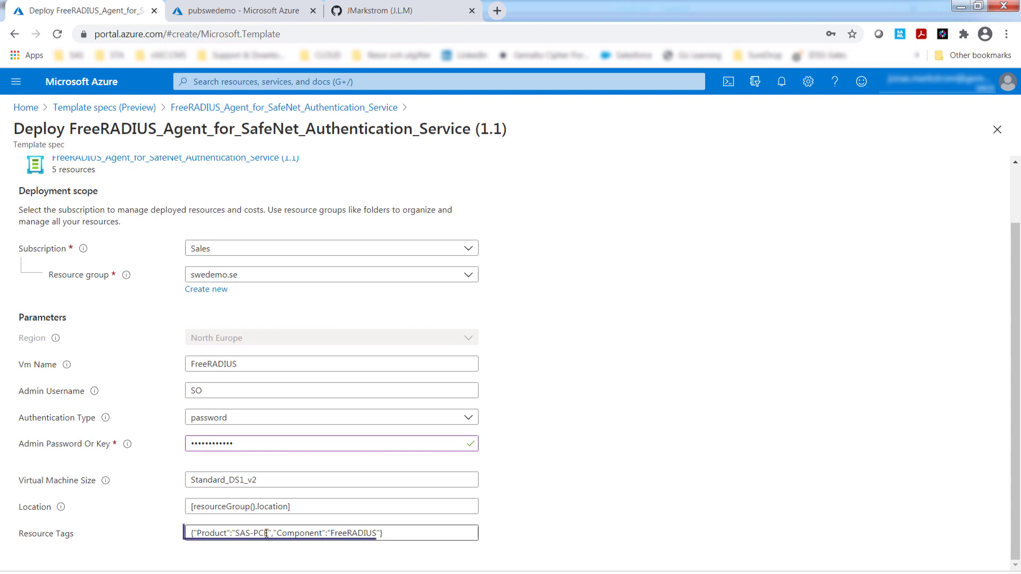
pyautogui.doubleClick(256, 534)
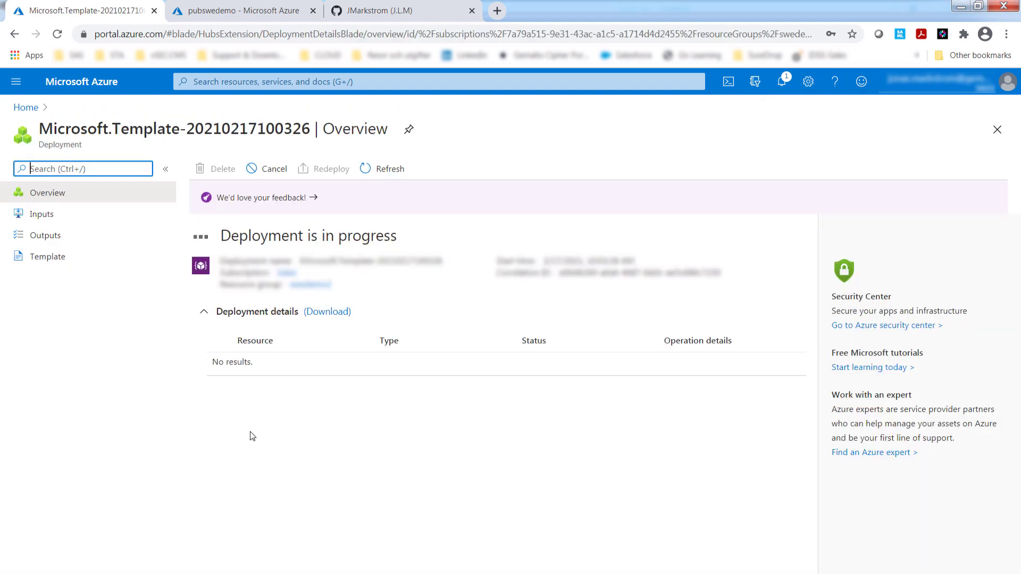
pyautogui.moveTo(180, 332)
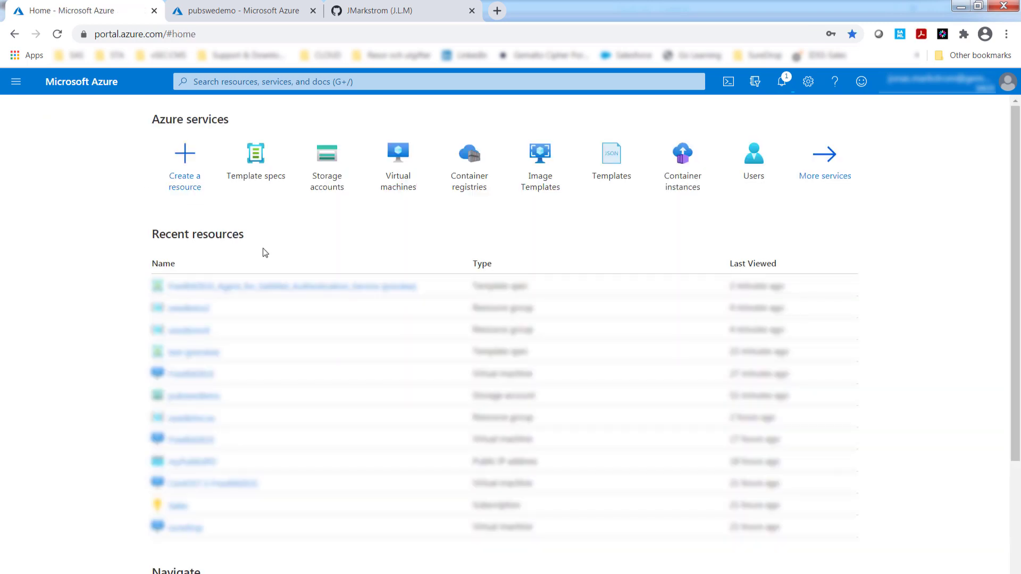
# - From the template spec's Versions list, open version 0.2 in the Edit template spec version view
pyautogui.click(255, 153)
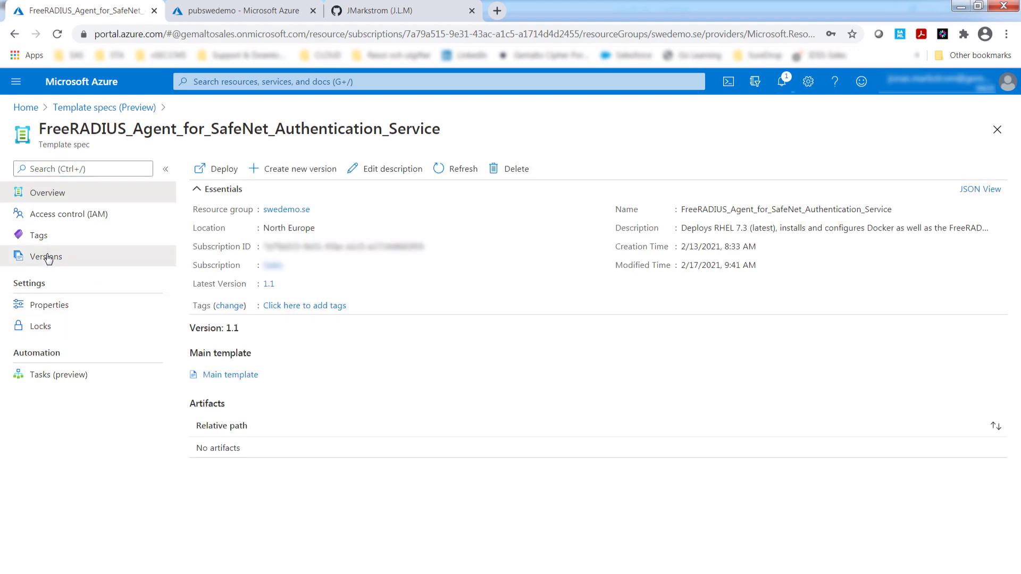
pyautogui.click(46, 257)
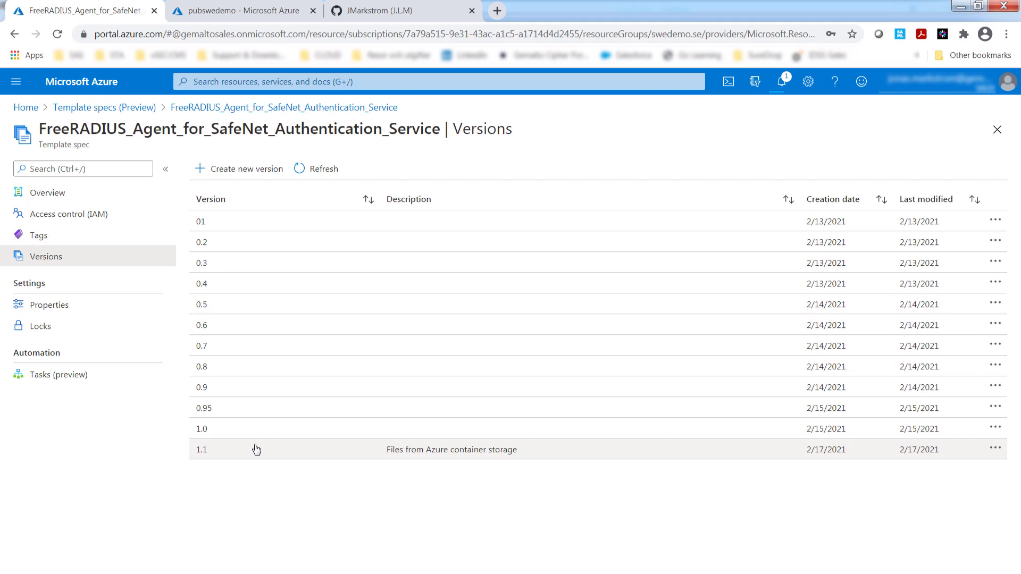
pyautogui.moveTo(257, 448)
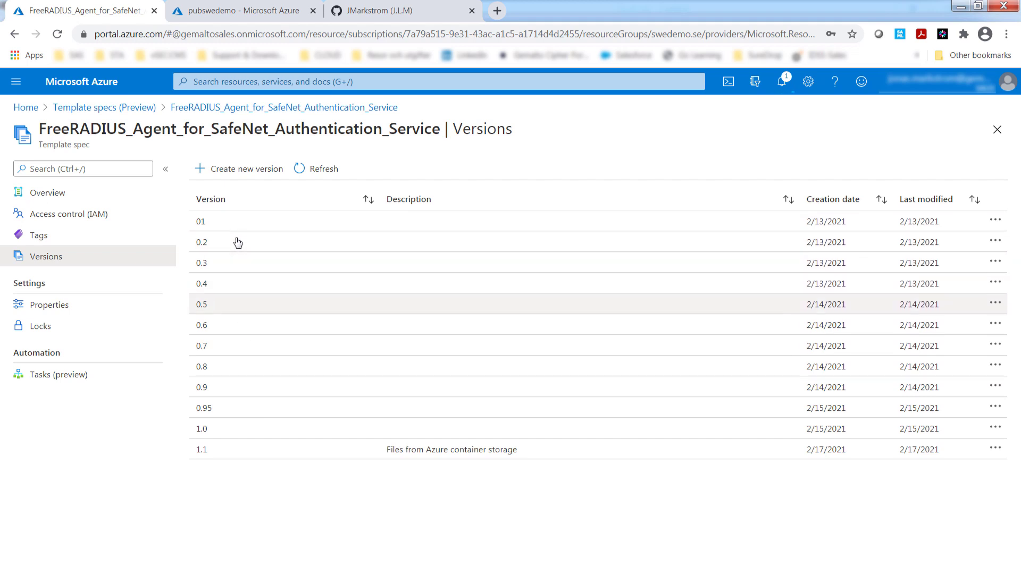
pyautogui.moveTo(224, 259)
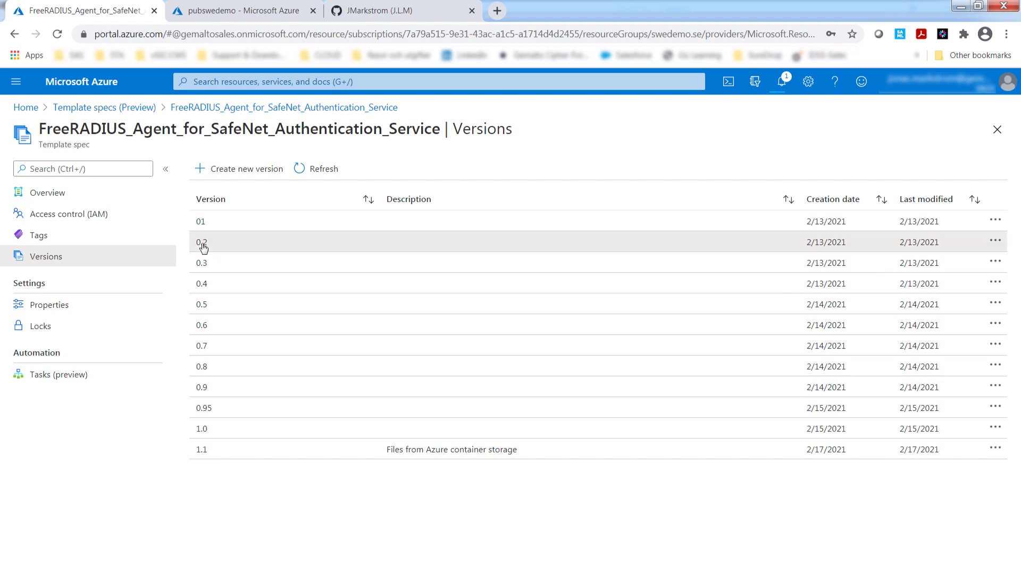
pyautogui.click(200, 242)
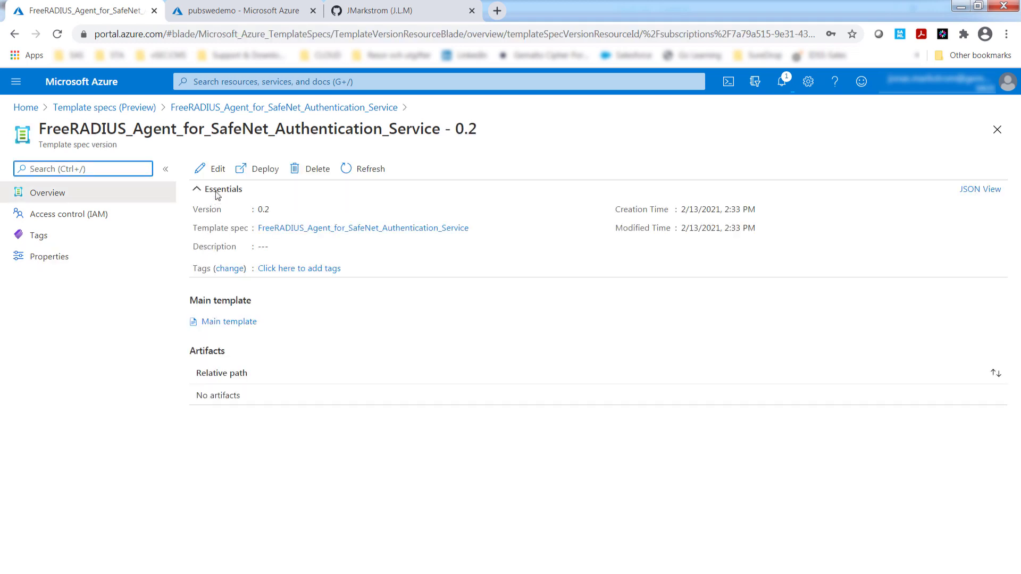
pyautogui.click(216, 168)
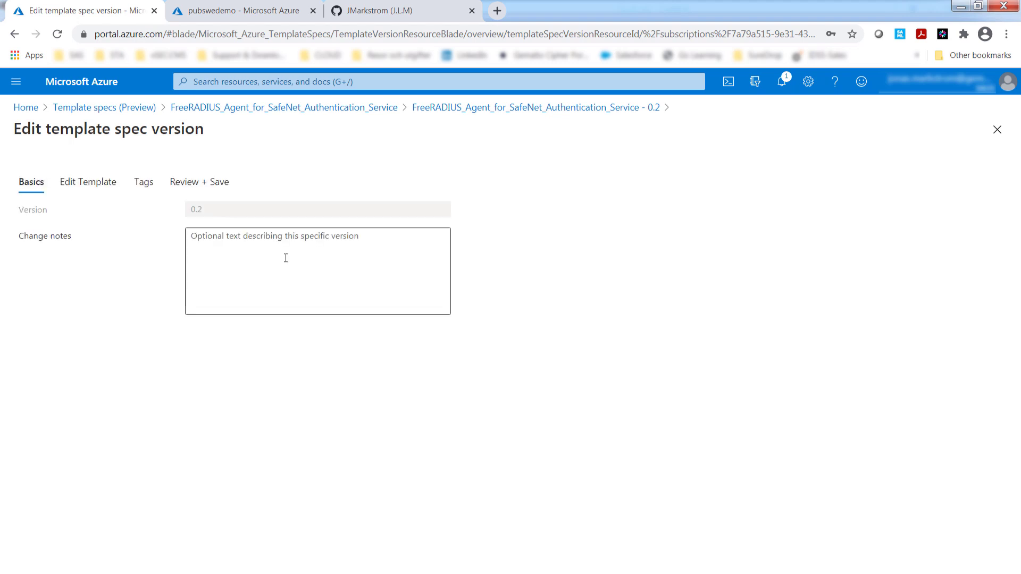
pyautogui.click(87, 182)
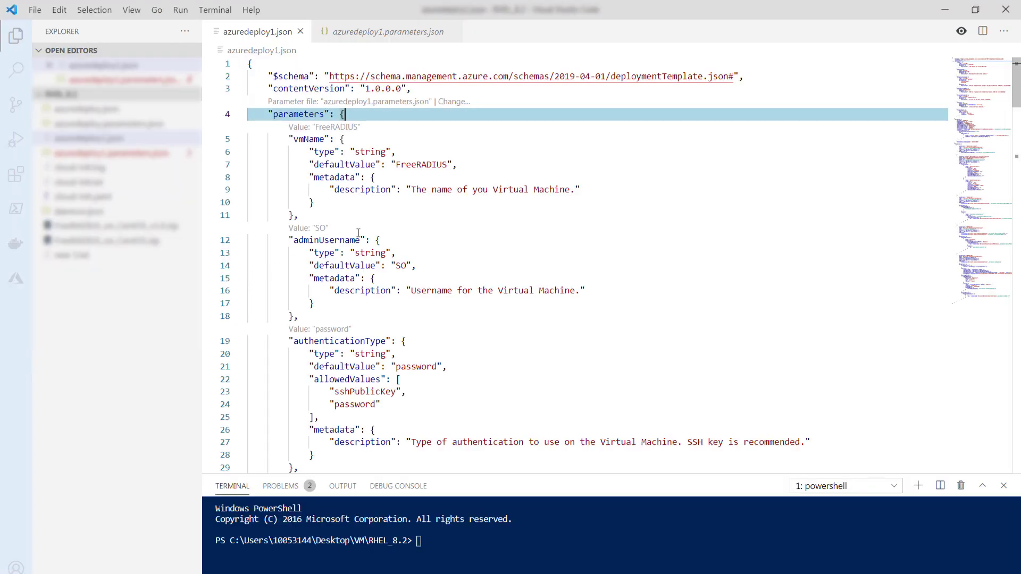
pyautogui.moveTo(428, 204)
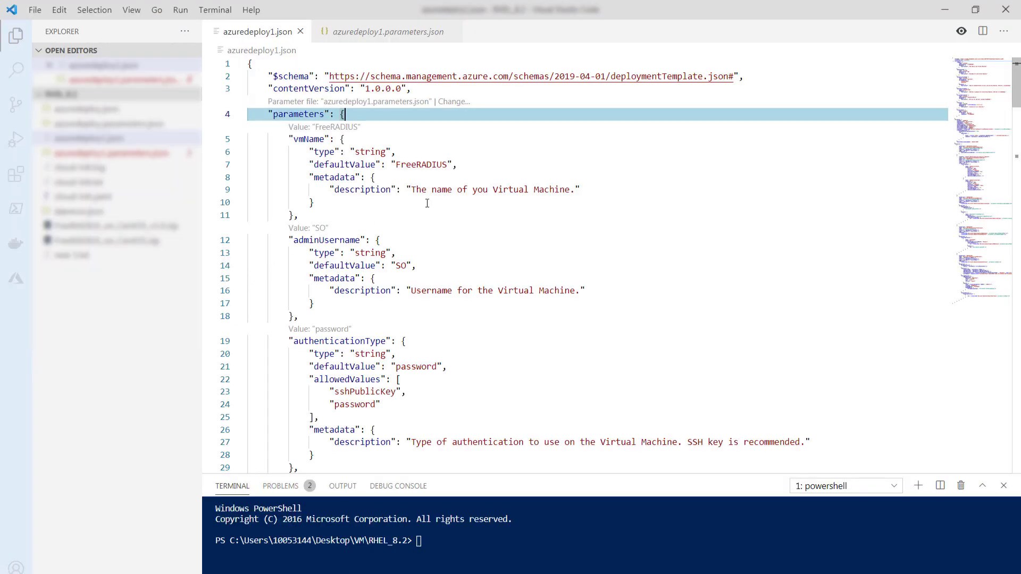
pyautogui.click(428, 203)
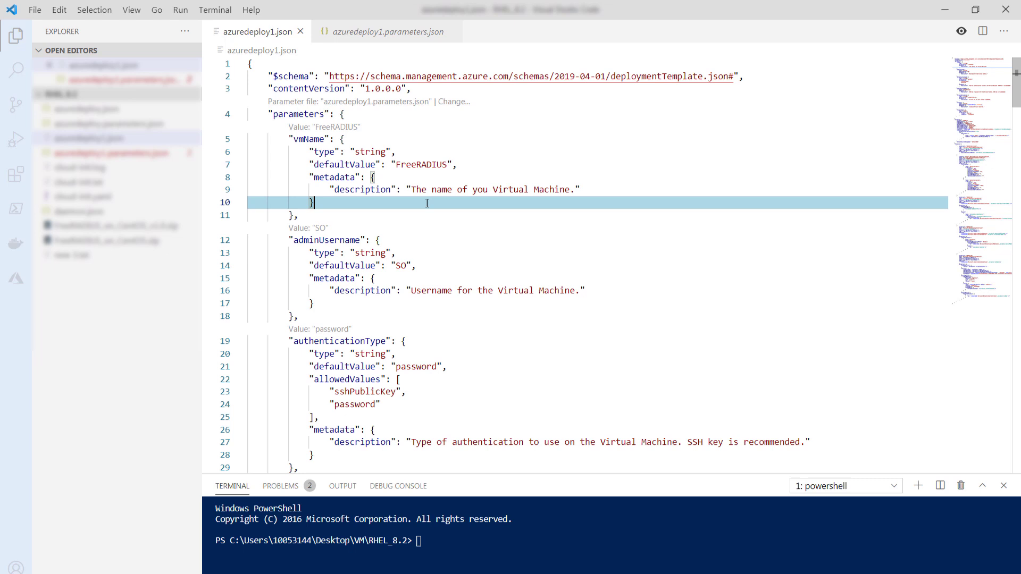
pyautogui.moveTo(392, 127)
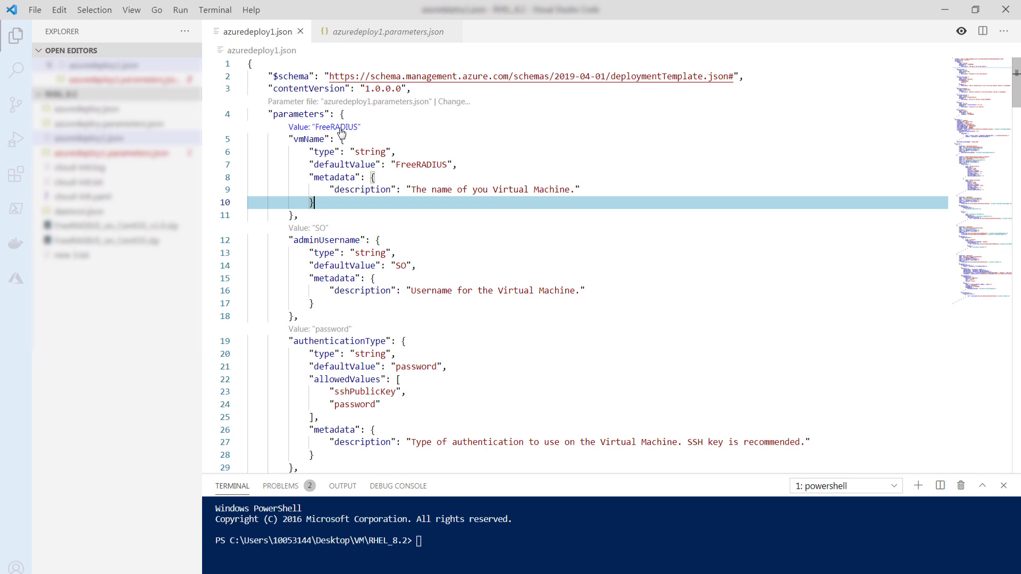
pyautogui.doubleClick(422, 164)
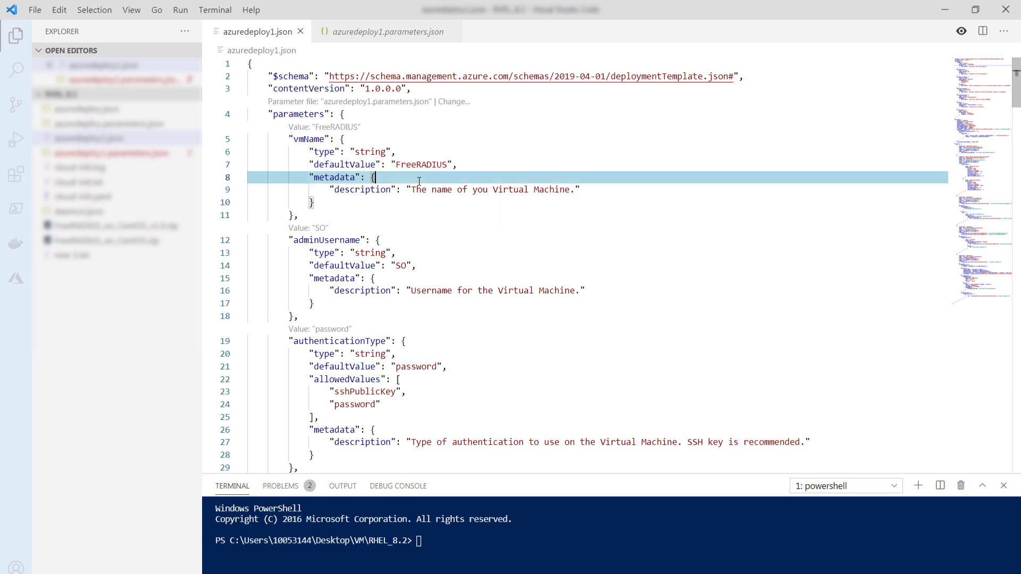
pyautogui.moveTo(406, 129)
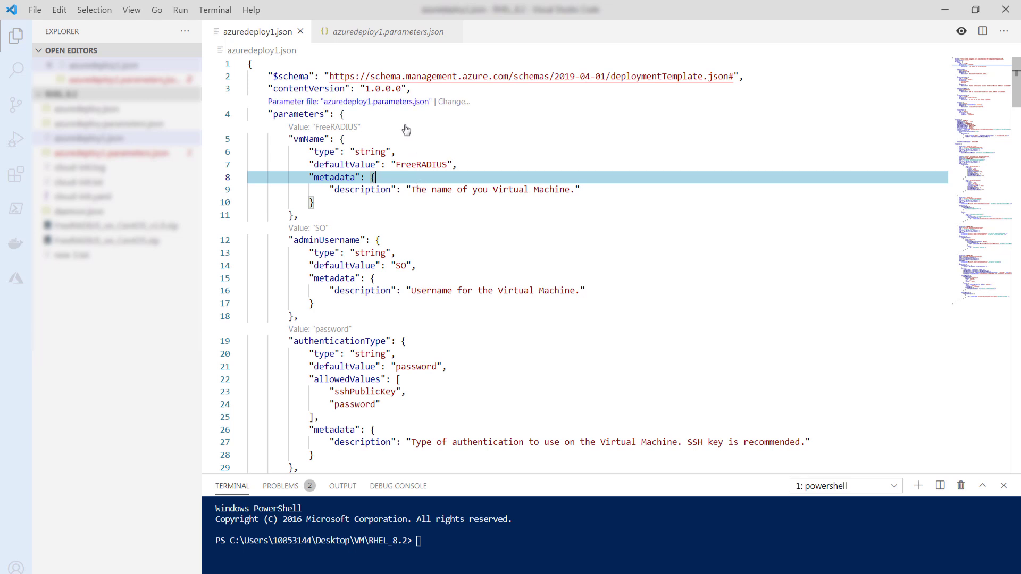
# - Review azuredeploy1.parameters.json: adminUsername SO, authenticationType password, Product and Component tags
pyautogui.click(389, 31)
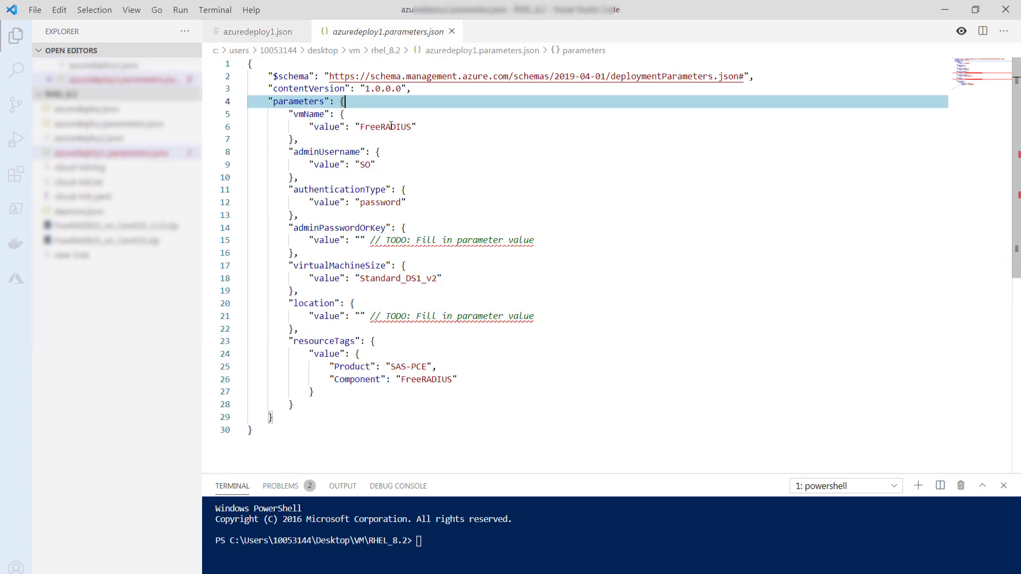
pyautogui.doubleClick(366, 164)
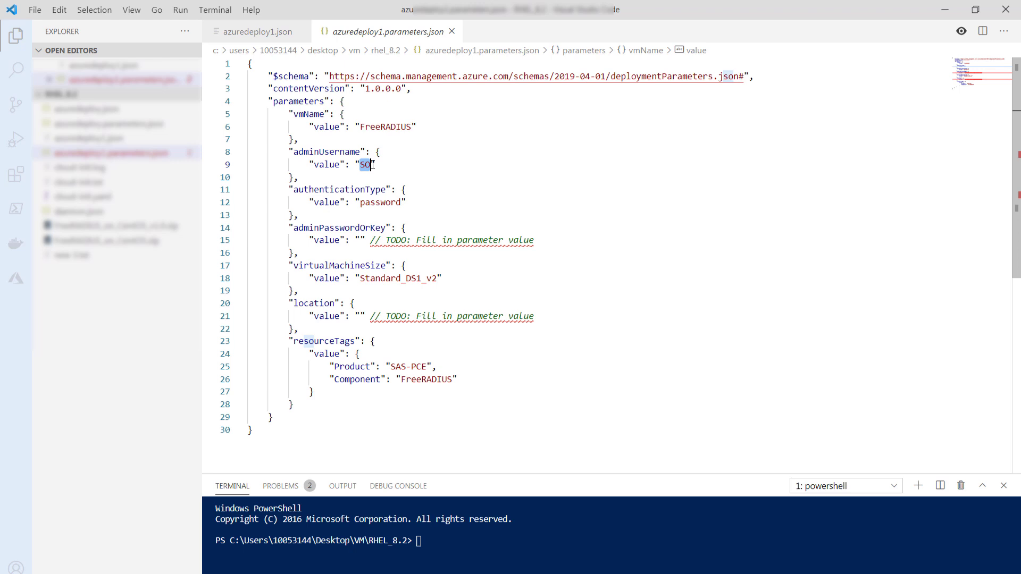
pyautogui.doubleClick(381, 202)
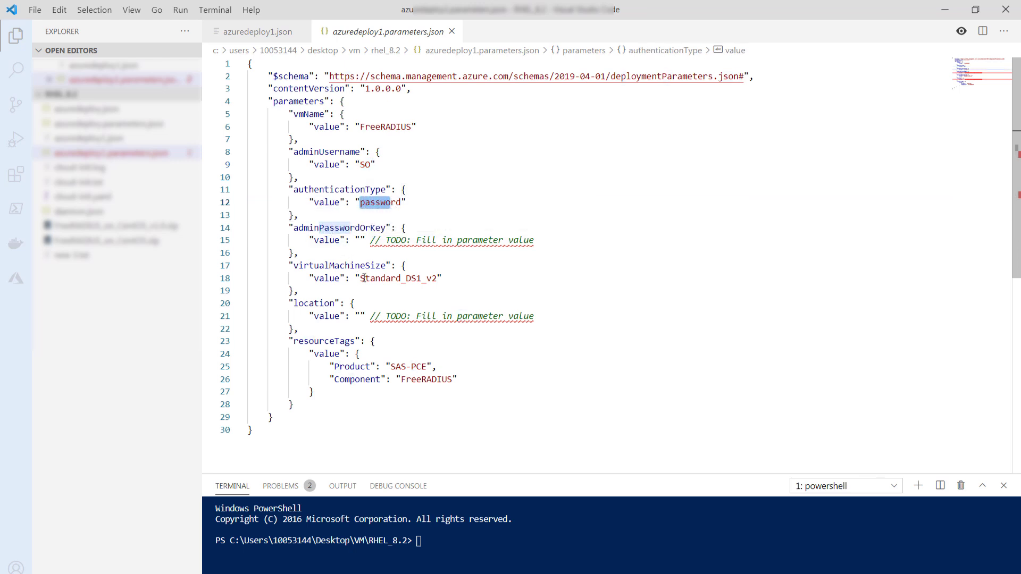
pyautogui.click(402, 366)
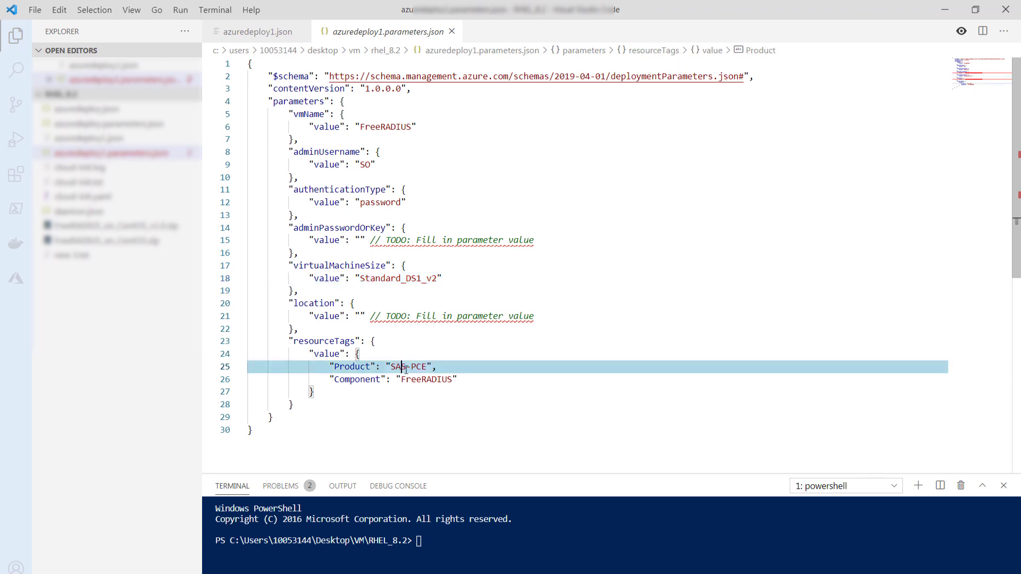
pyautogui.click(392, 378)
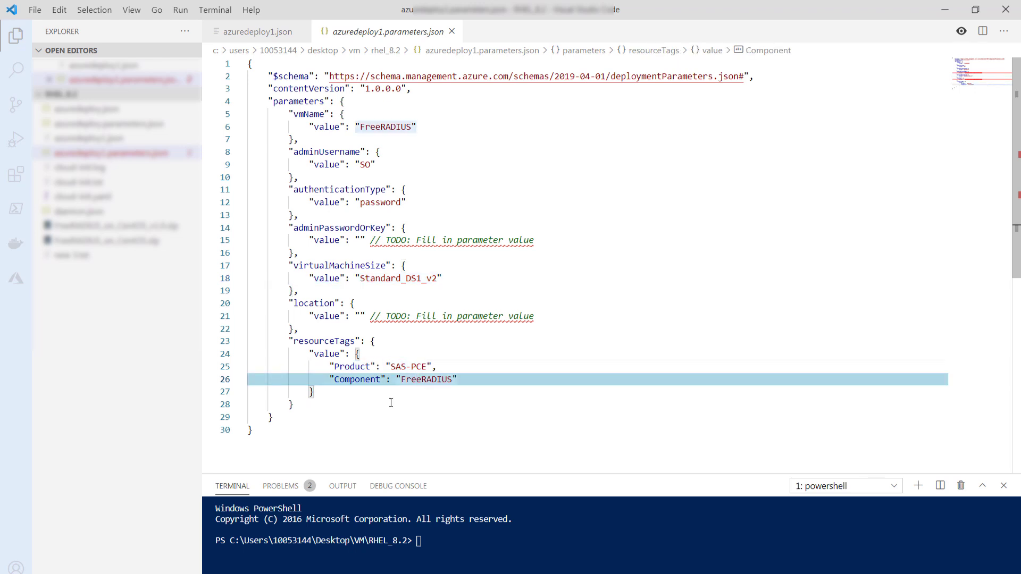
pyautogui.click(258, 31)
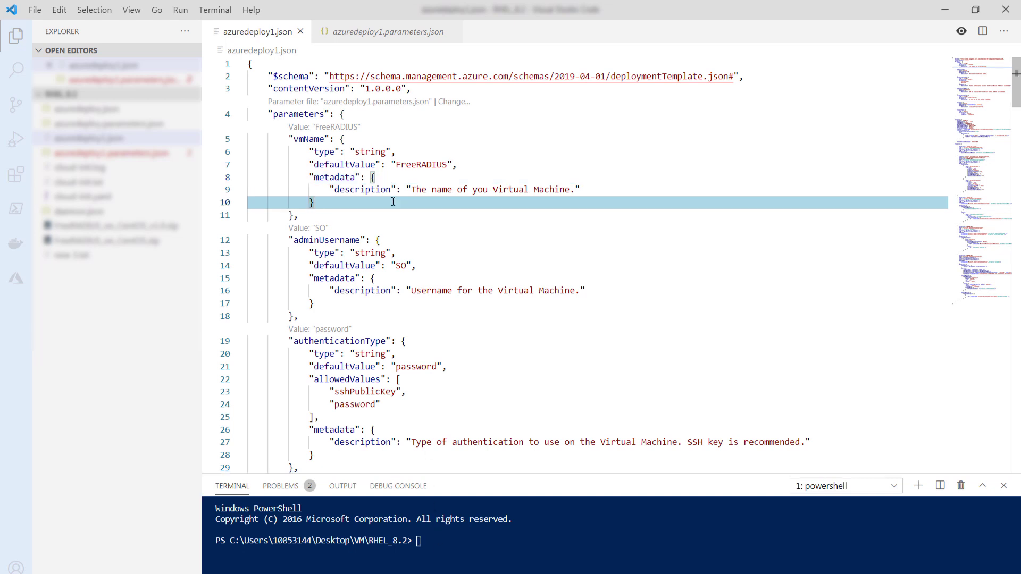
pyautogui.moveTo(379, 210)
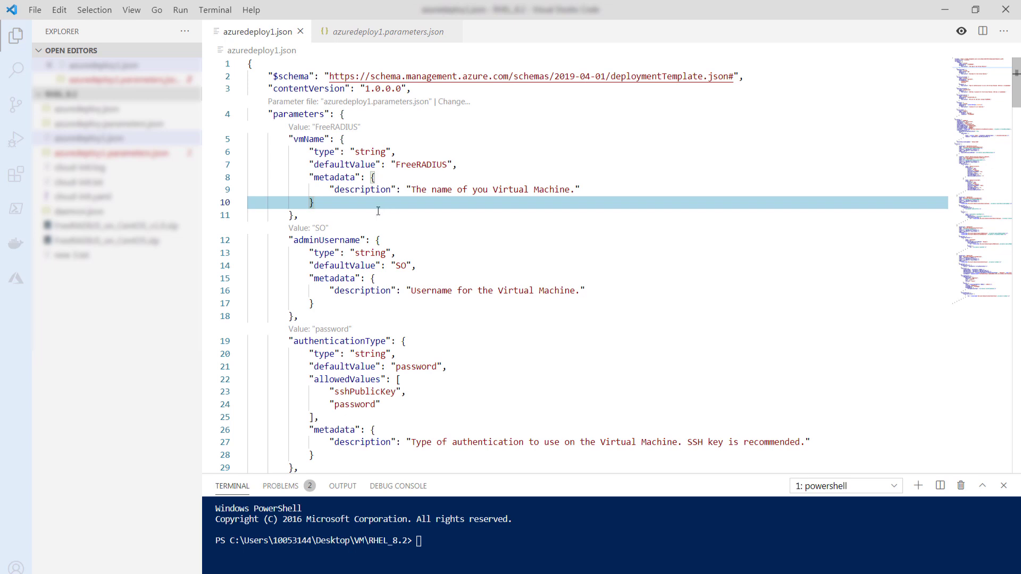
pyautogui.moveTo(326, 240)
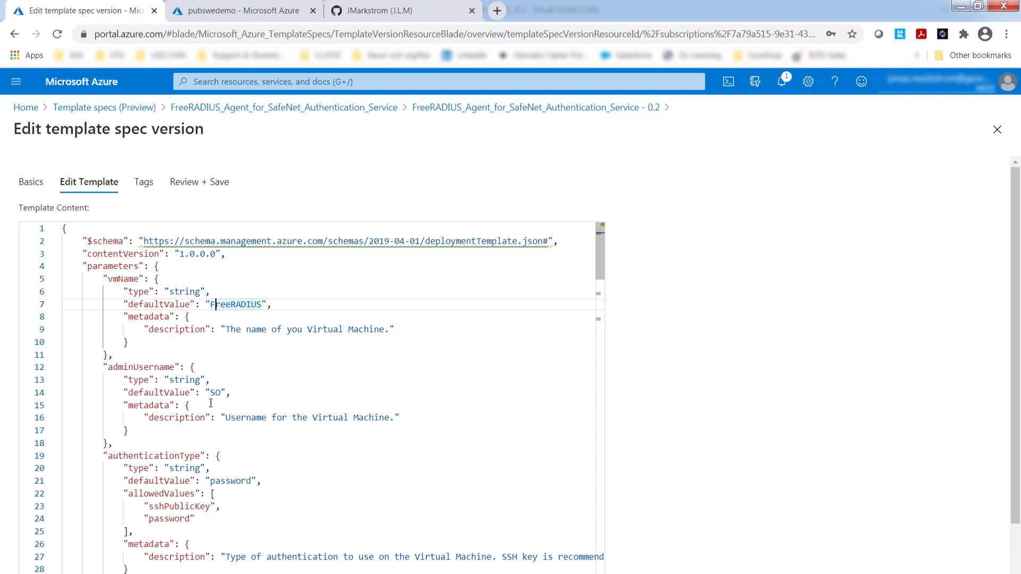
# - Scroll version 0.2's template past the NSG rules to the virtualMachines osProfile customData
pyautogui.scroll(-3)
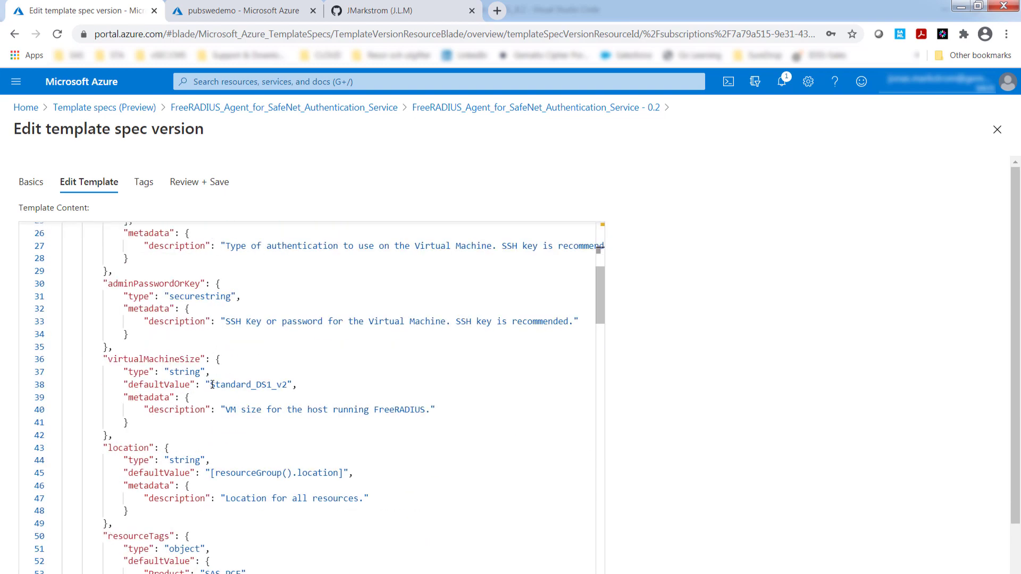
pyautogui.scroll(-3)
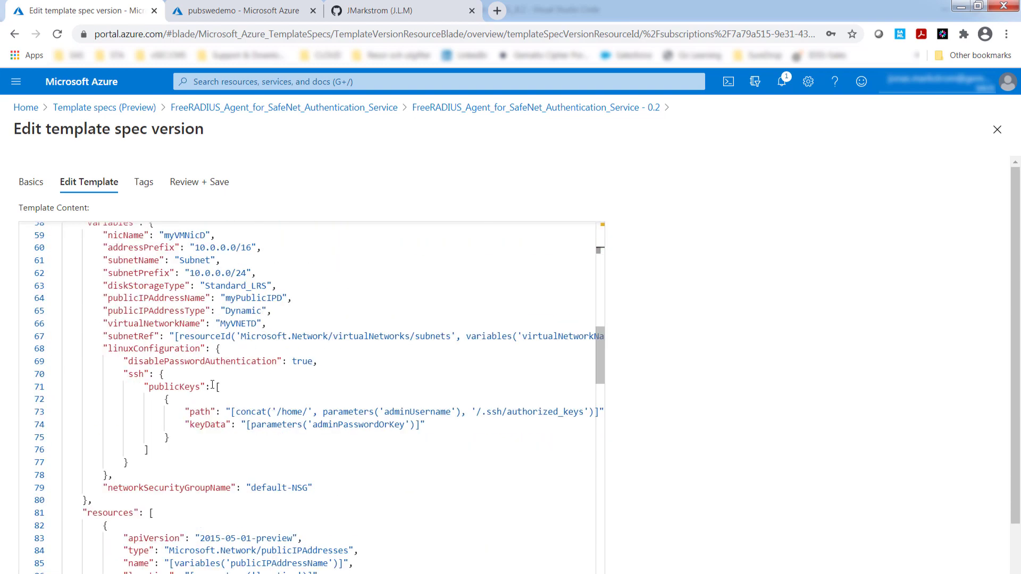
pyautogui.scroll(-3)
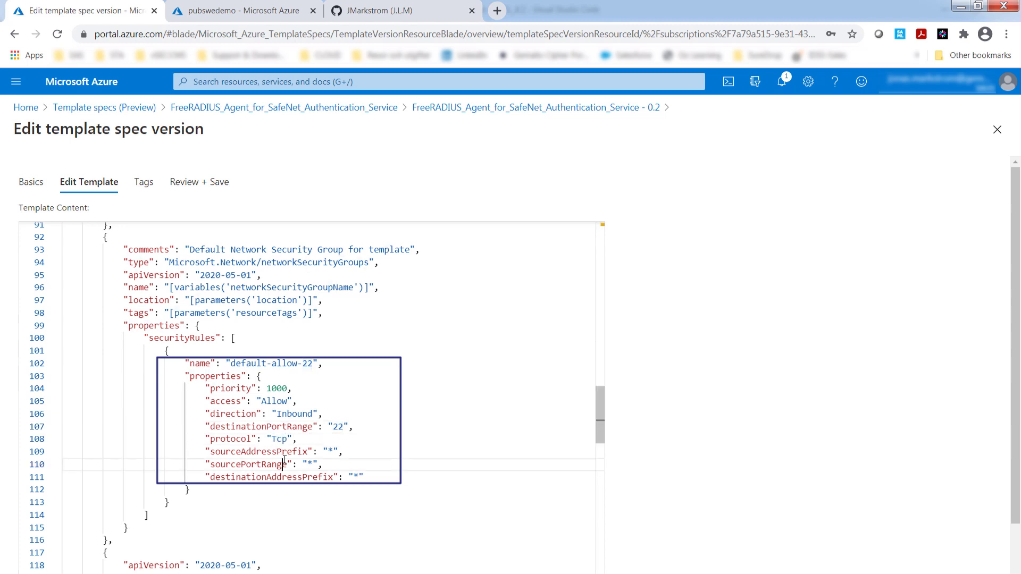
pyautogui.scroll(-3)
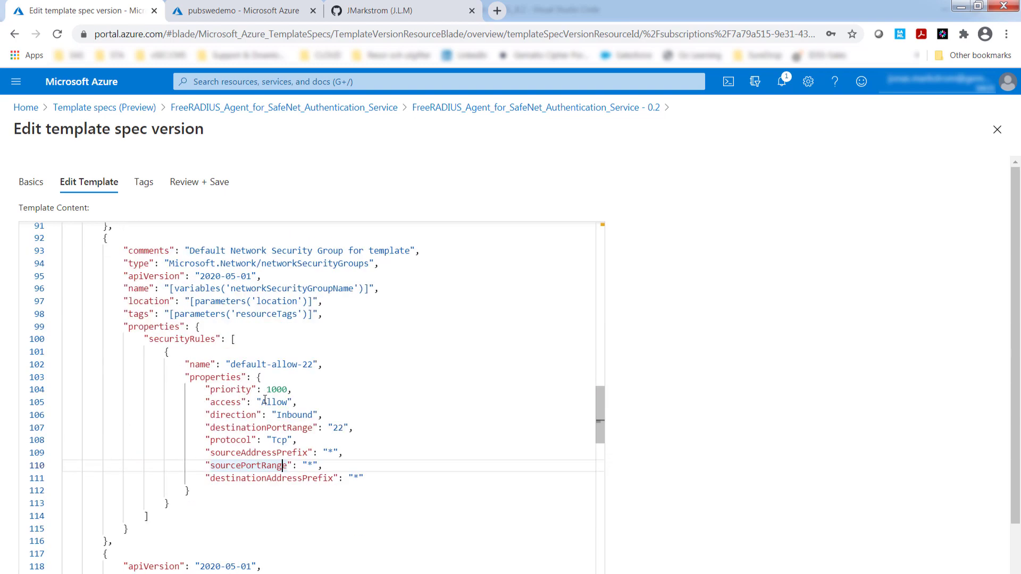
pyautogui.scroll(-3)
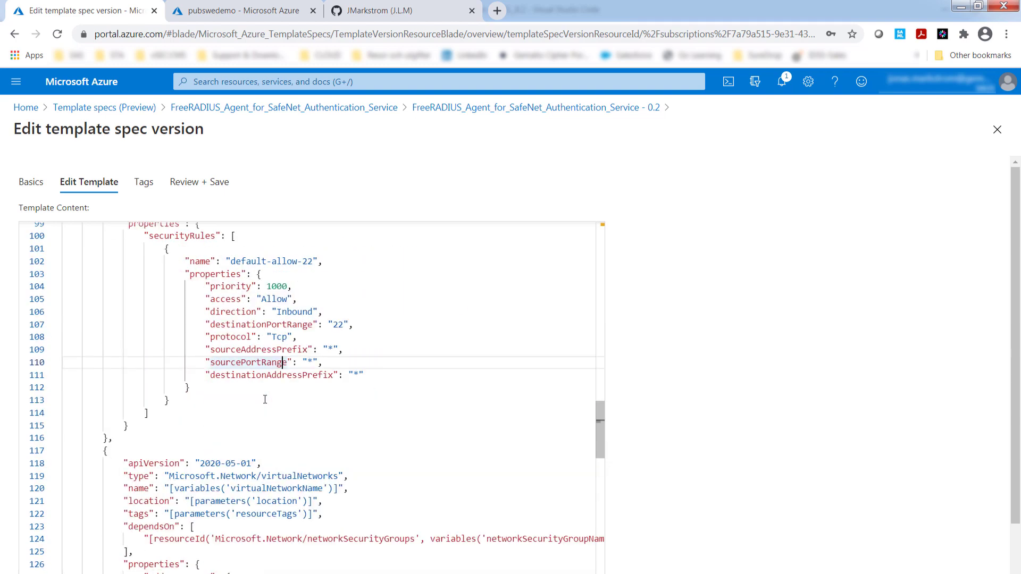
pyautogui.scroll(-3)
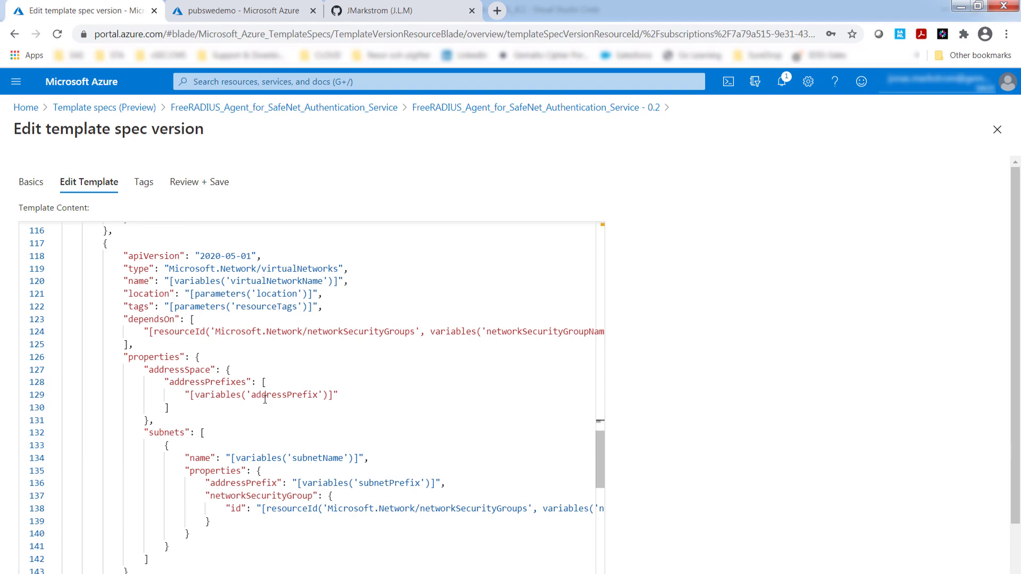
pyautogui.scroll(-3)
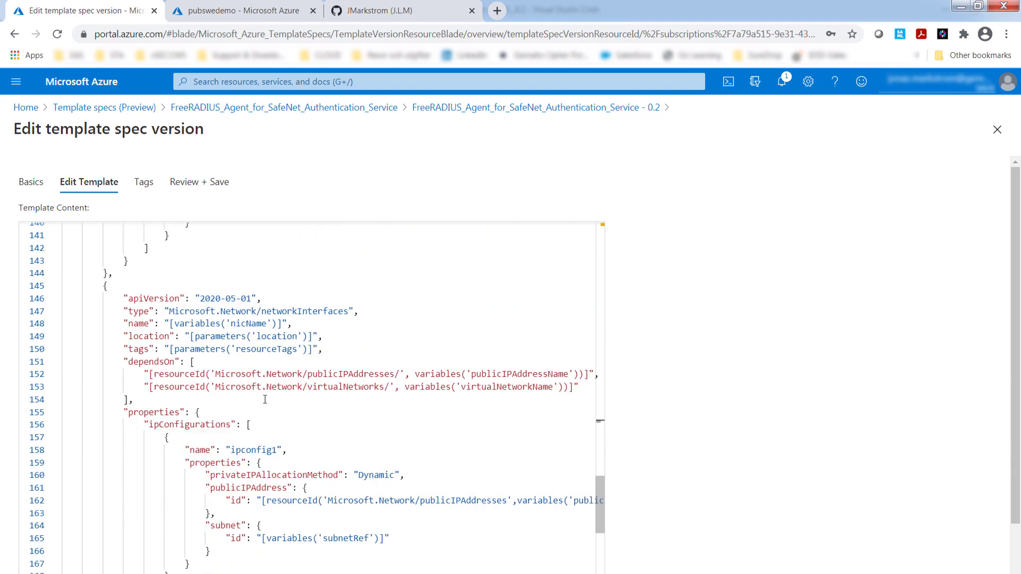
pyautogui.scroll(-3)
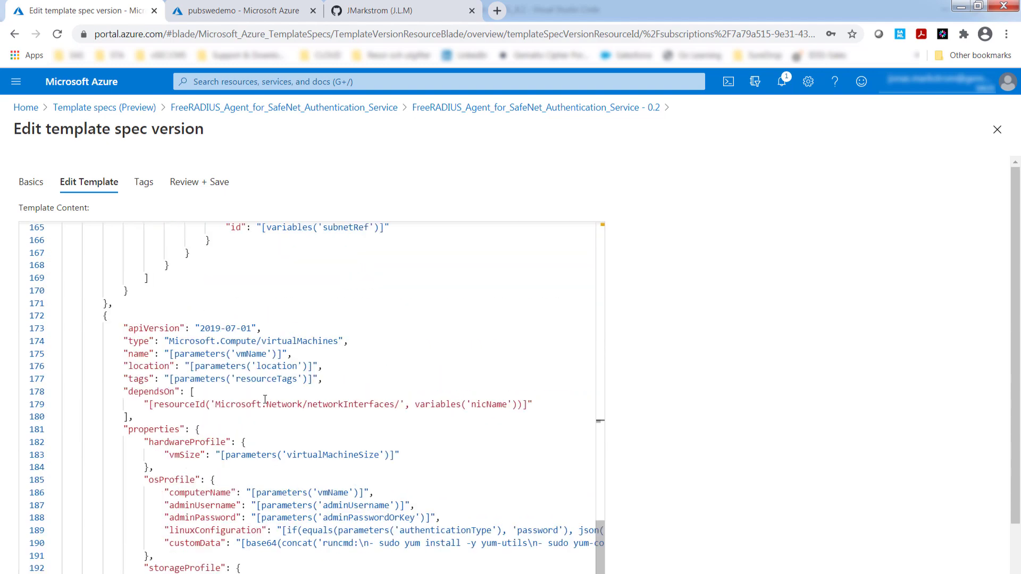
pyautogui.scroll(-3)
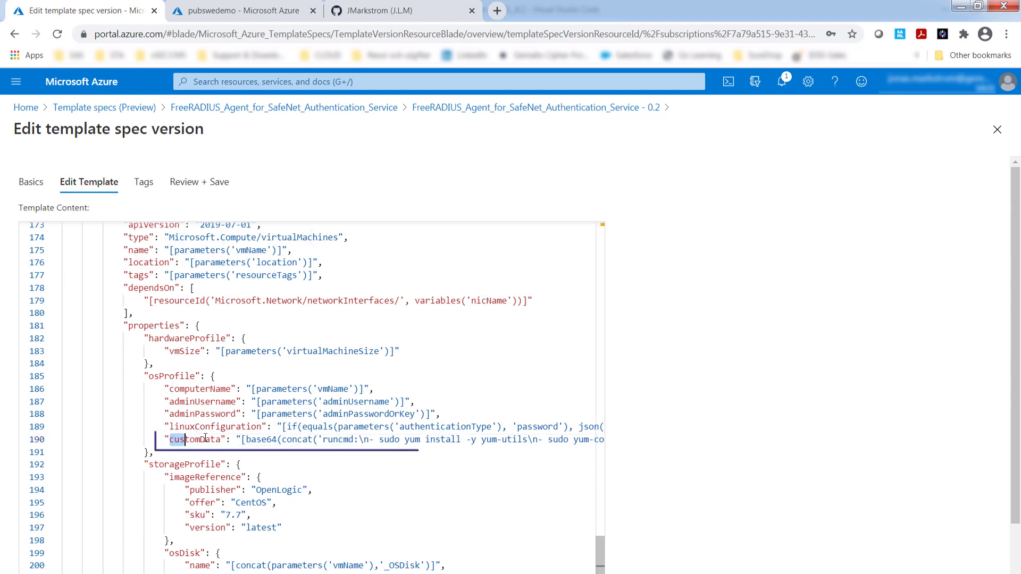
# - Highlight the VM's customData cloud-init script that runs yum install commands inline
pyautogui.doubleClick(189, 441)
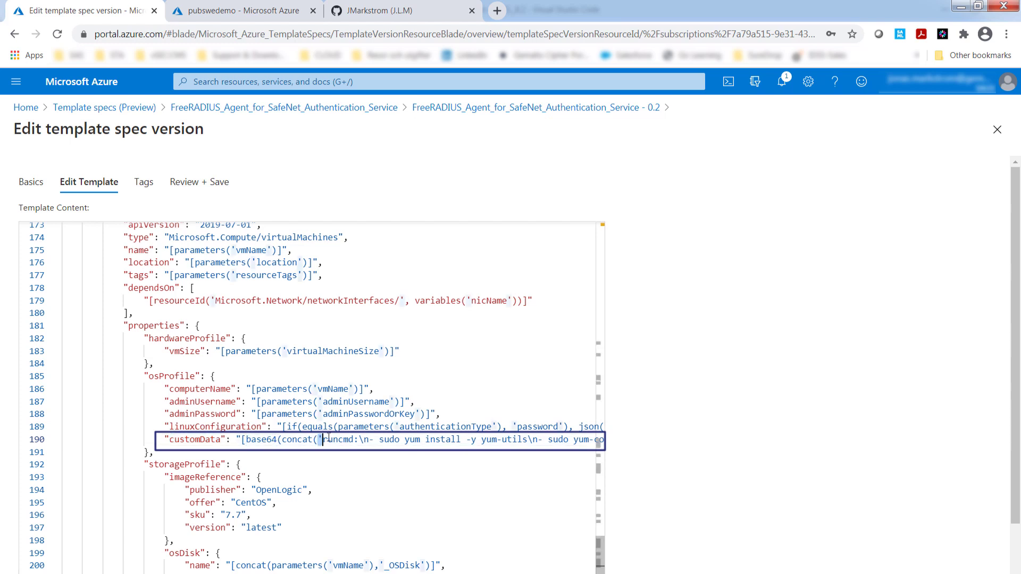
pyautogui.doubleClick(339, 440)
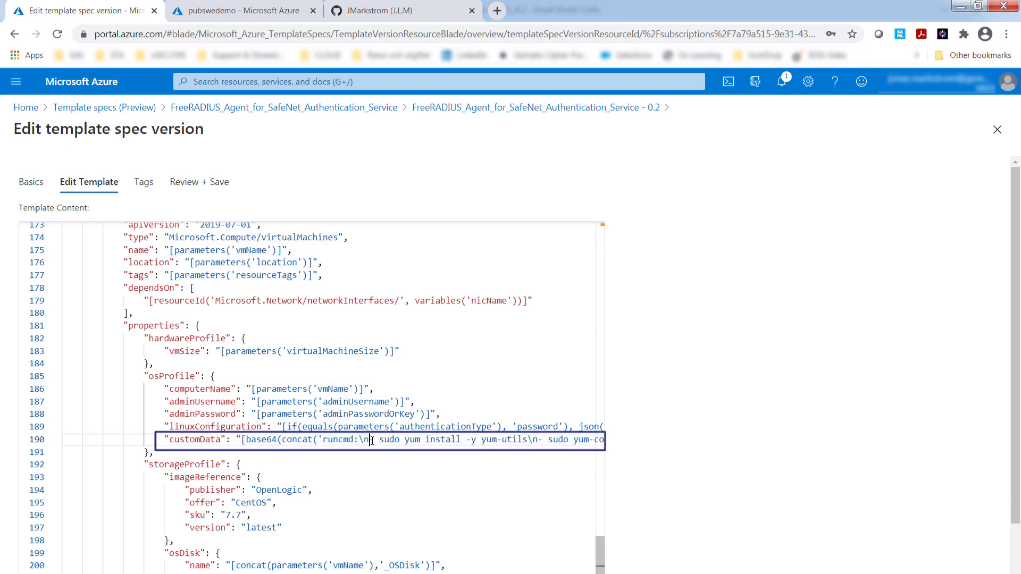
pyautogui.moveTo(380, 440); pyautogui.dragTo(524, 439)
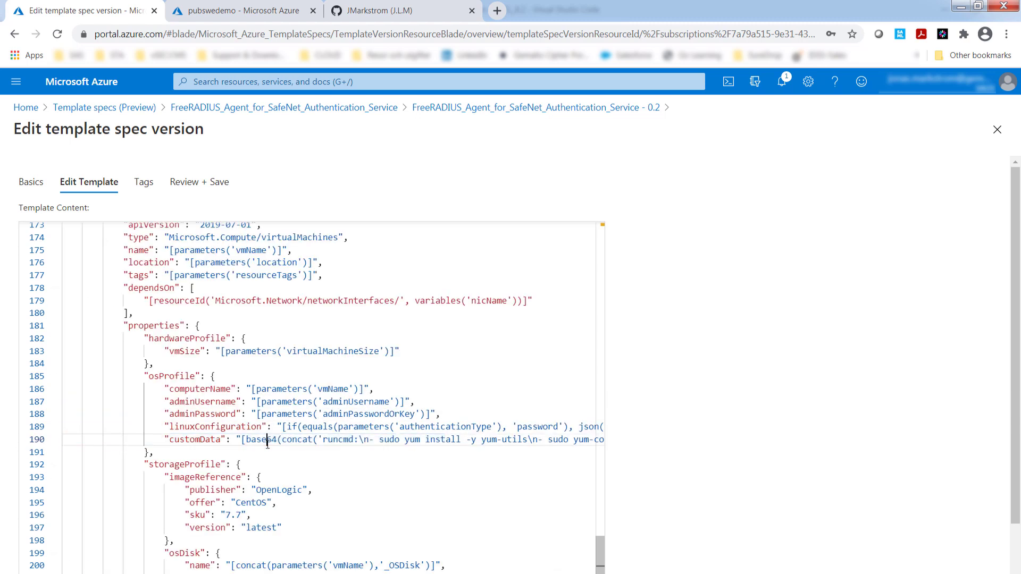
pyautogui.moveTo(407, 455)
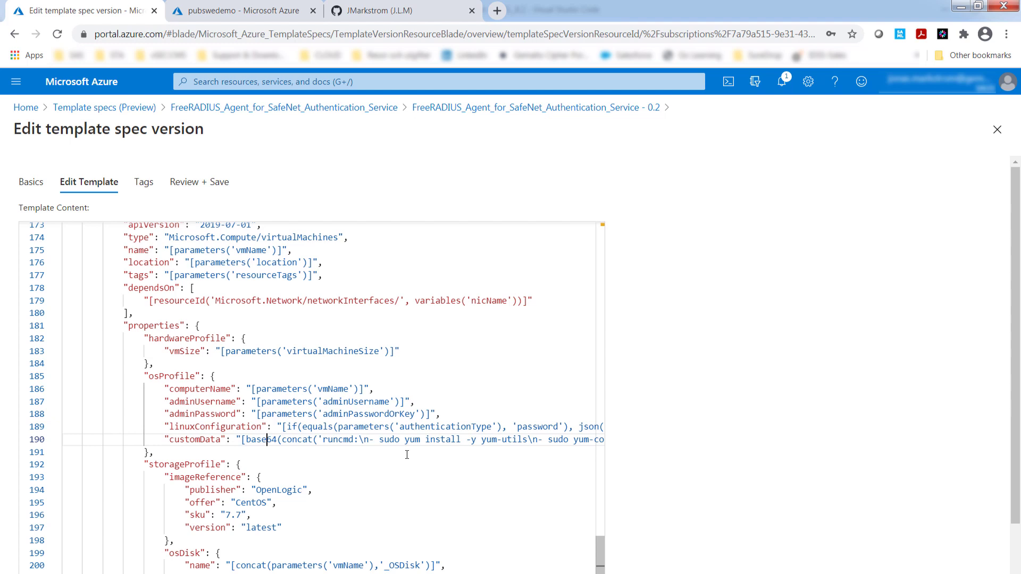
# - Leave the 0.2 editor and open version 1.0 of the template spec for editing
pyautogui.click(31, 182)
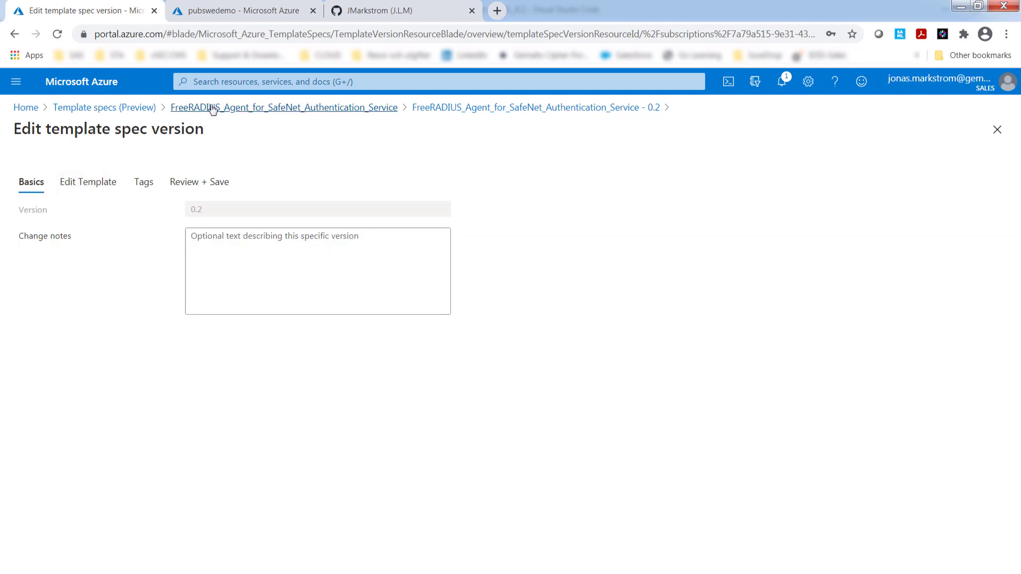
pyautogui.click(284, 107)
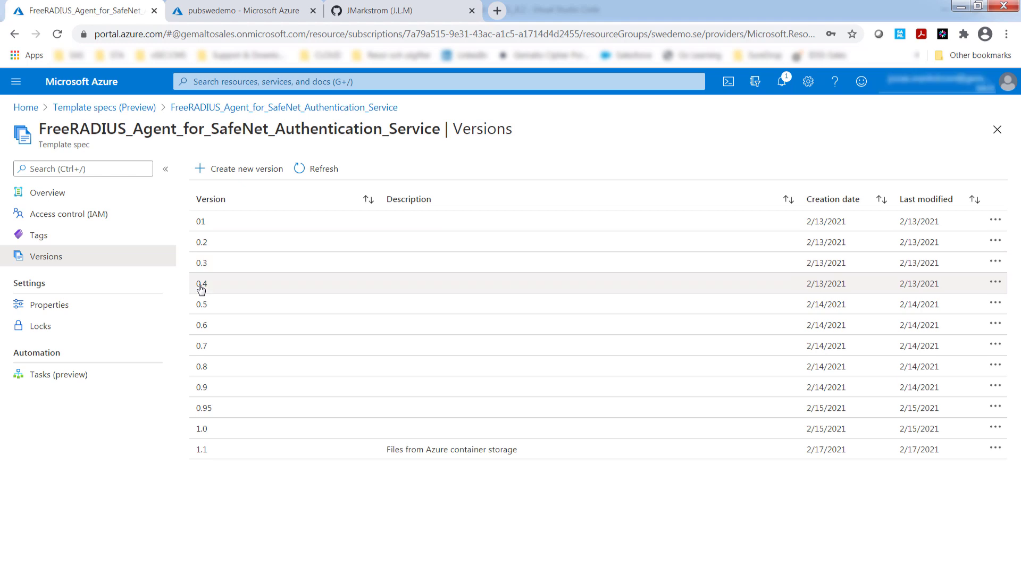
pyautogui.moveTo(209, 412)
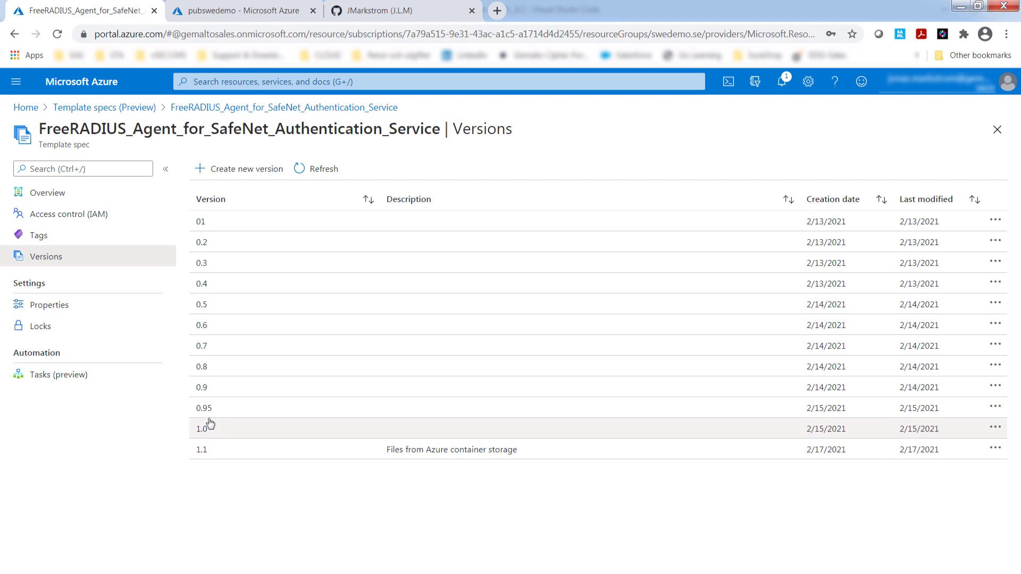
pyautogui.click(200, 429)
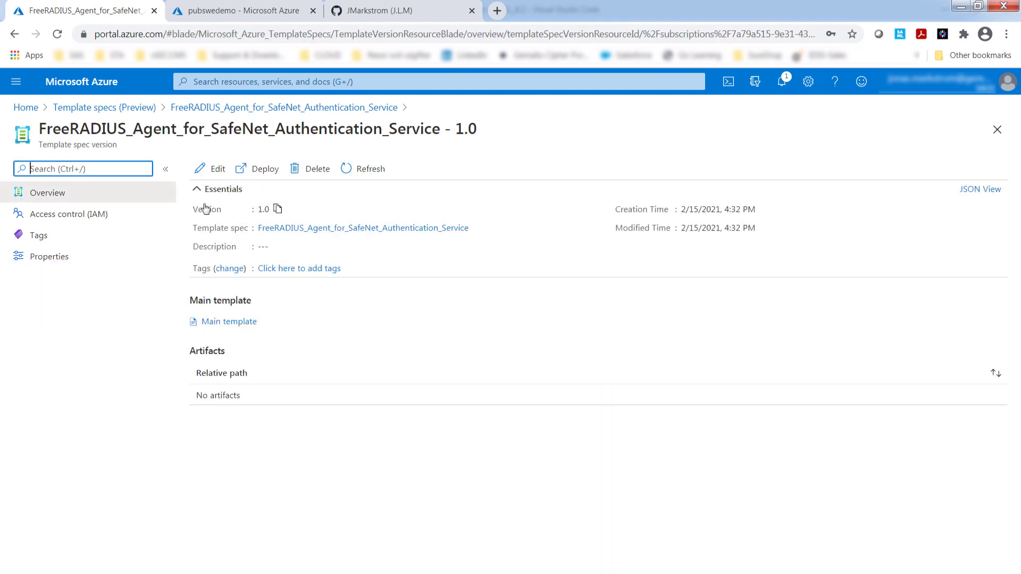
pyautogui.click(217, 168)
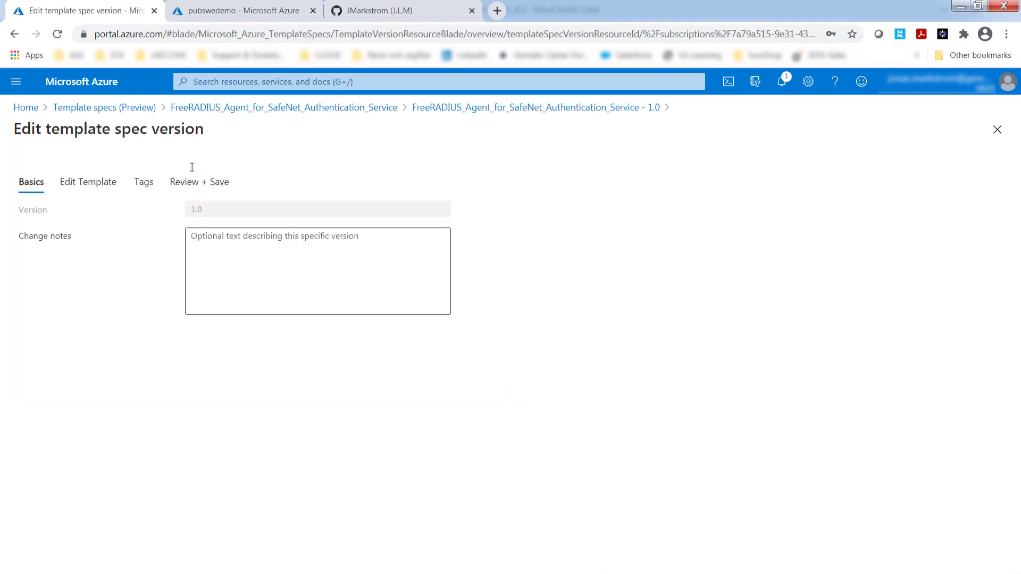
# - Show version 1.0's template and highlight the inbound security rule for destination port 1812
pyautogui.click(88, 182)
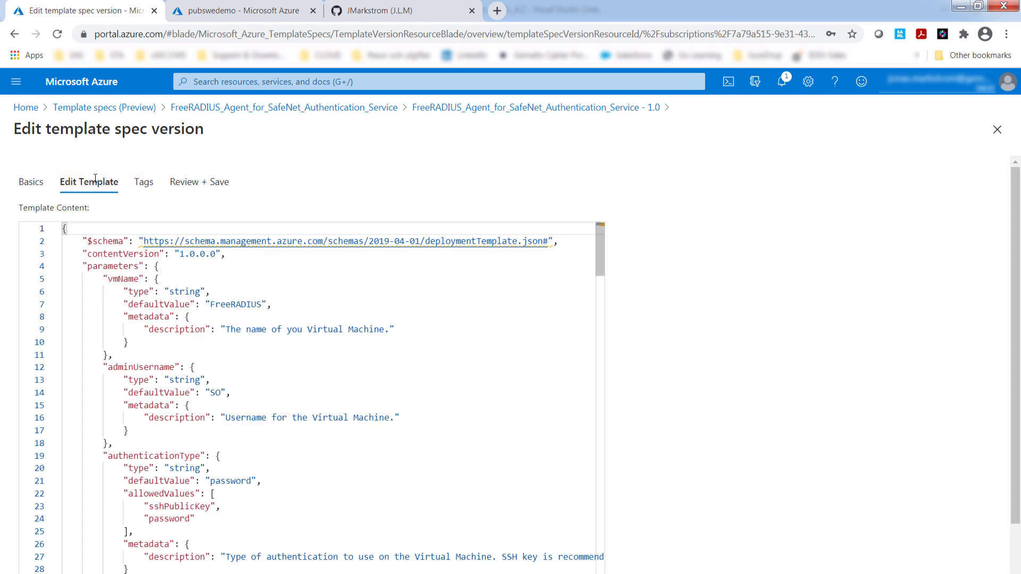
pyautogui.scroll(-3)
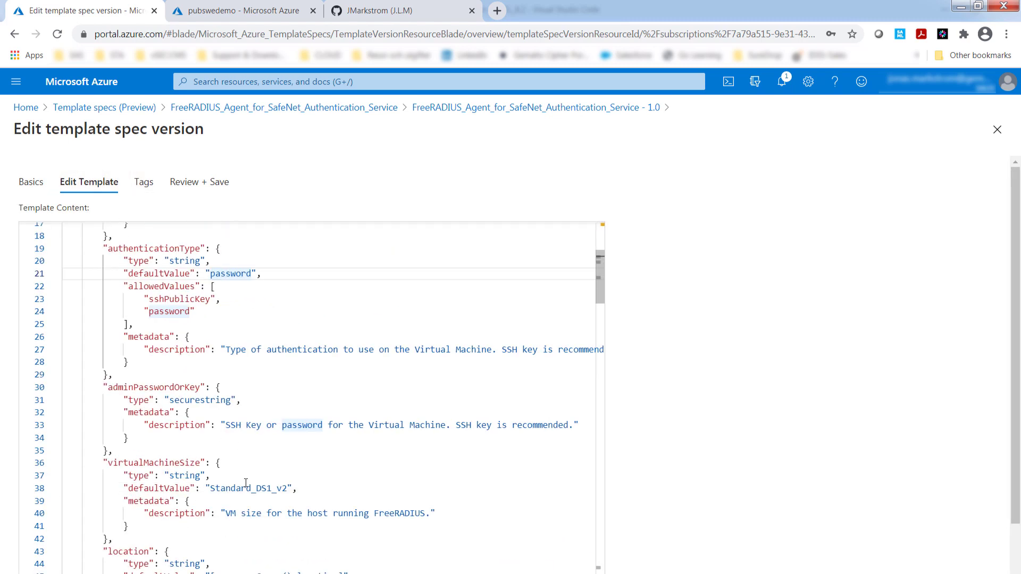
pyautogui.scroll(-3)
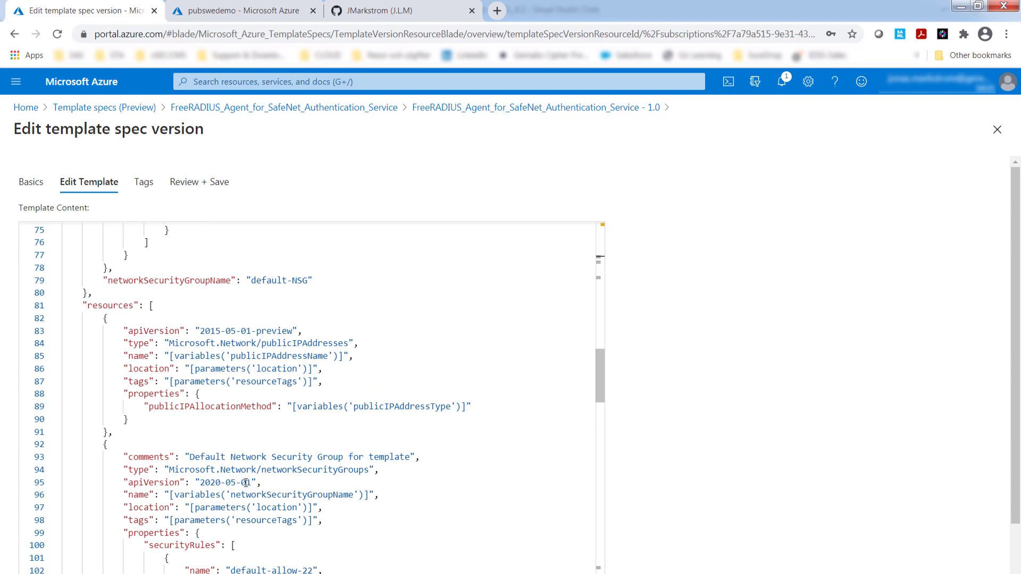
pyautogui.scroll(-3)
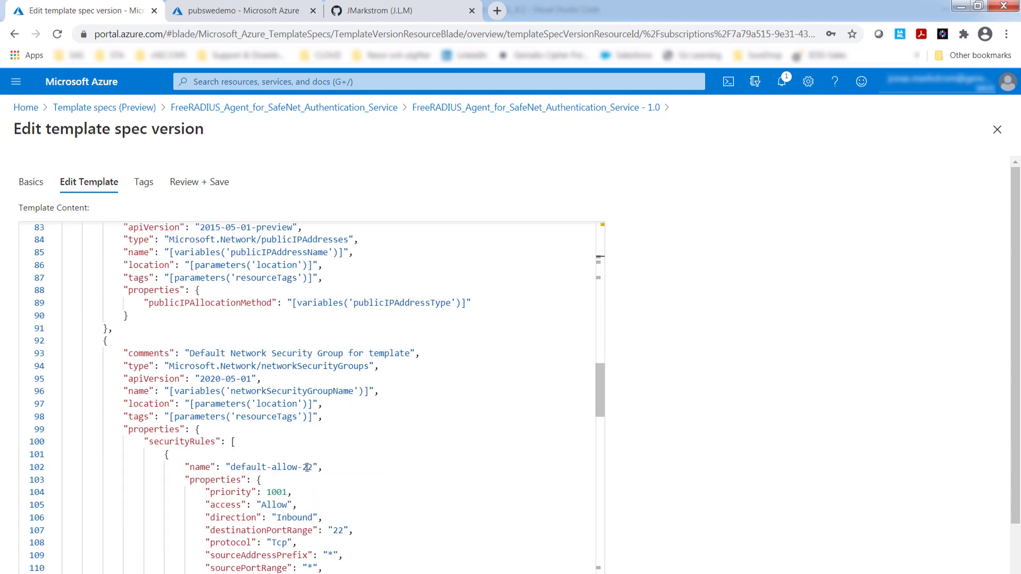
pyautogui.scroll(-3)
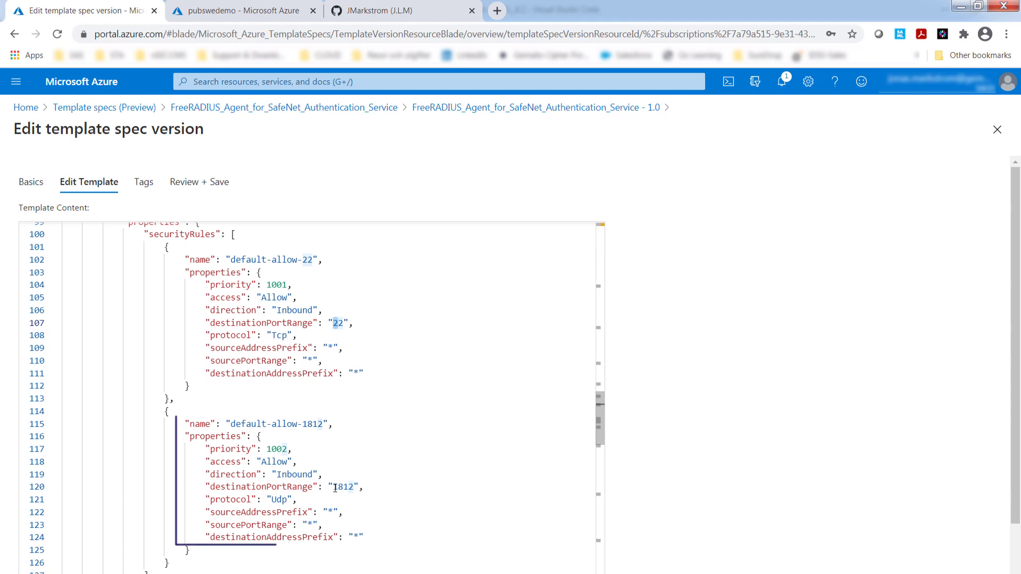
pyautogui.doubleClick(343, 487)
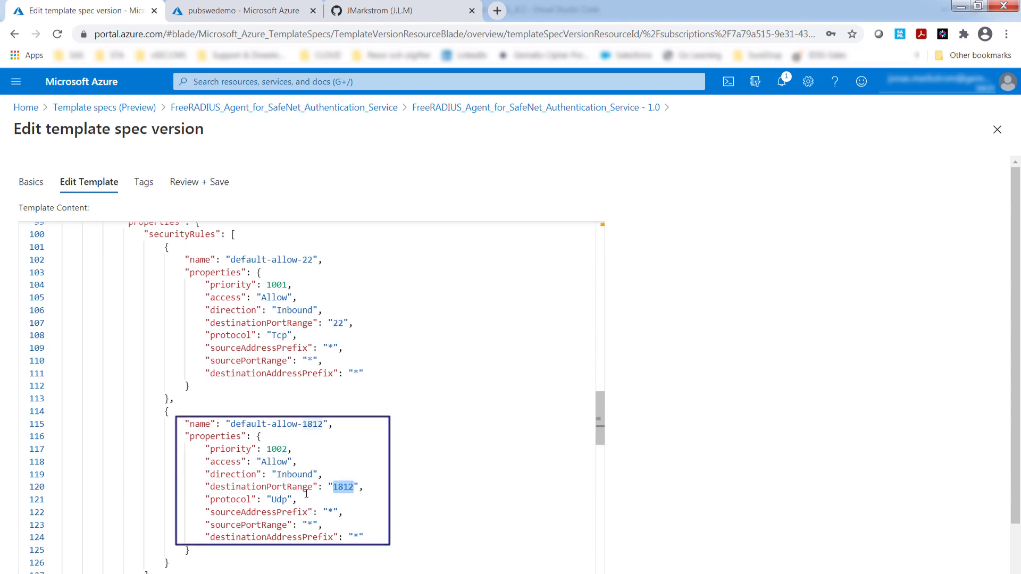
pyautogui.doubleClick(279, 500)
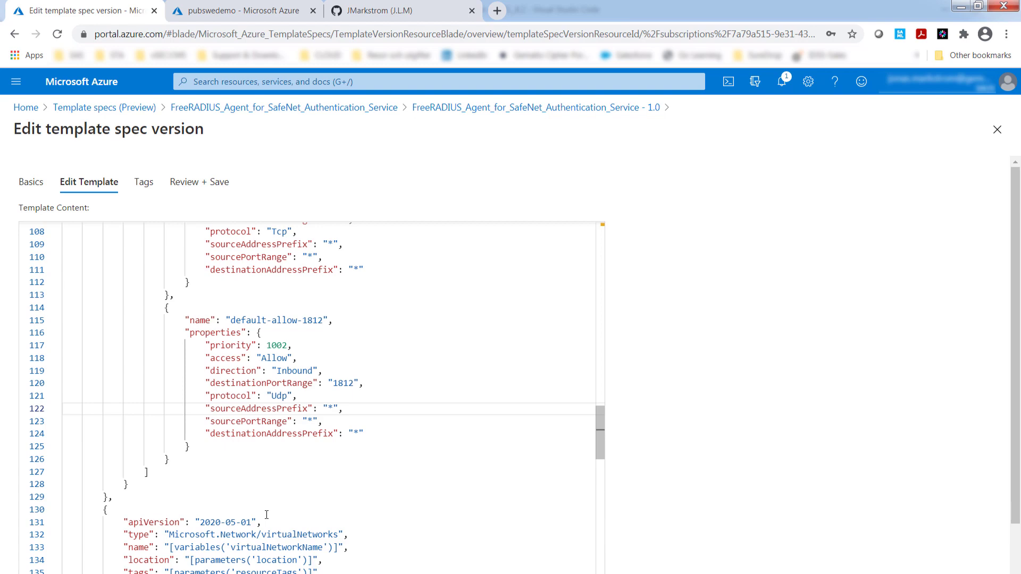
# - Highlight the customData #include directive and its raw GitHub cloud-init.txt URL
pyautogui.scroll(-3)
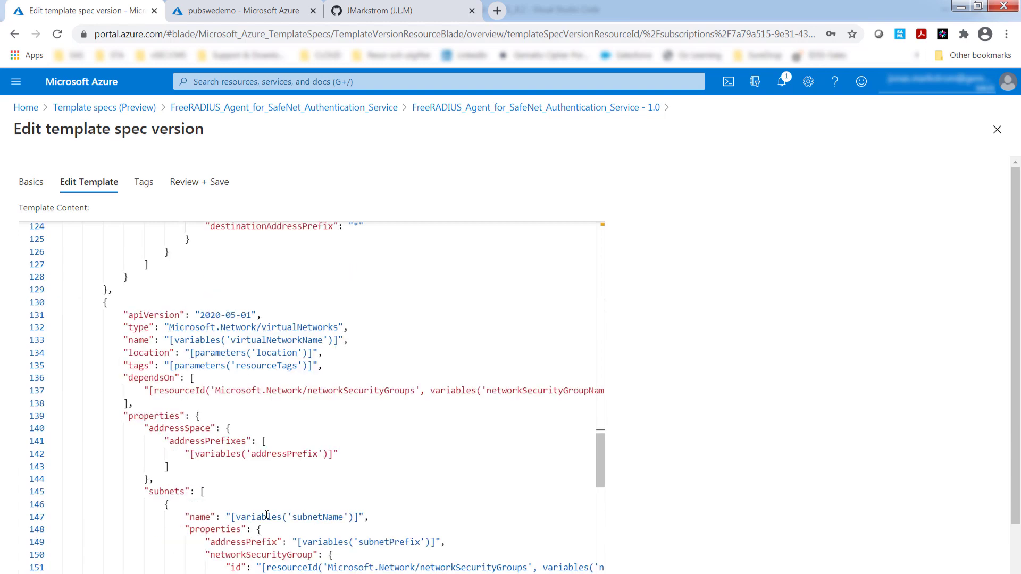
pyautogui.scroll(-3)
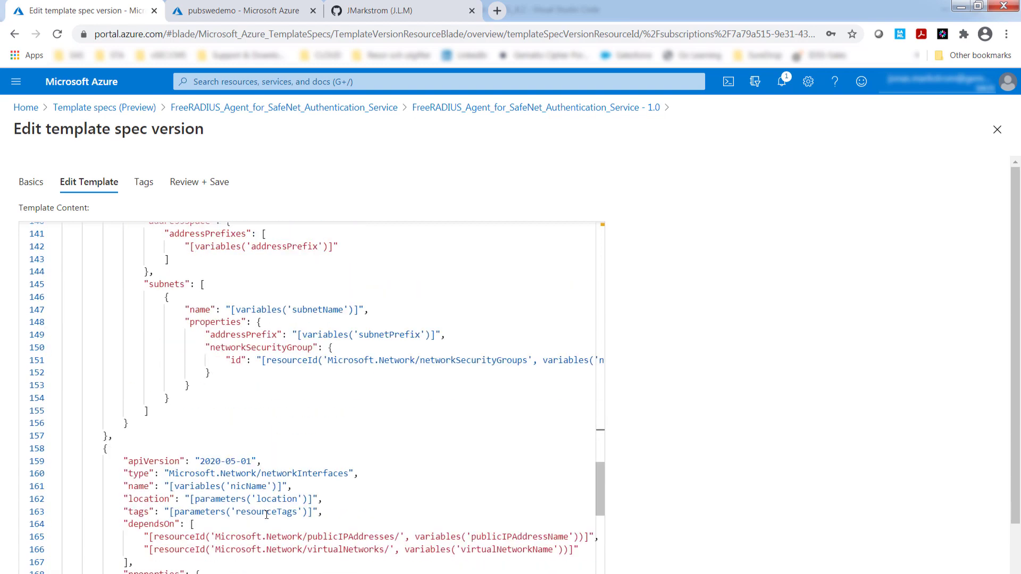
pyautogui.scroll(-3)
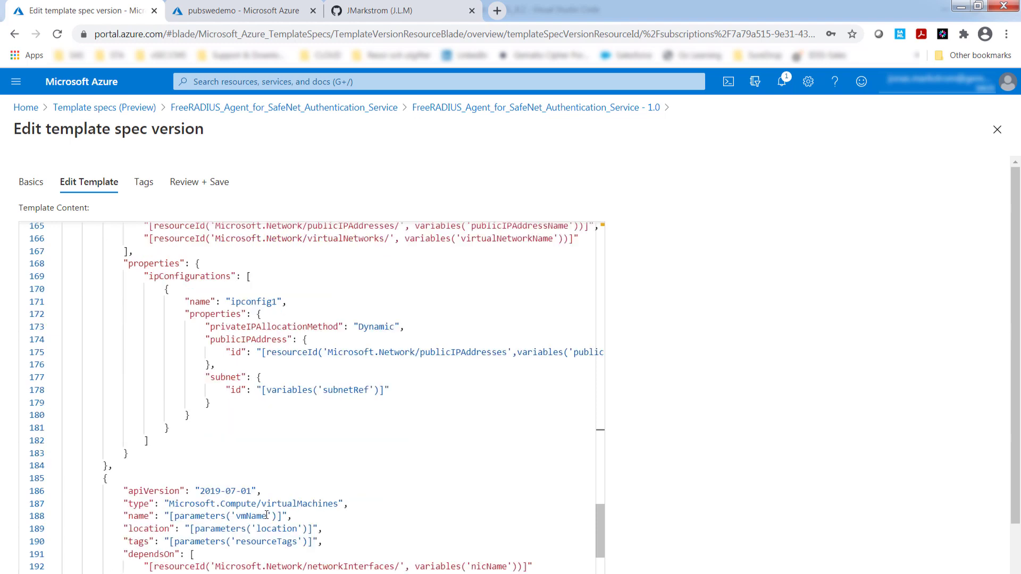
pyautogui.scroll(-3)
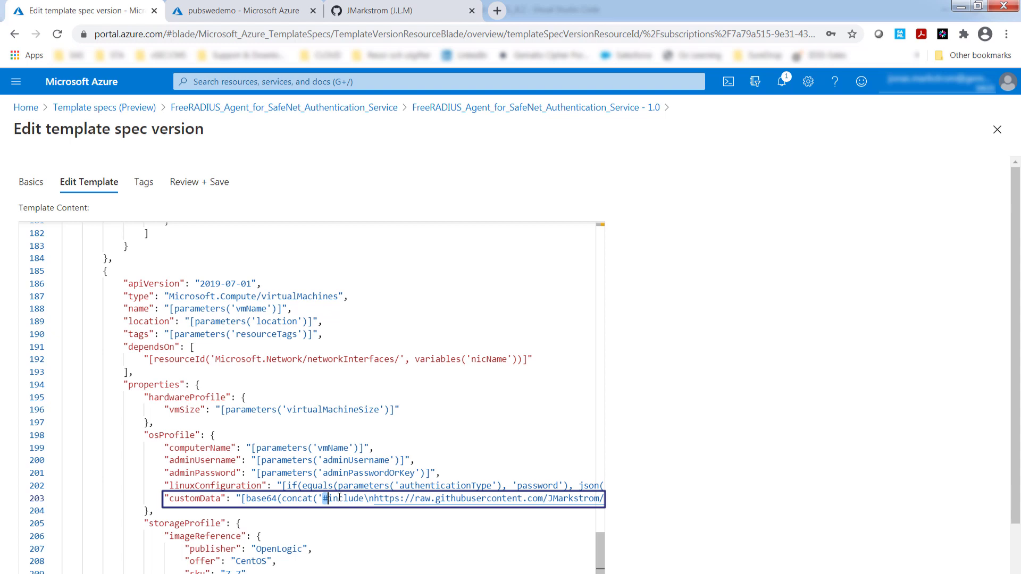
pyautogui.doubleClick(344, 498)
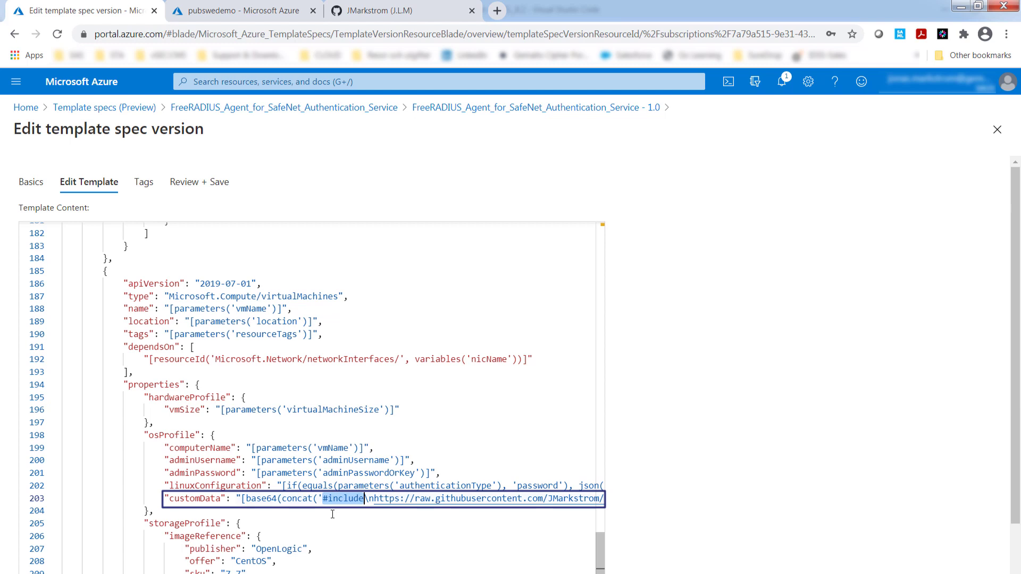
pyautogui.moveTo(369, 498); pyautogui.dragTo(487, 498)
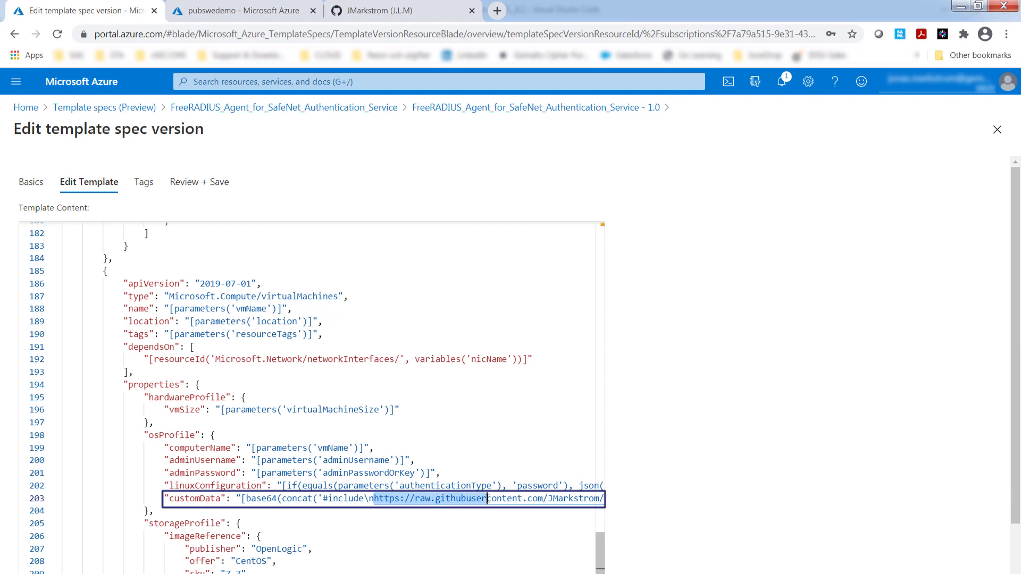
pyautogui.click(371, 499)
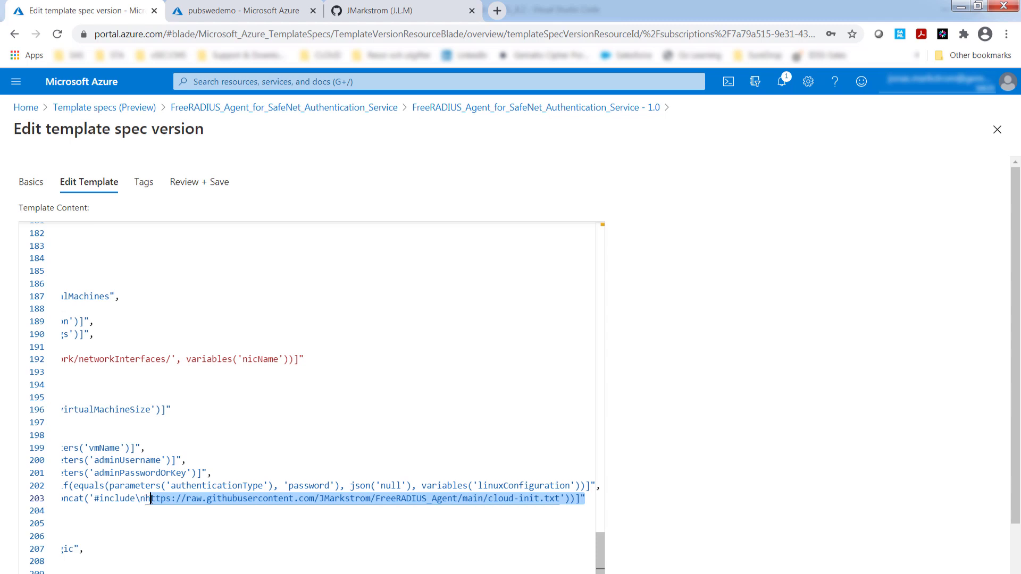
pyautogui.moveTo(309, 508)
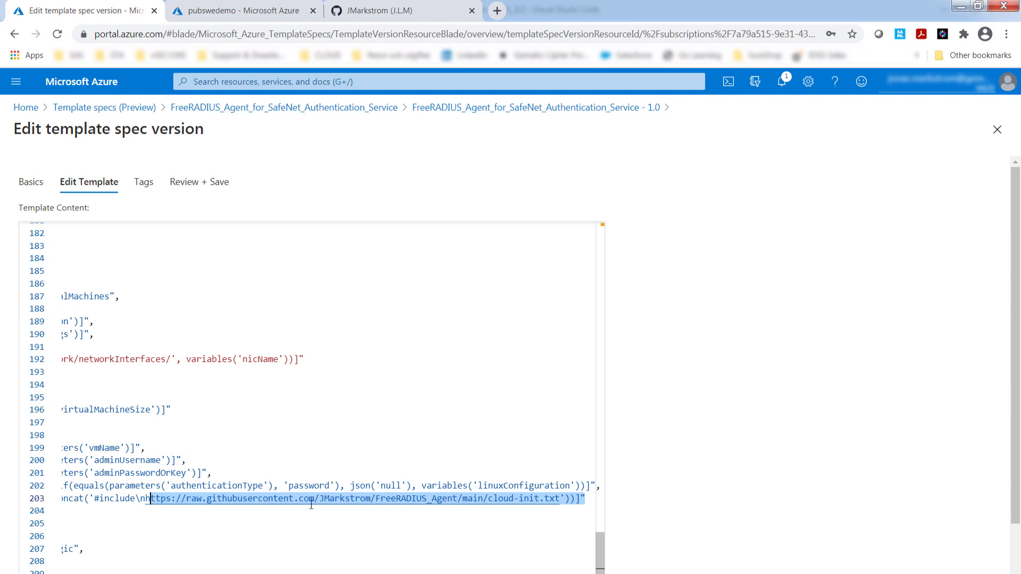
pyautogui.moveTo(518, 514)
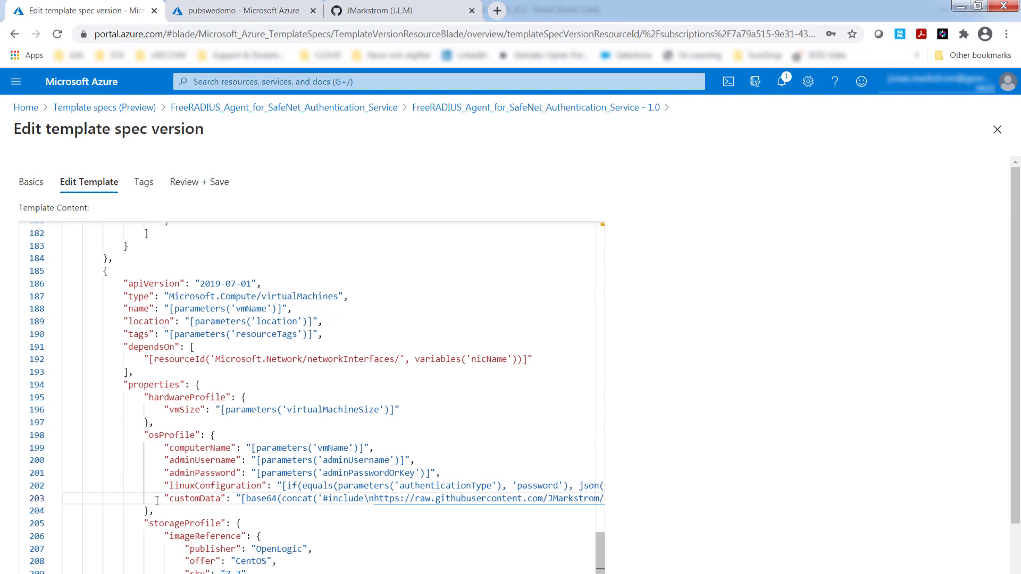
# - Open the FreeRADIUS_Agent repository and highlight the Azure Cloud Shell deployment line in its readme's Usage notes
pyautogui.click(390, 11)
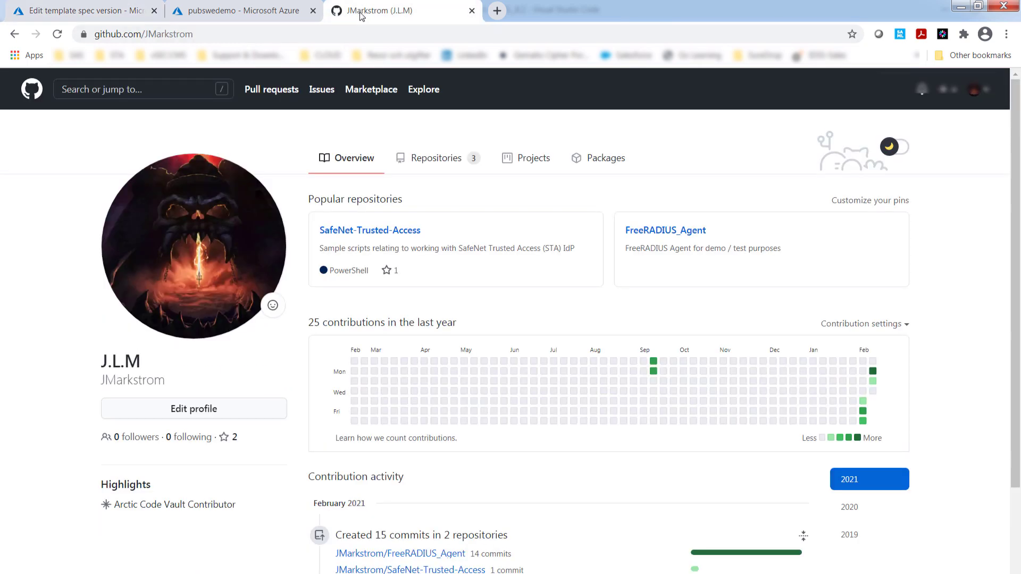
pyautogui.moveTo(632, 220)
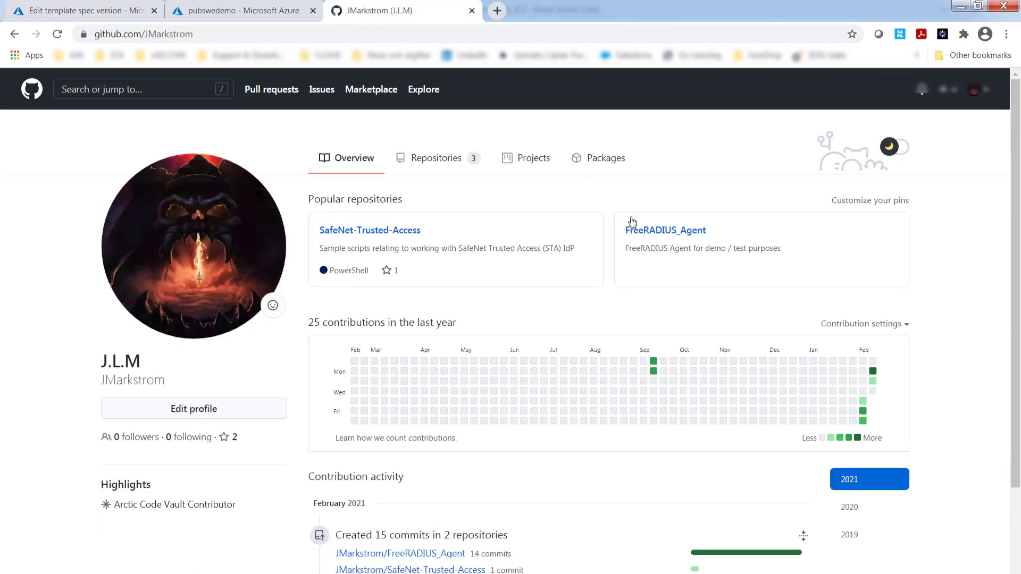
pyautogui.click(665, 230)
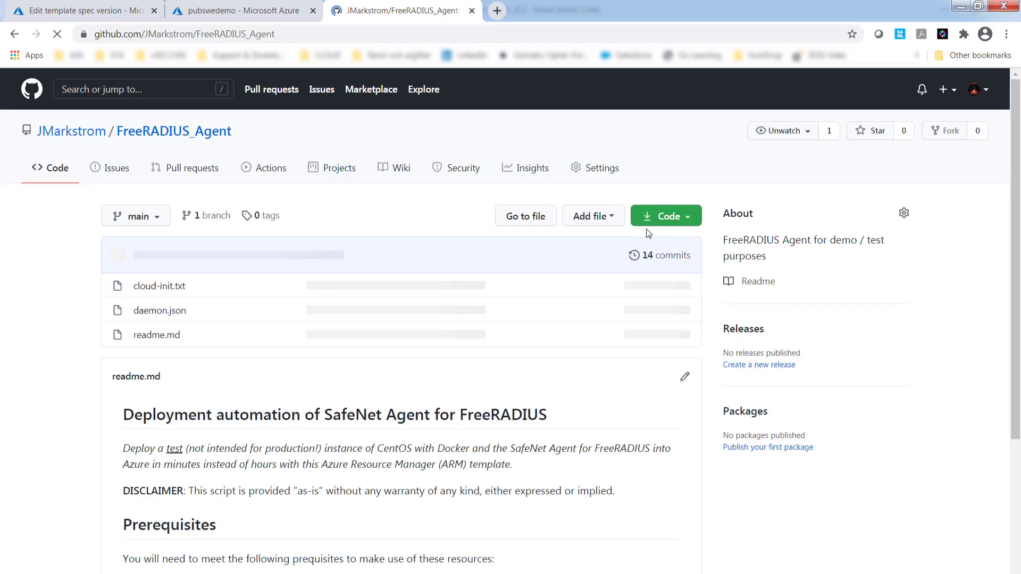
pyautogui.scroll(-3)
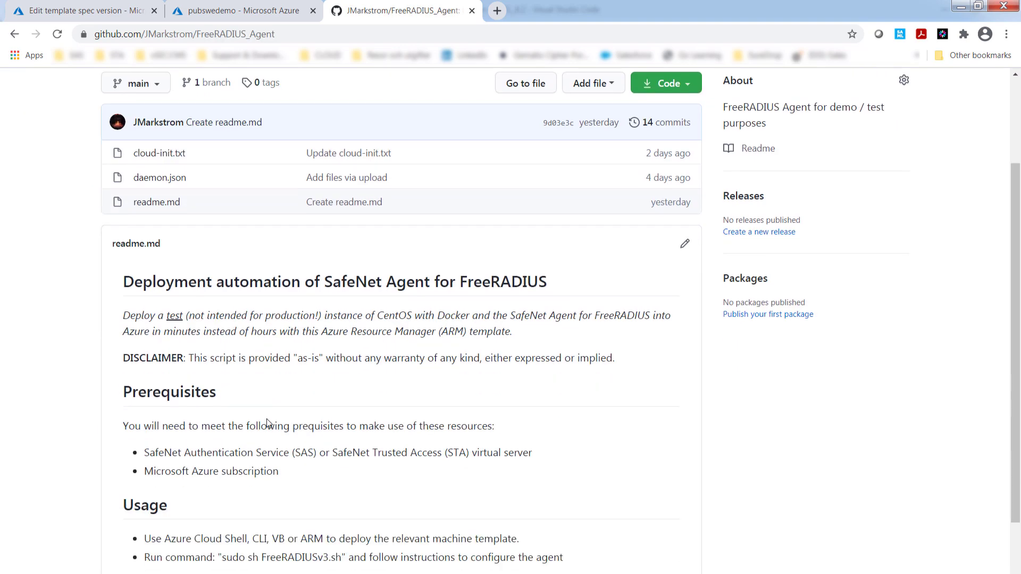
pyautogui.scroll(-3)
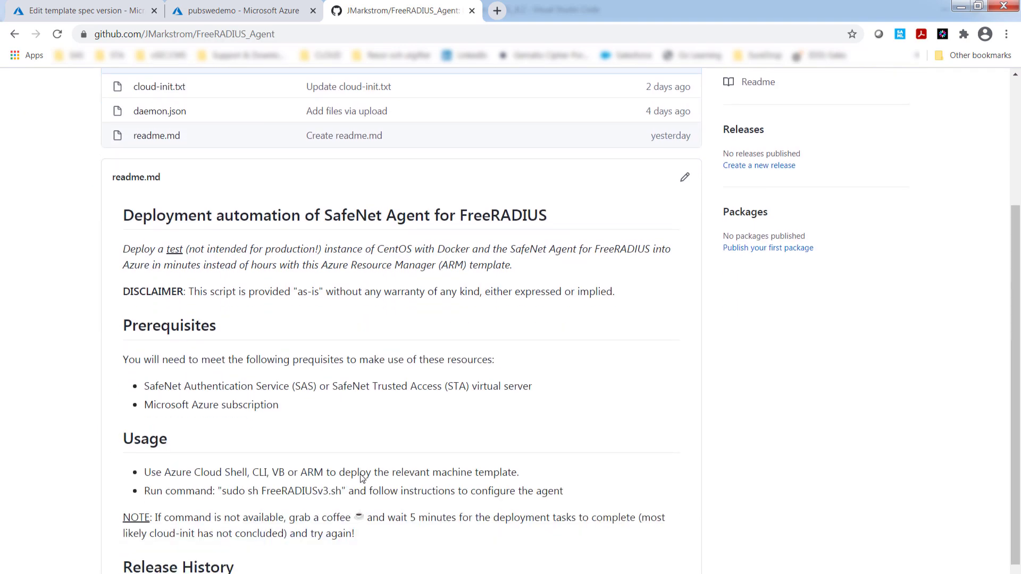
pyautogui.doubleClick(204, 472)
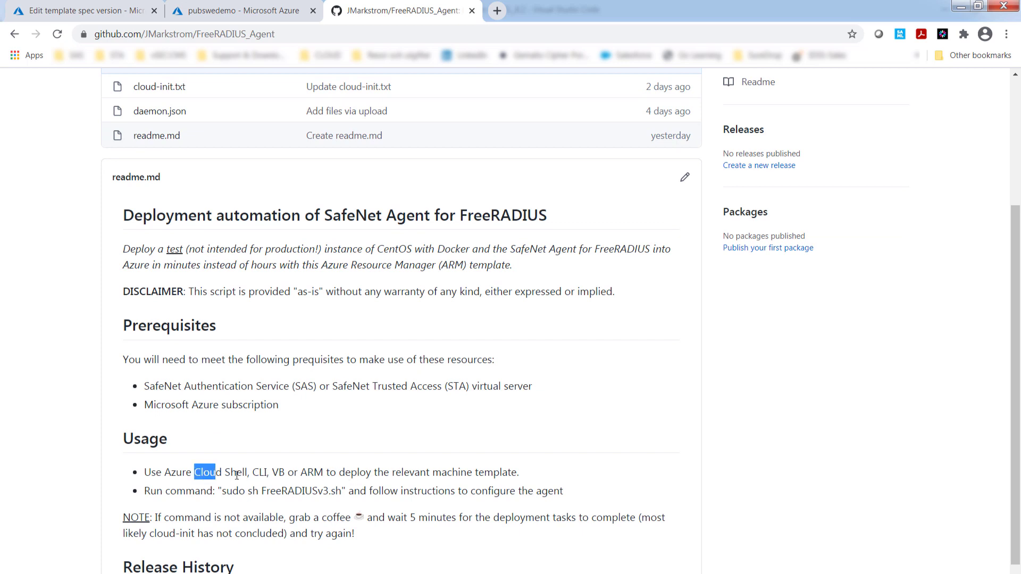
pyautogui.moveTo(194, 472); pyautogui.dragTo(255, 473)
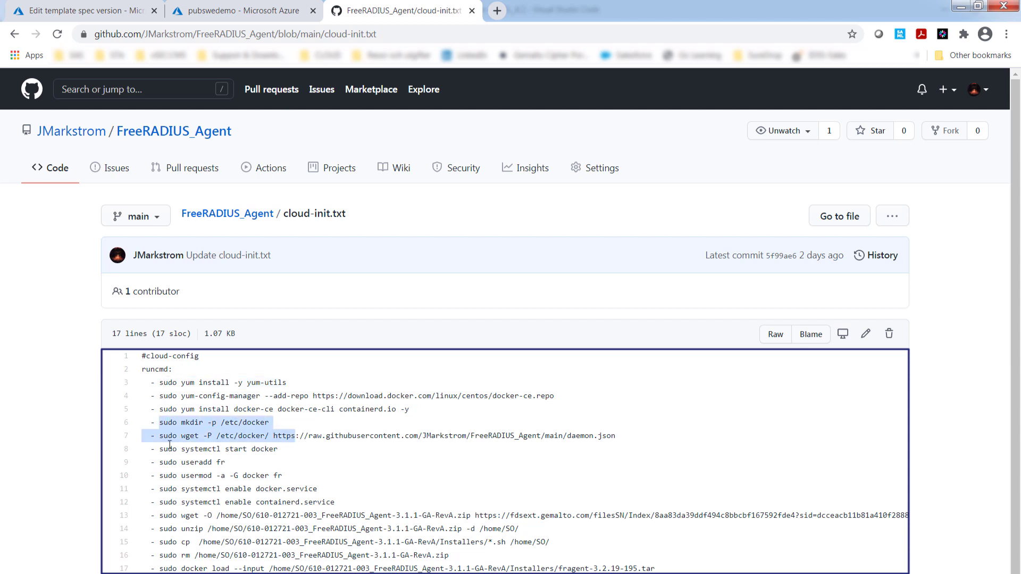
# - Highlight the agent download command on line 13 of cloud-init.txt, then return to the repository root
pyautogui.scroll(-3)
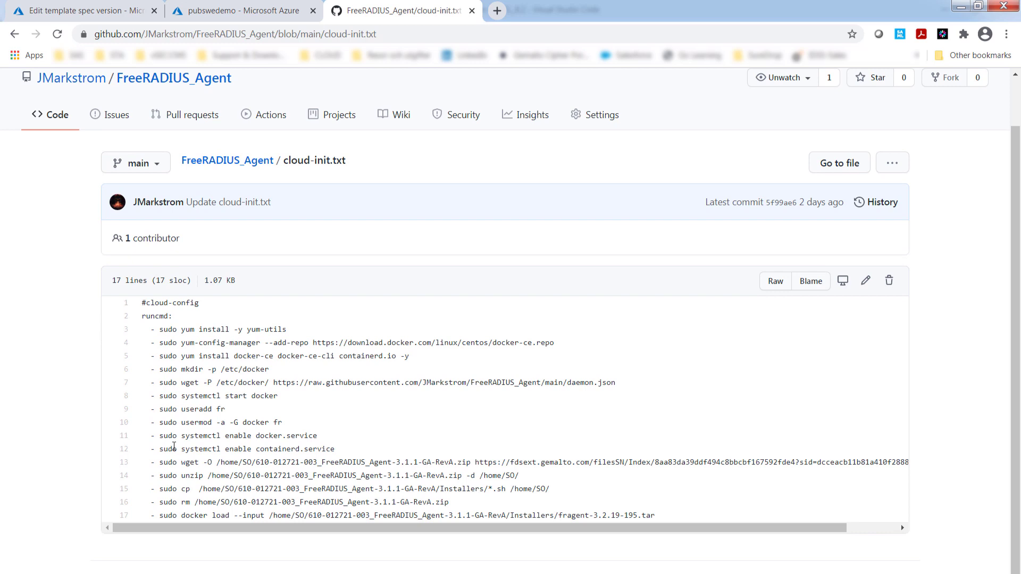
pyautogui.moveTo(292, 417)
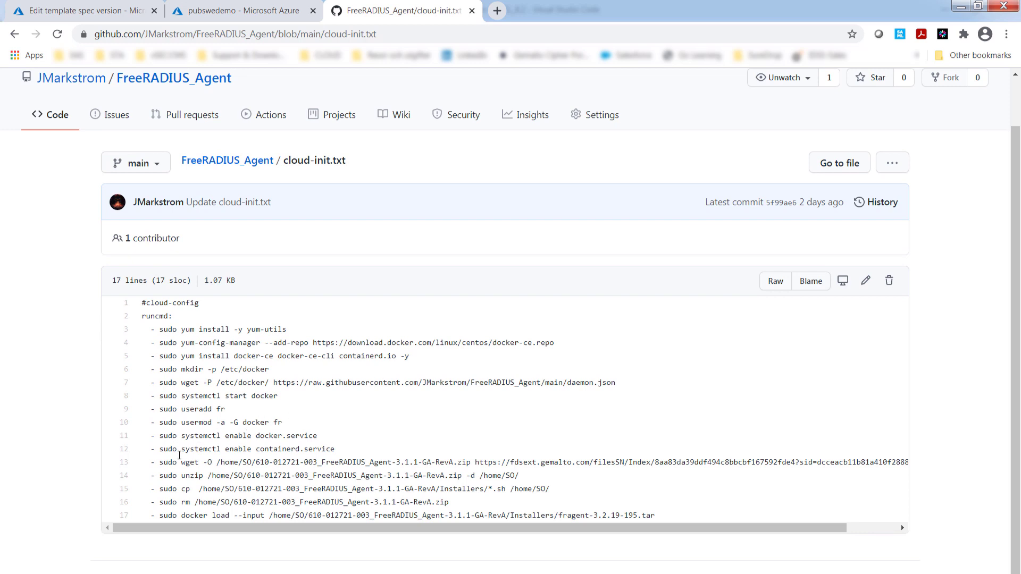
pyautogui.click(234, 461)
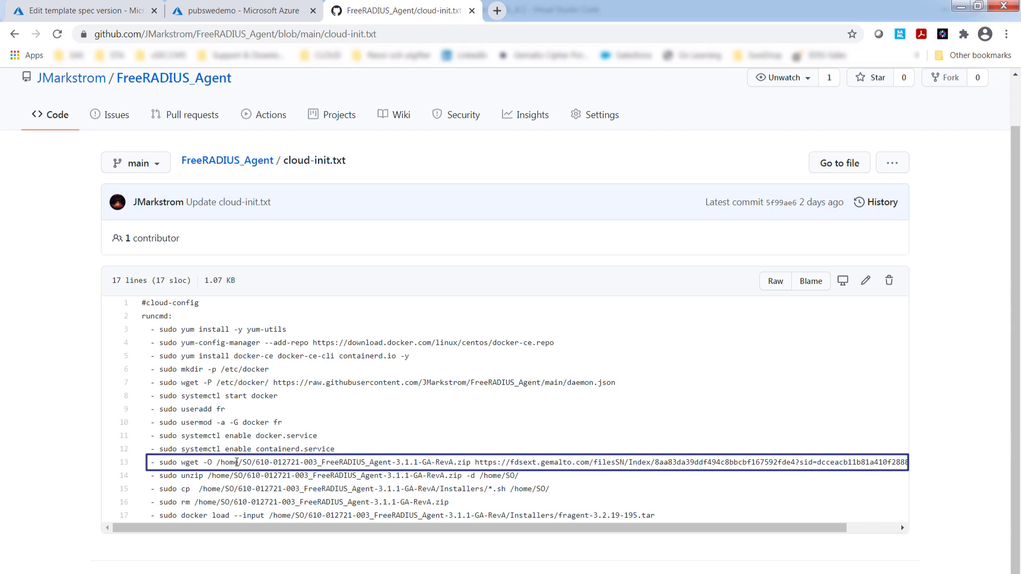
pyautogui.doubleClick(234, 461)
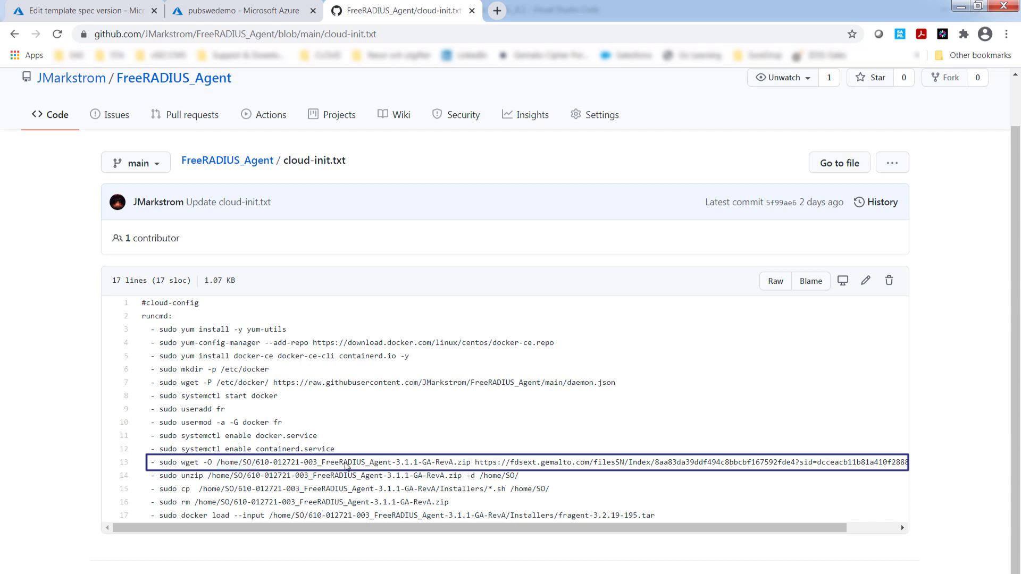
pyautogui.moveTo(481, 460)
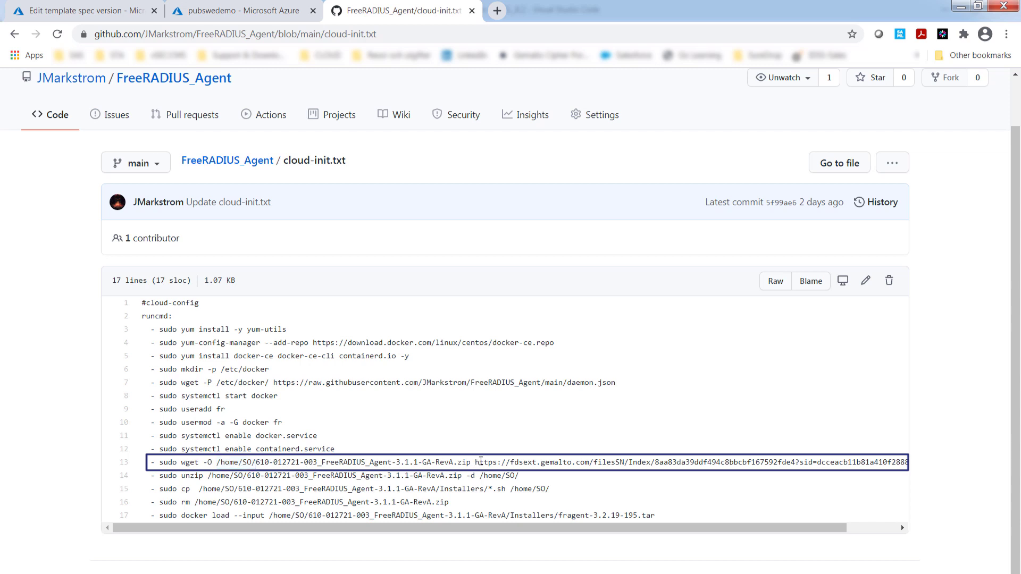
pyautogui.moveTo(469, 463); pyautogui.dragTo(860, 463)
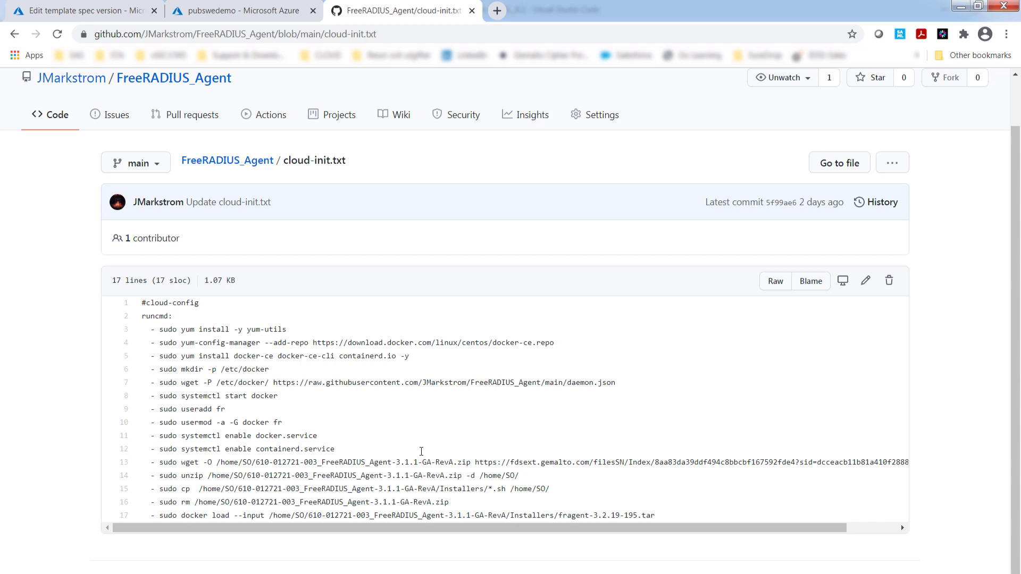
pyautogui.moveTo(355, 428)
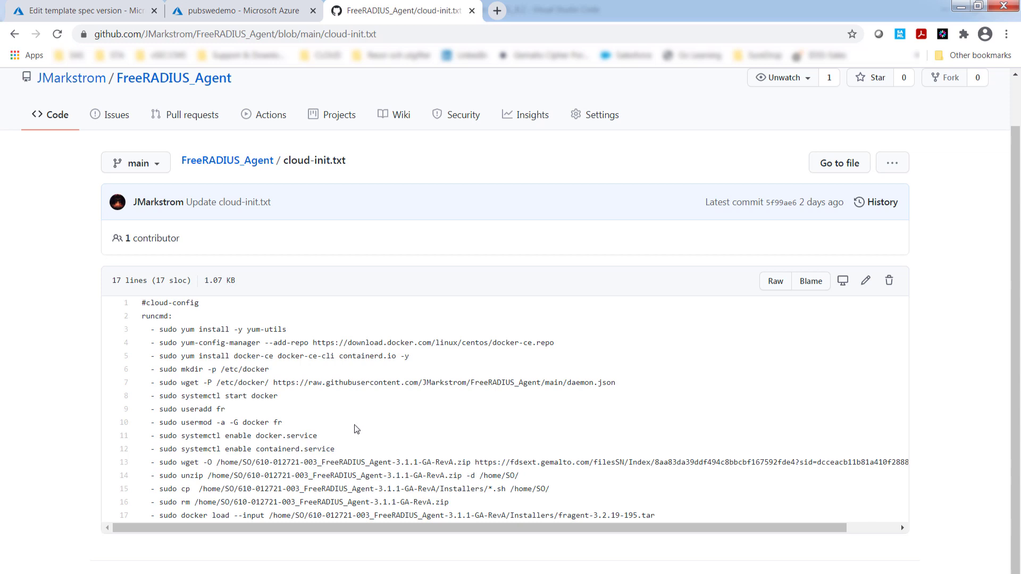
pyautogui.click(227, 160)
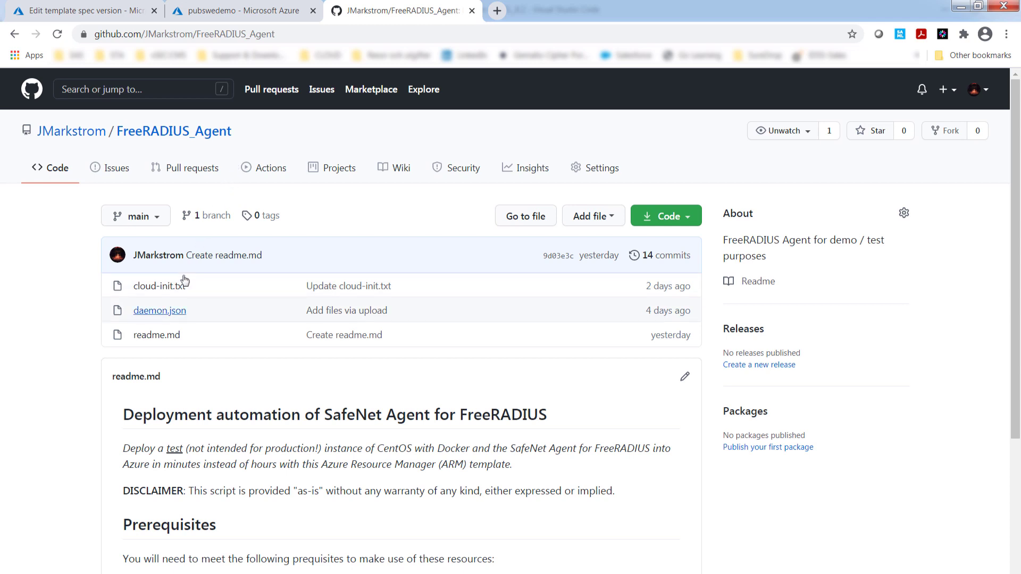
pyautogui.click(159, 310)
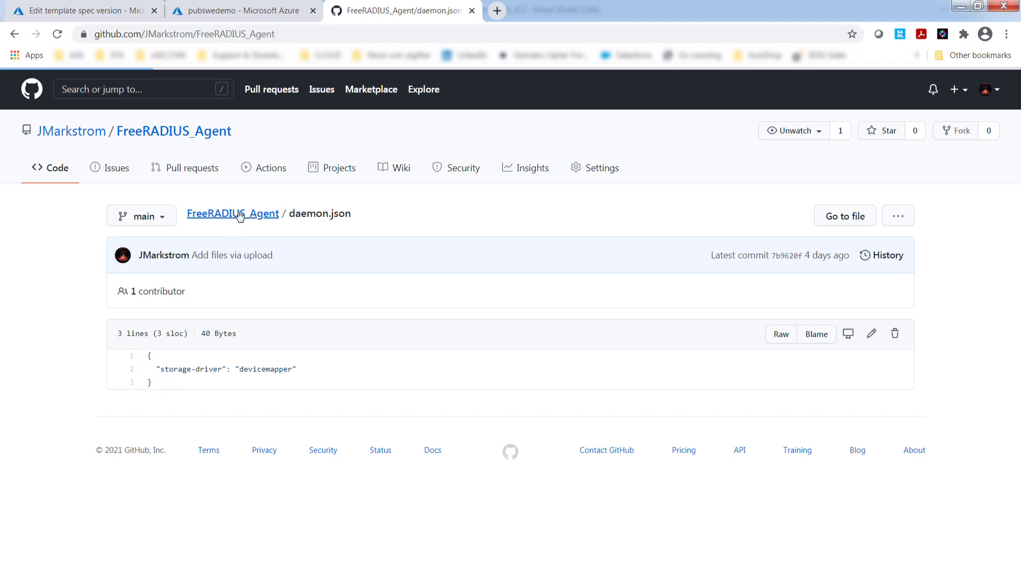
pyautogui.click(232, 213)
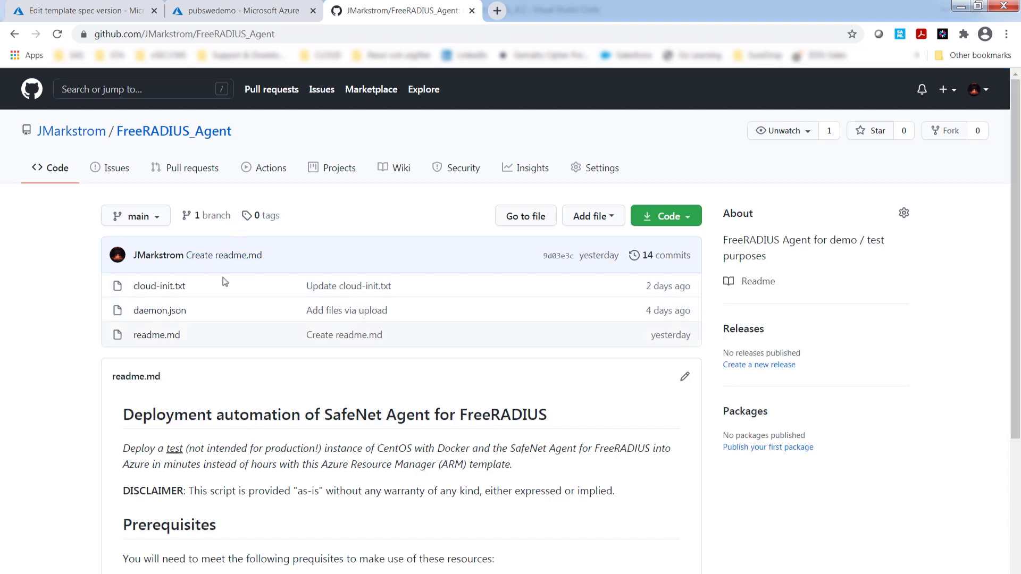
pyautogui.moveTo(219, 306)
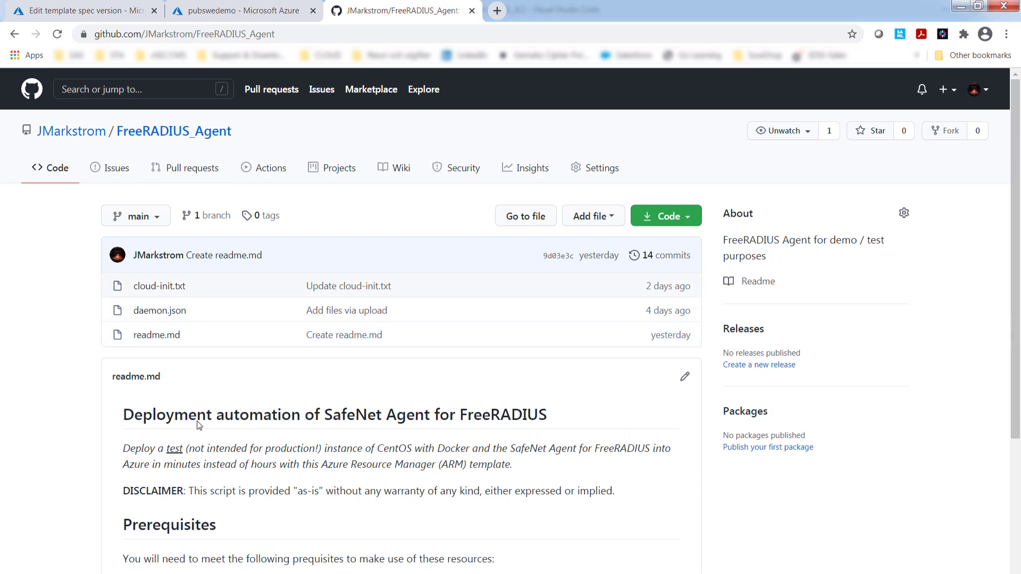
# - Open FreeRADIUS template spec version 1.1 for editing and show its template content
pyautogui.click(80, 11)
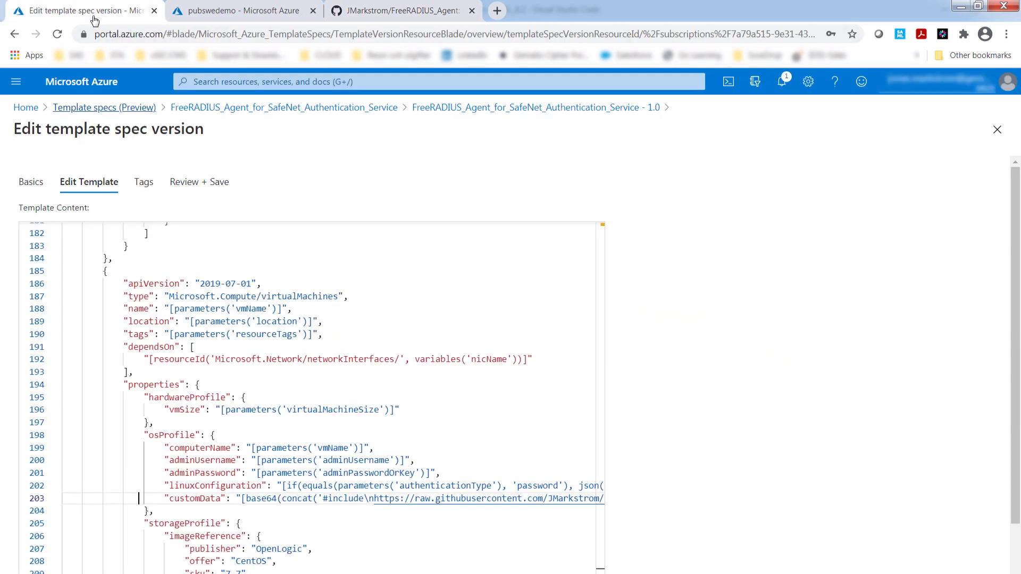
pyautogui.moveTo(108, 109)
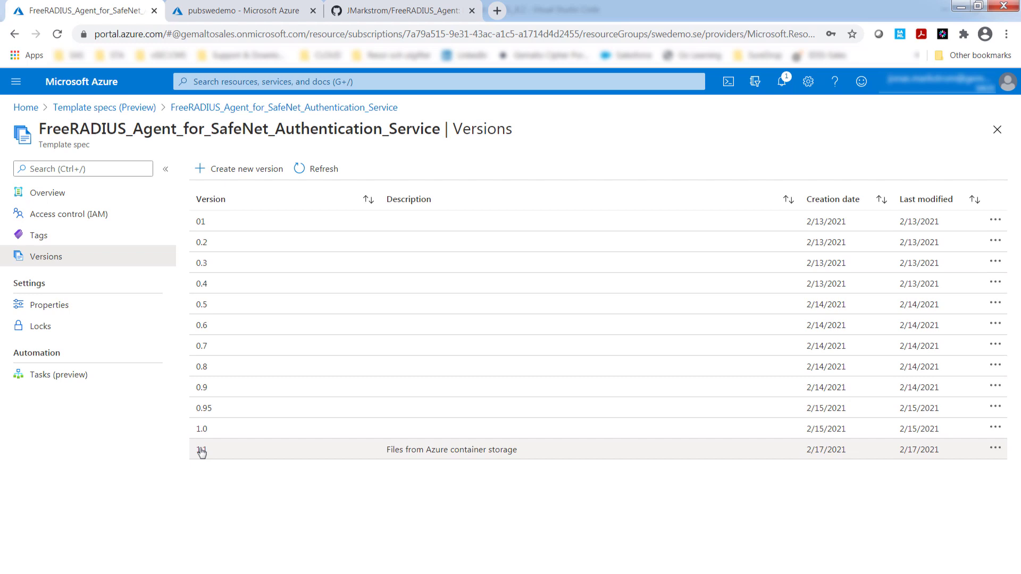
pyautogui.click(202, 450)
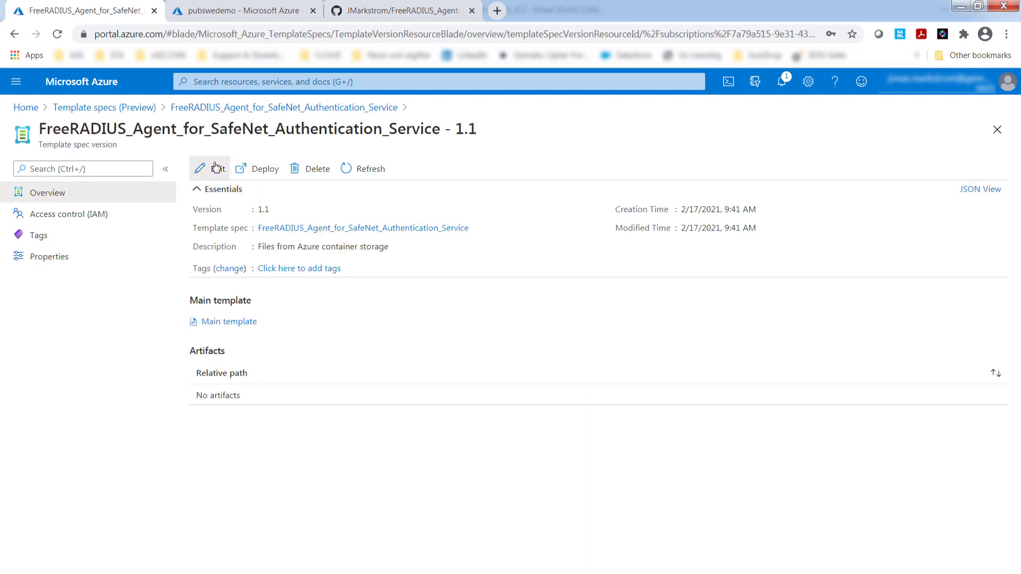
pyautogui.click(202, 168)
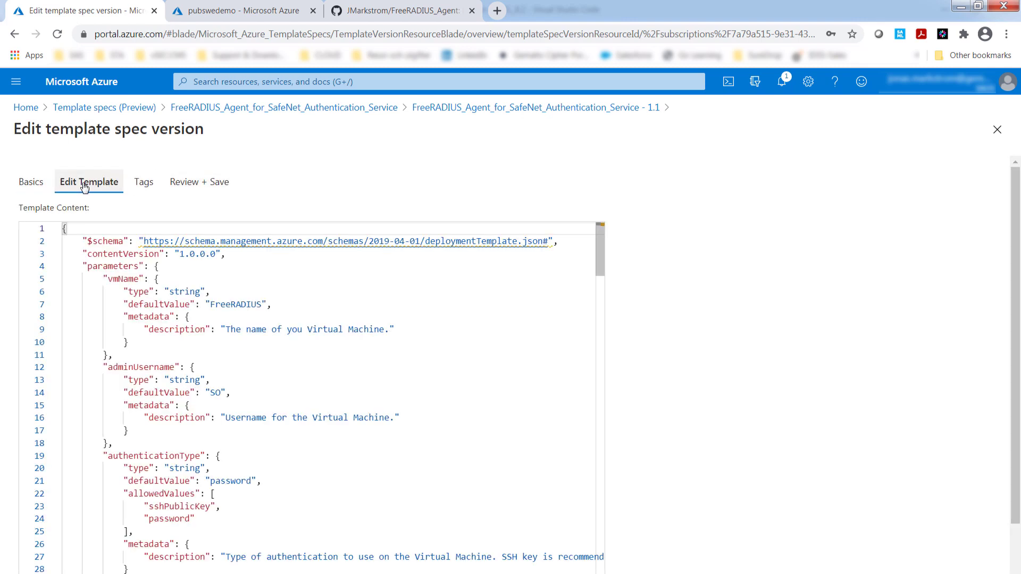
pyautogui.click(225, 291)
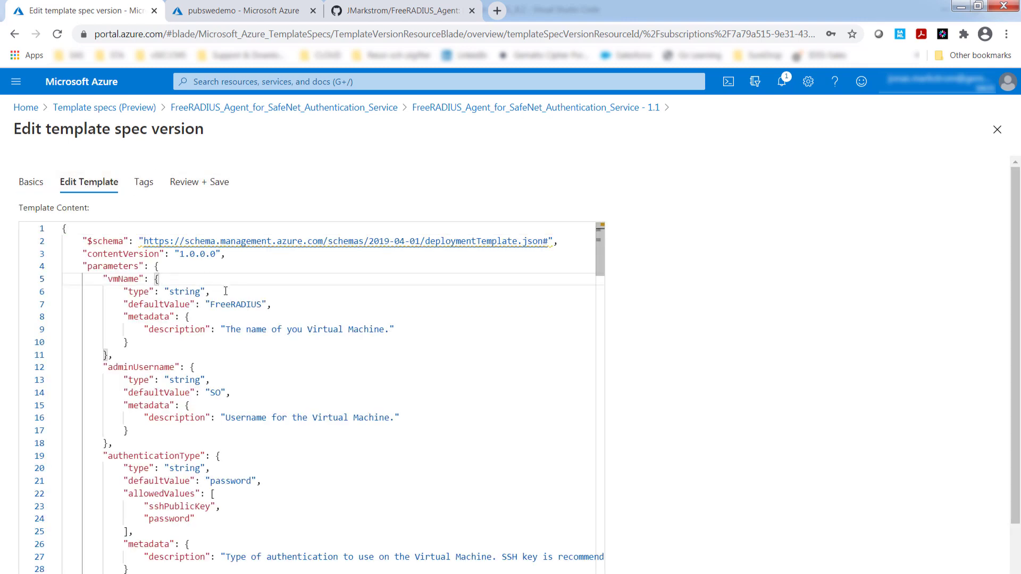
# - Scroll the template down to the VM customData pointing at pubswedemo blob storage
pyautogui.scroll(-3)
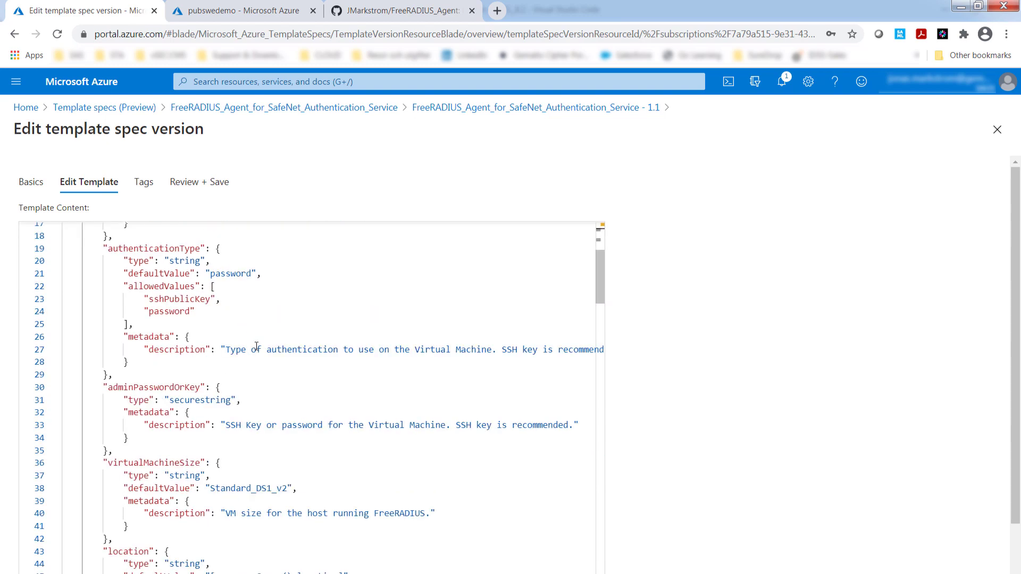
pyautogui.scroll(-3)
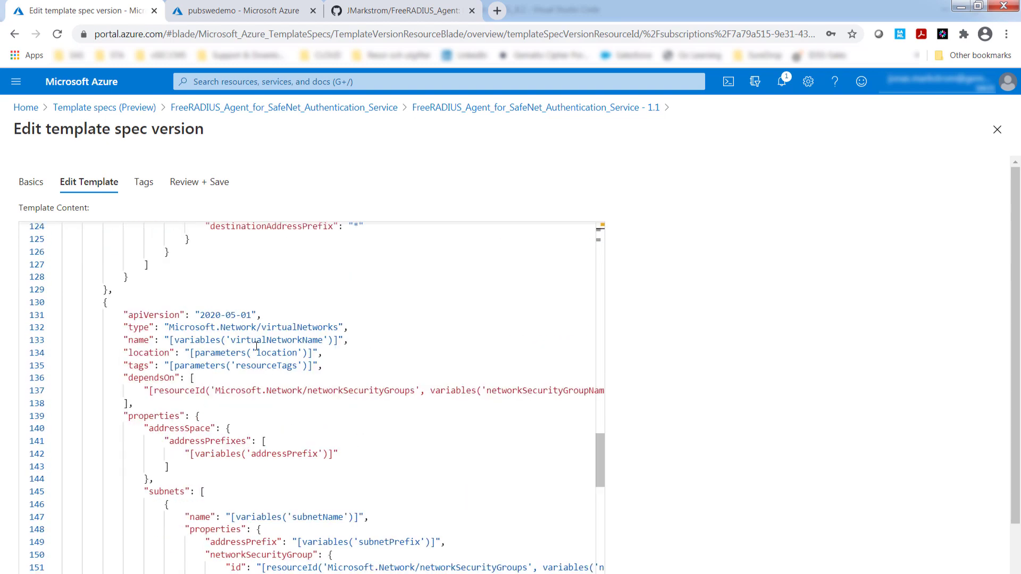
pyautogui.scroll(-3)
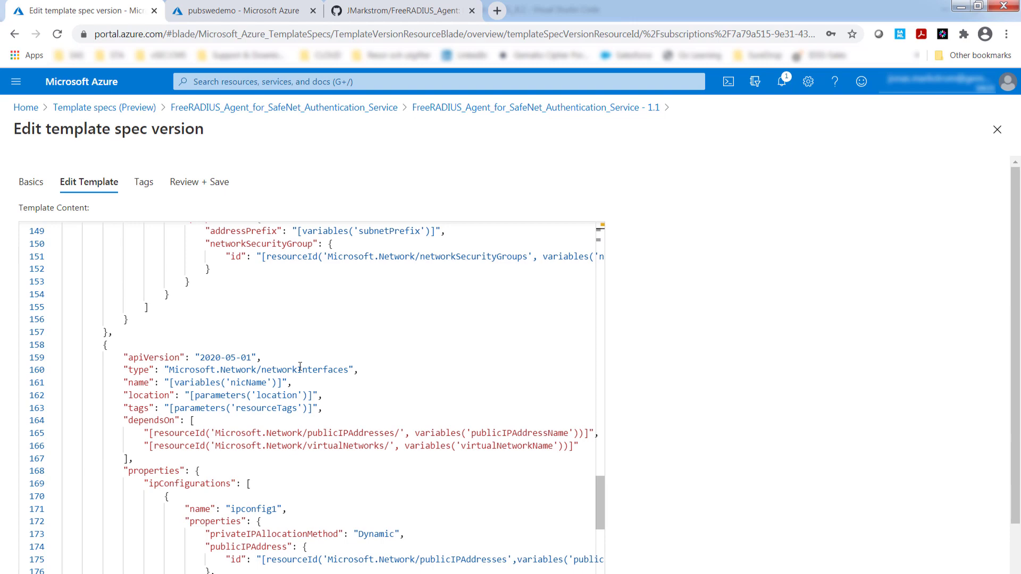
pyautogui.scroll(-3)
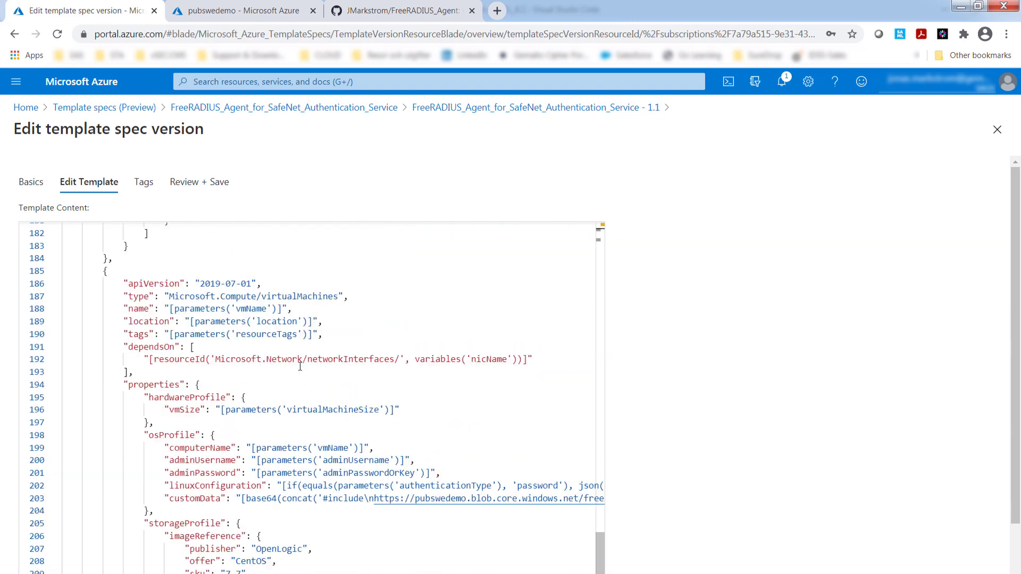
pyautogui.scroll(-3)
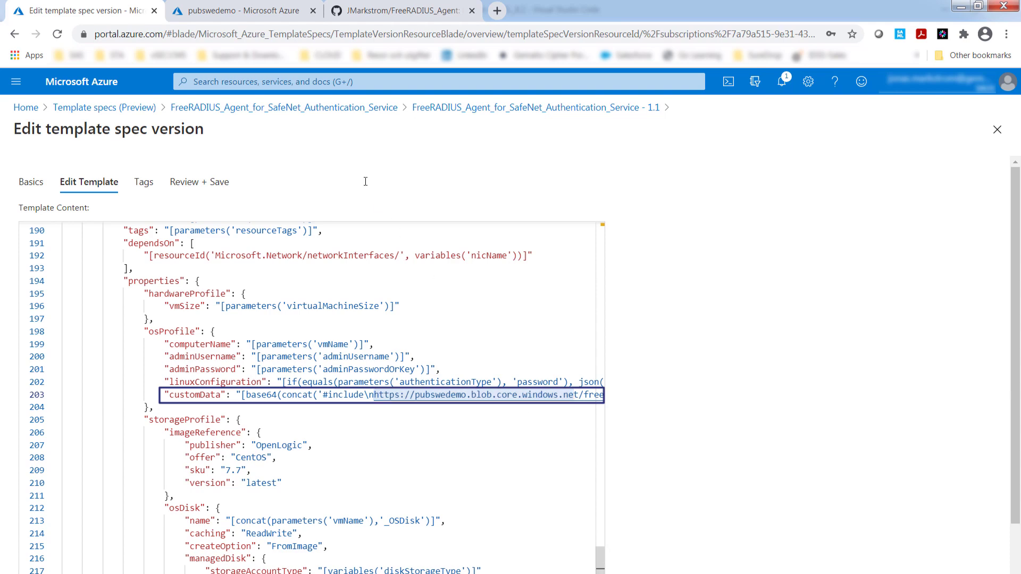
# - Select the pubswedemo account name and open its blob containers to reach the freeradius container
pyautogui.click(240, 10)
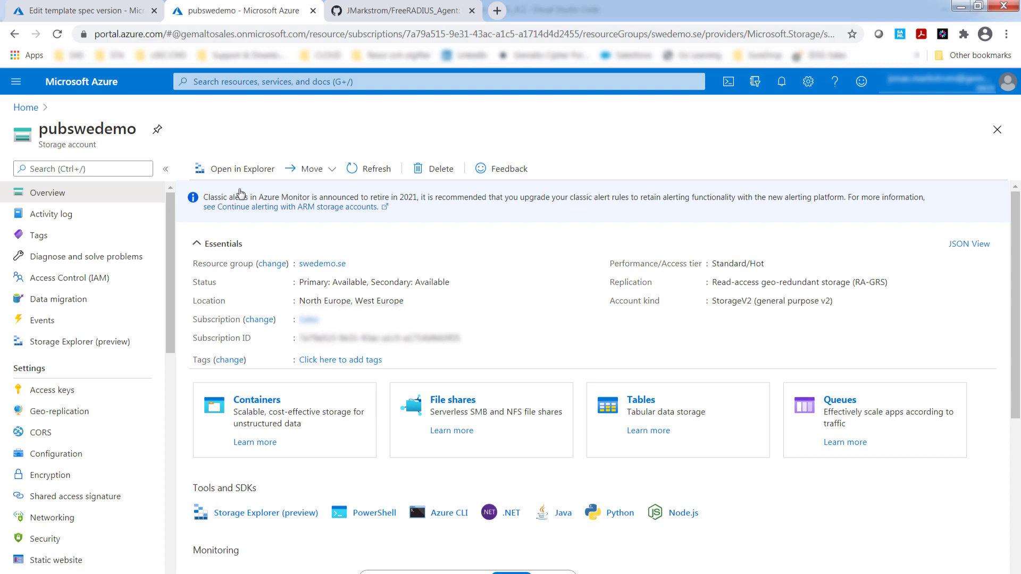
pyautogui.moveTo(147, 132)
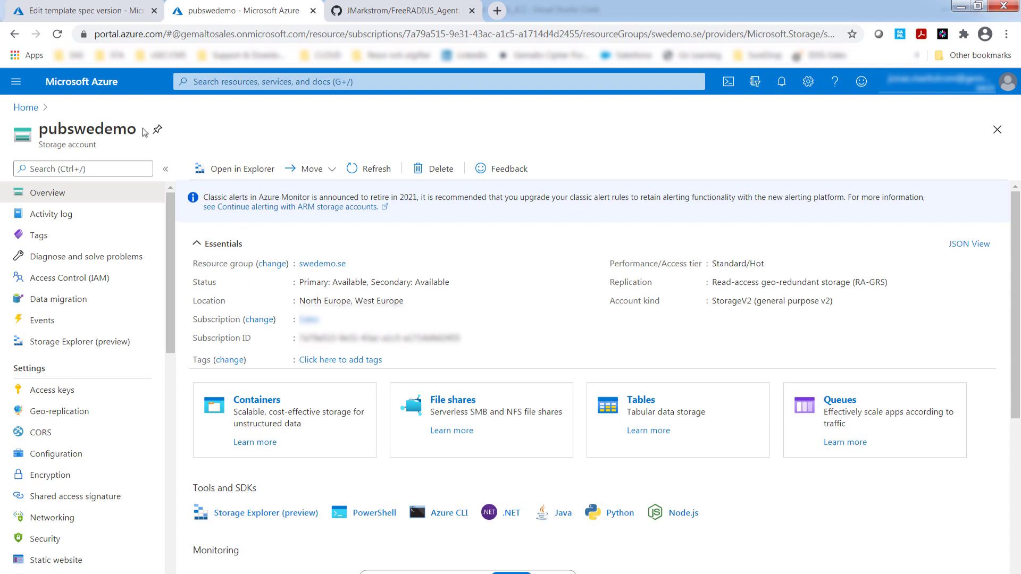
pyautogui.doubleClick(87, 128)
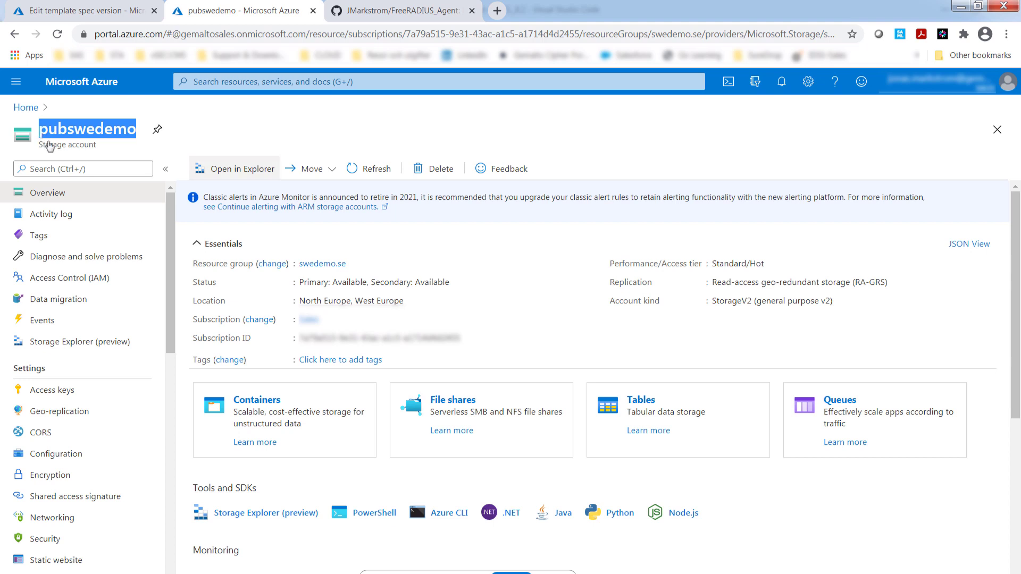
pyautogui.click(257, 400)
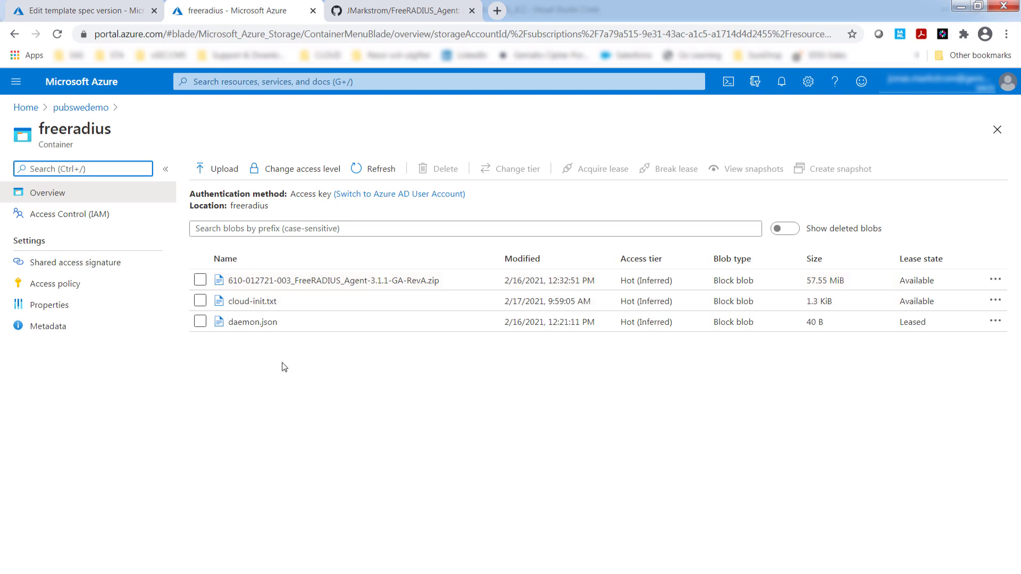
pyautogui.moveTo(290, 318)
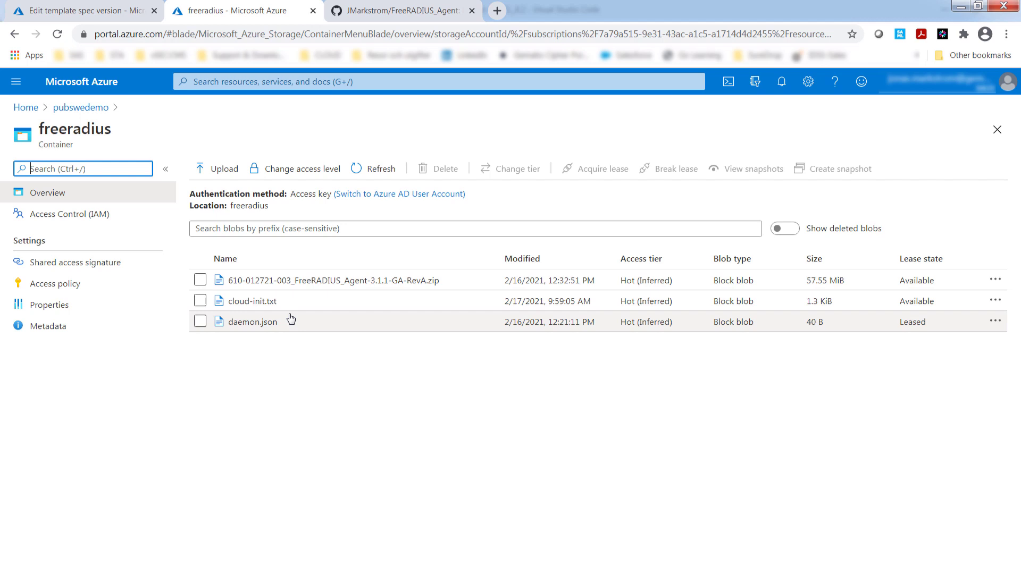
pyautogui.moveTo(259, 307)
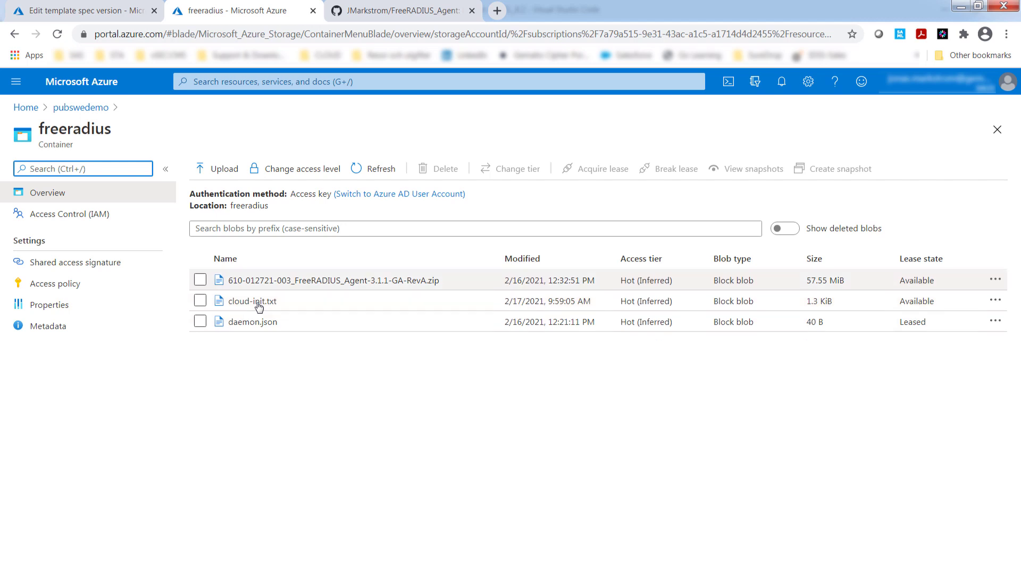
pyautogui.moveTo(287, 295)
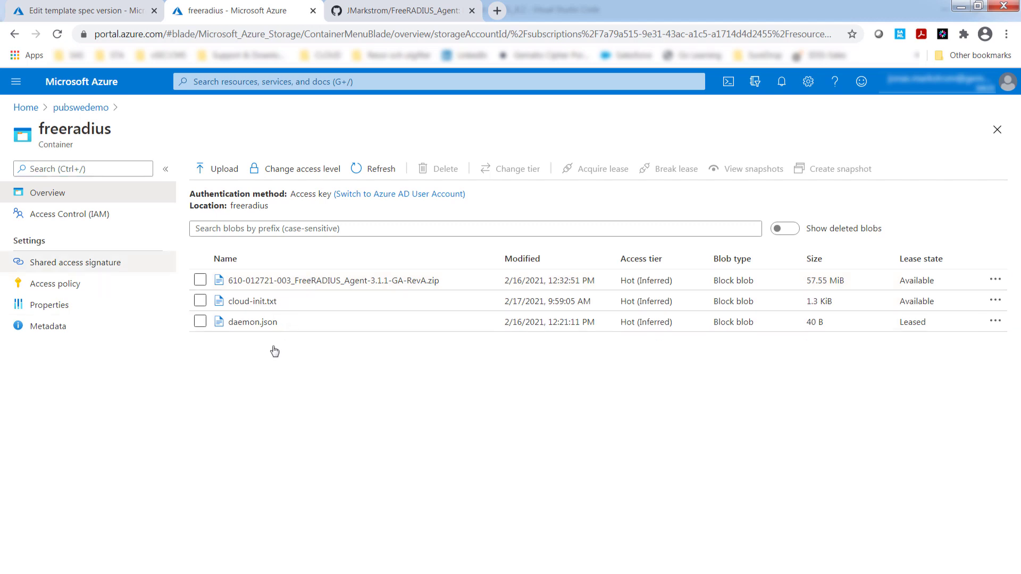
pyautogui.moveTo(256, 304)
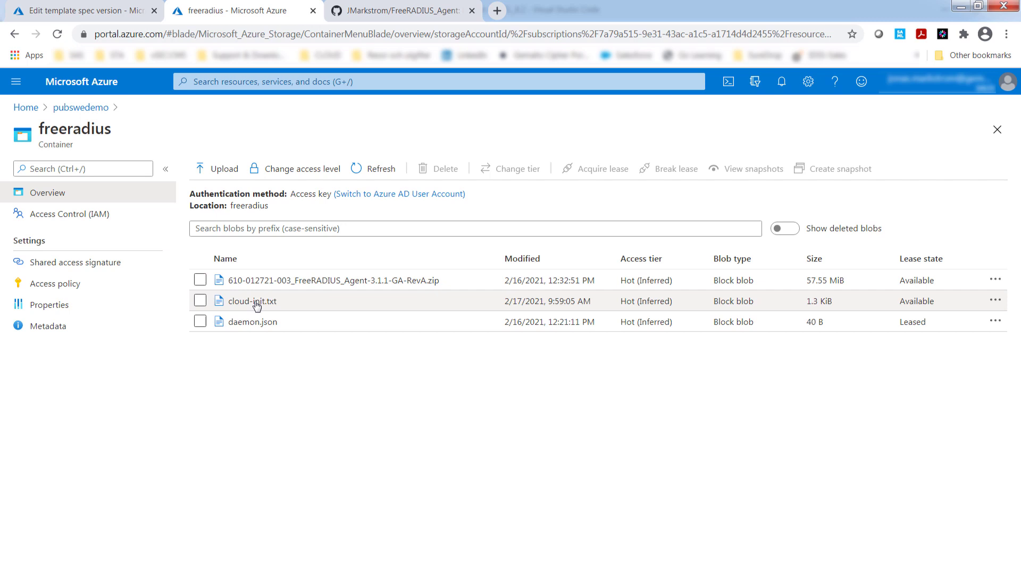
# - View cloud-init.txt blob details, try its URL (ResourceNotFound), then close the details pane
pyautogui.click(253, 301)
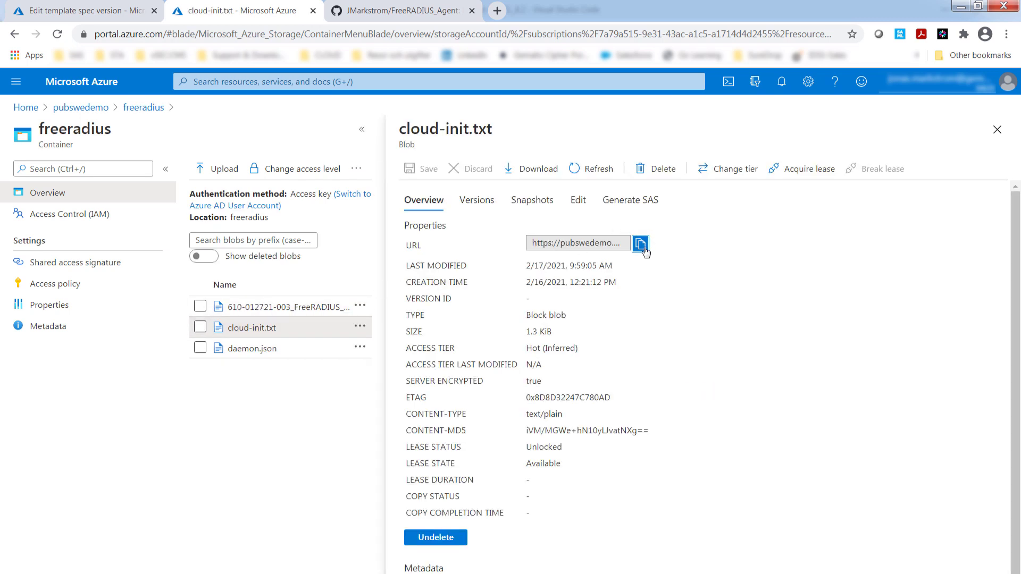
pyautogui.click(415, 11)
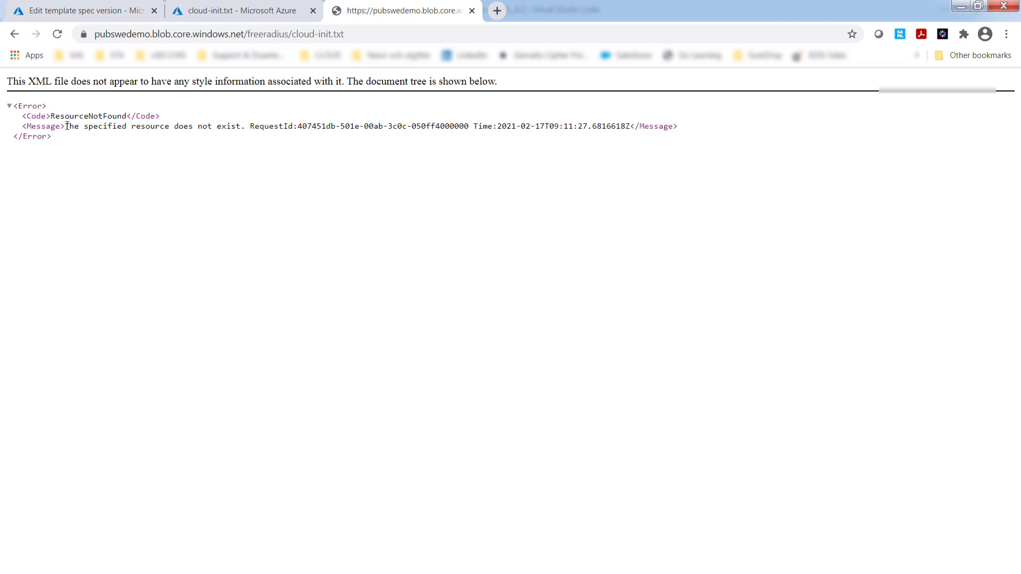
pyautogui.moveTo(64, 125); pyautogui.dragTo(230, 125)
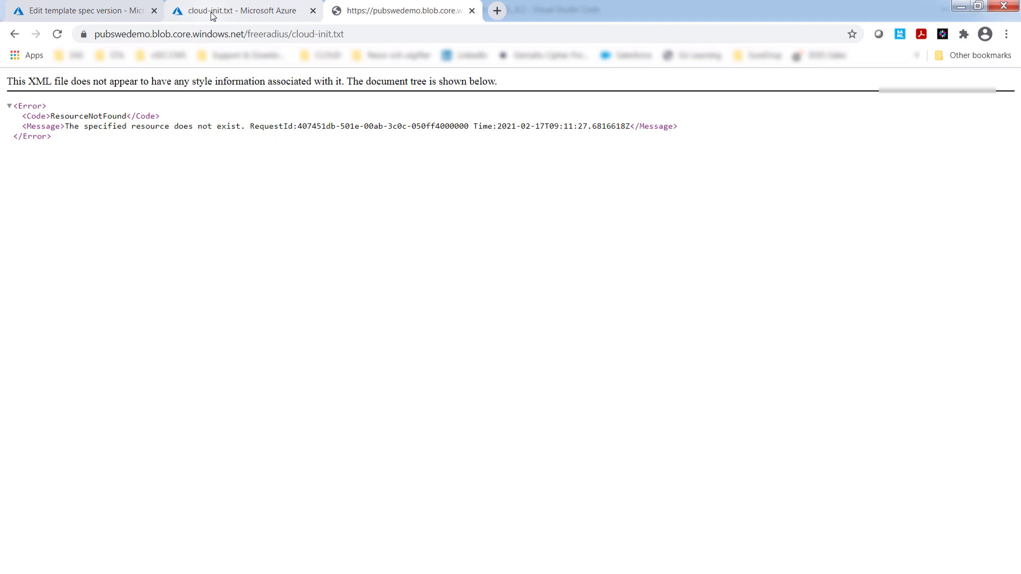
pyautogui.click(242, 11)
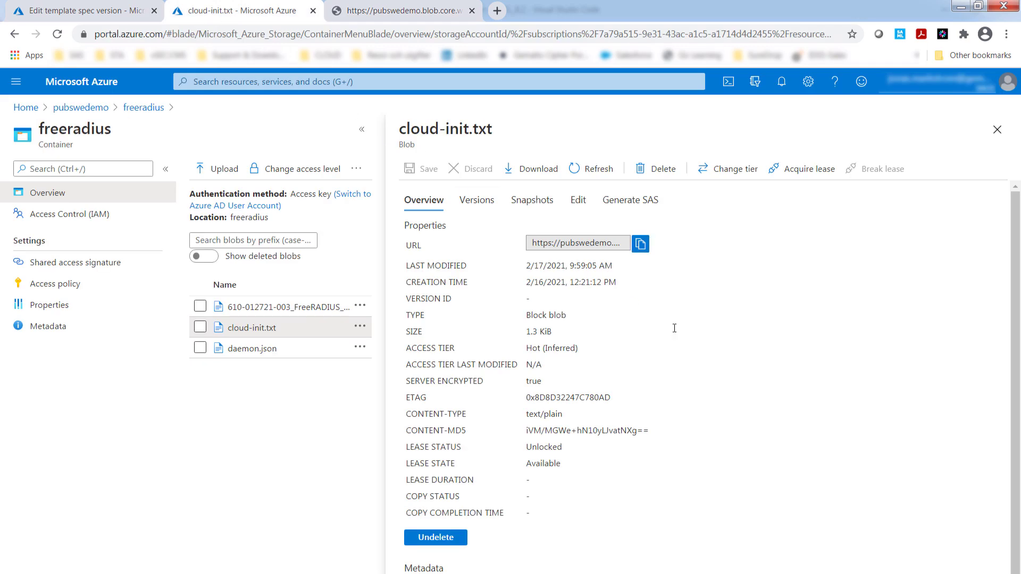
pyautogui.moveTo(998, 130)
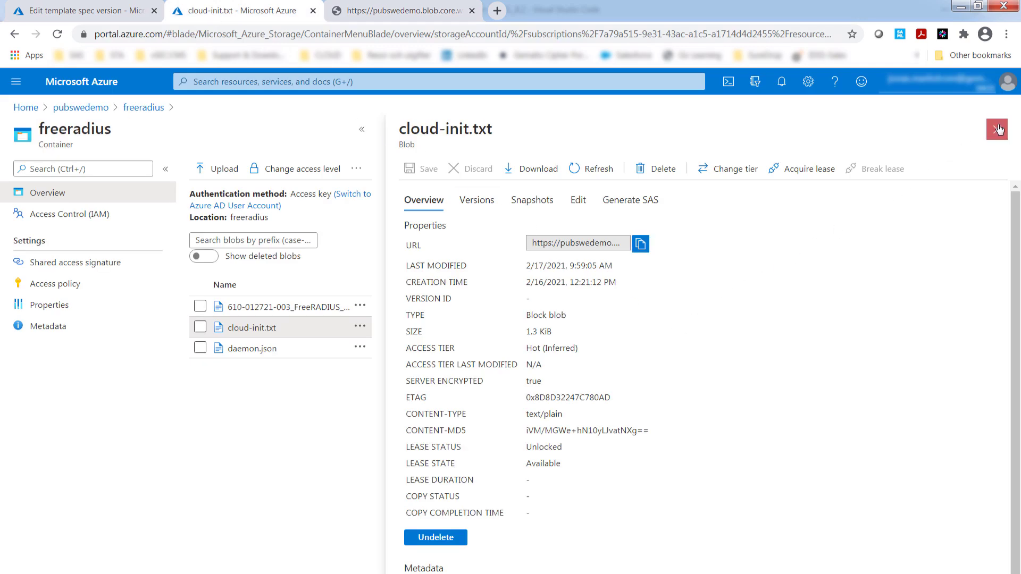
pyautogui.click(998, 128)
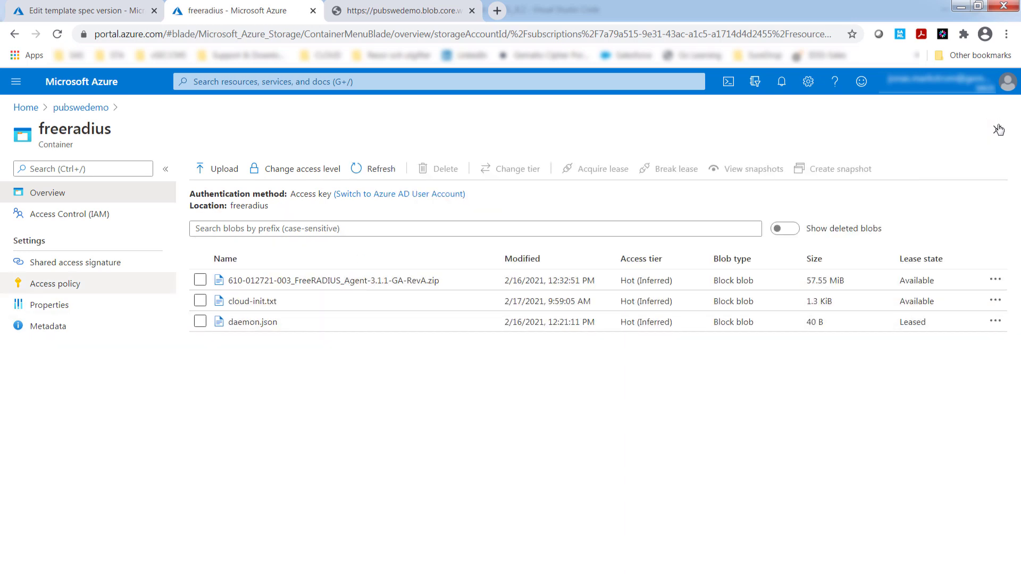
# - Generate a read-only SAS token for the freeradius container with default validity and copy the Blob SAS token
pyautogui.click(74, 262)
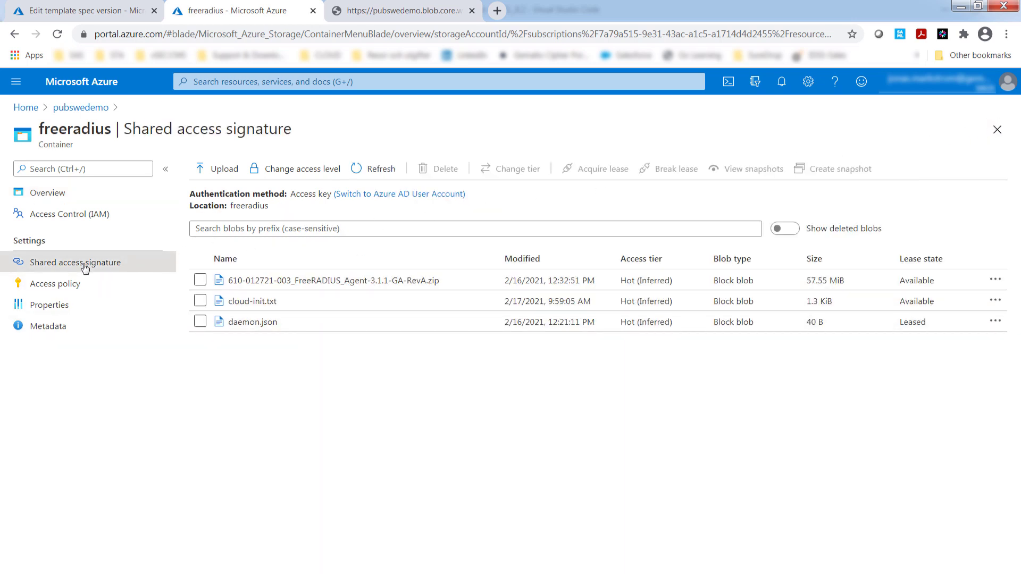
pyautogui.click(75, 262)
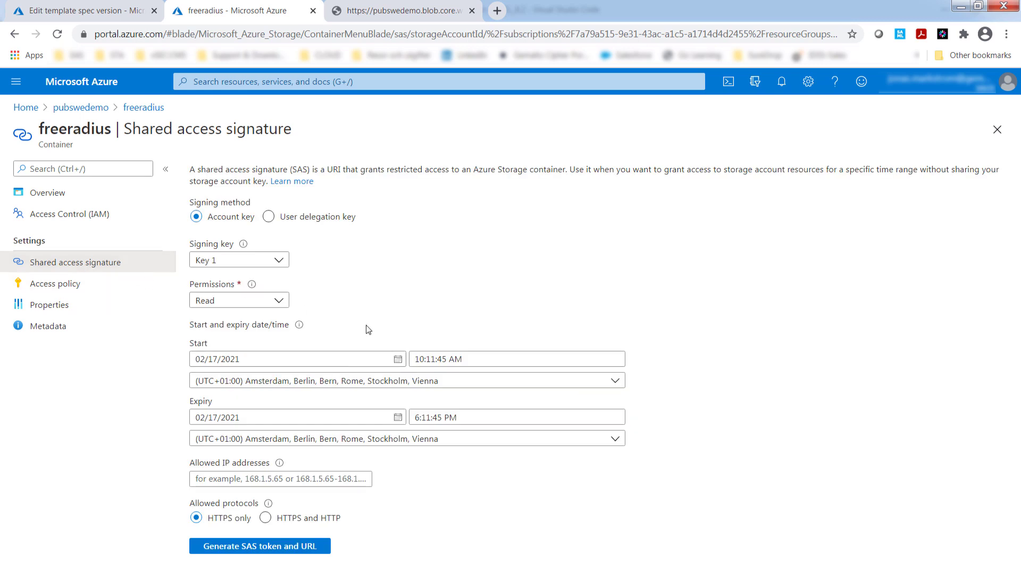
pyautogui.moveTo(318, 311)
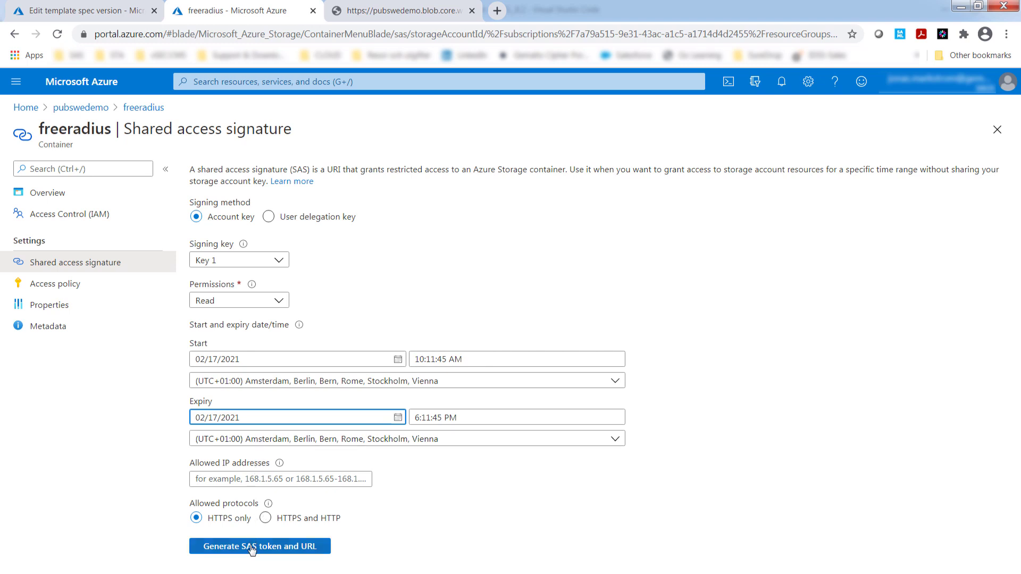
pyautogui.click(259, 547)
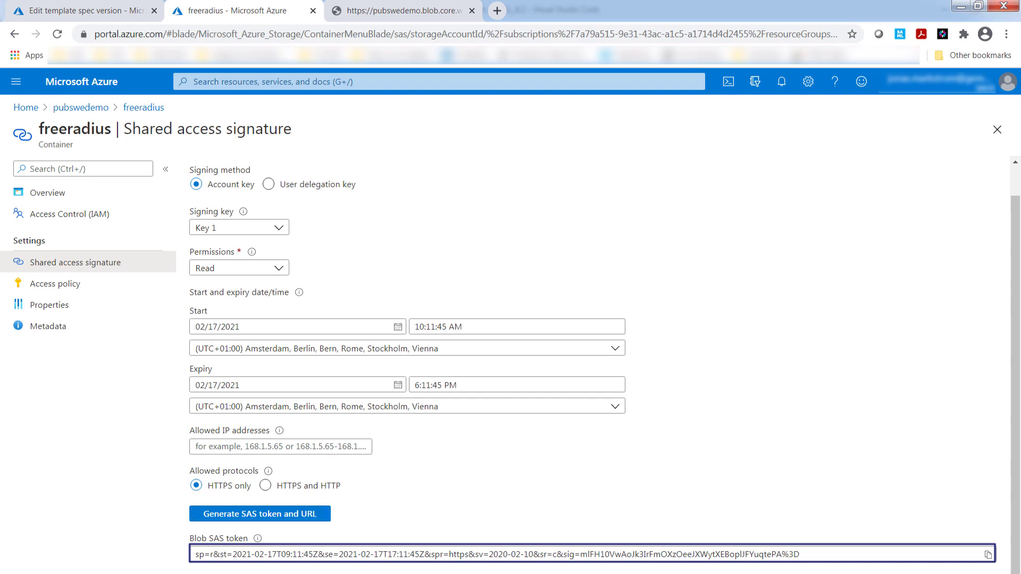
pyautogui.click(989, 555)
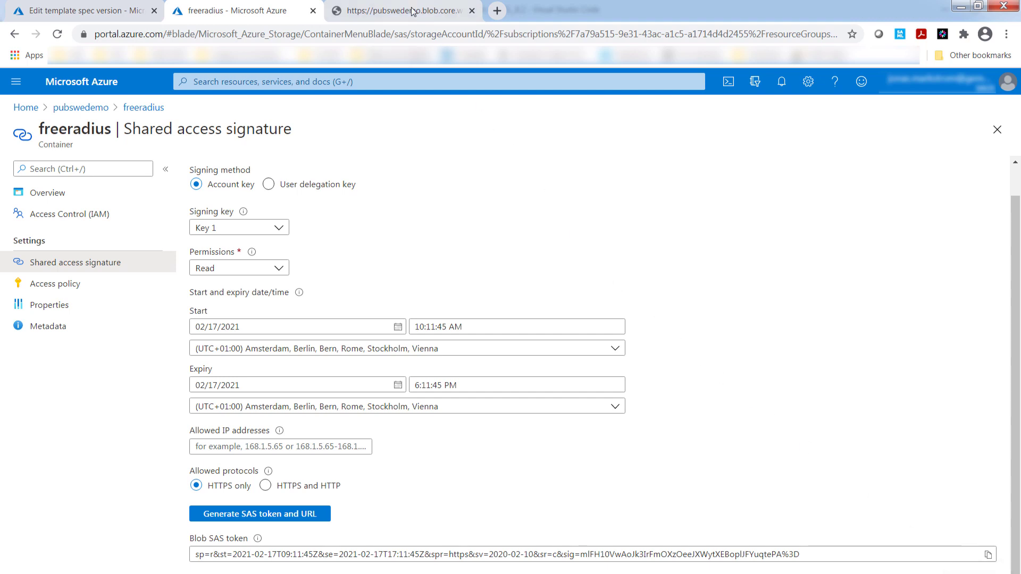
# - Append cloud-init.txt and the SAS token to the blob URL so Chrome shows the cloud-config contents
pyautogui.click(412, 10)
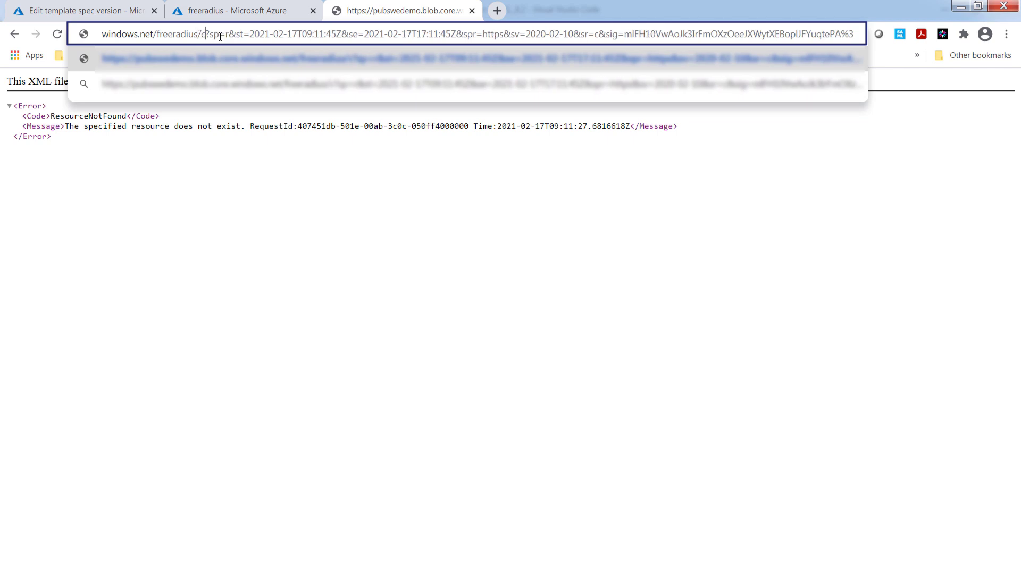
pyautogui.write('cloud-init.txt')
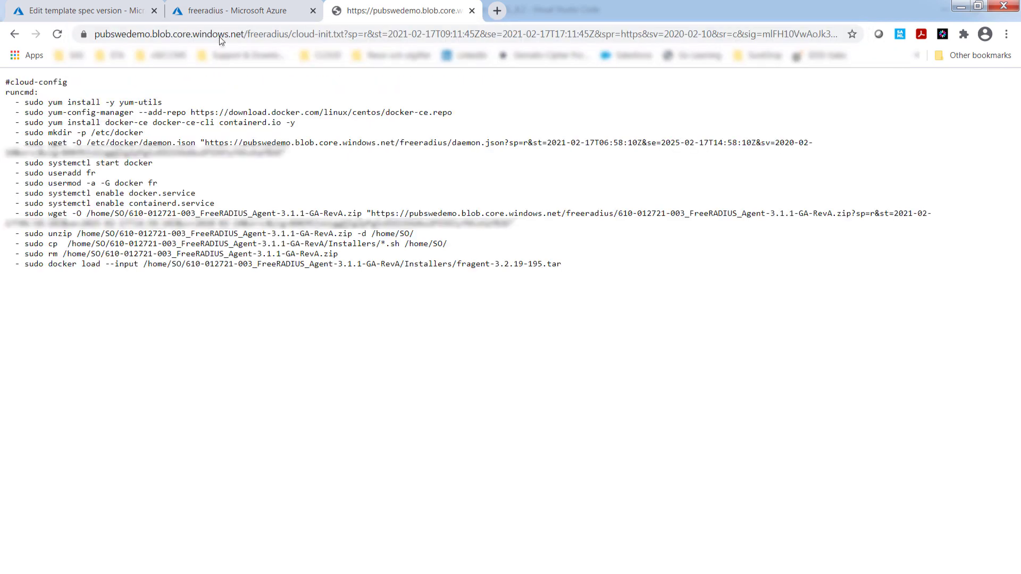
pyautogui.moveTo(220, 37)
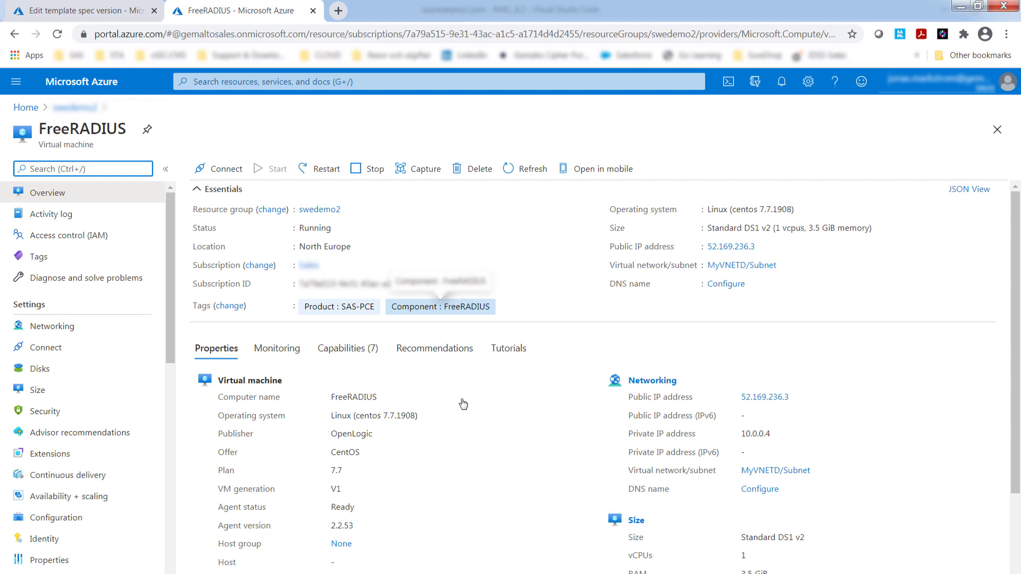
pyautogui.moveTo(464, 403)
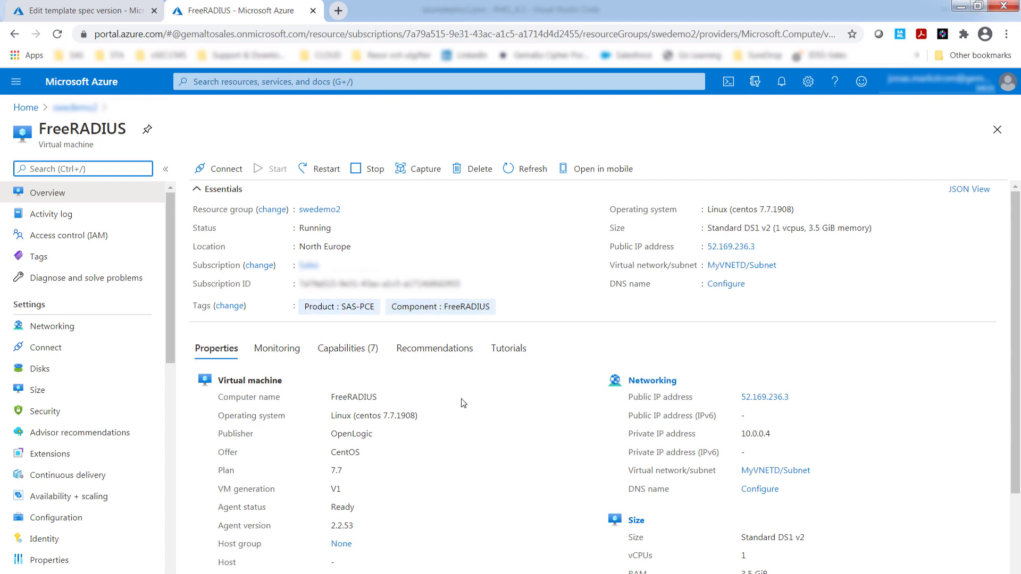
pyautogui.moveTo(58, 327)
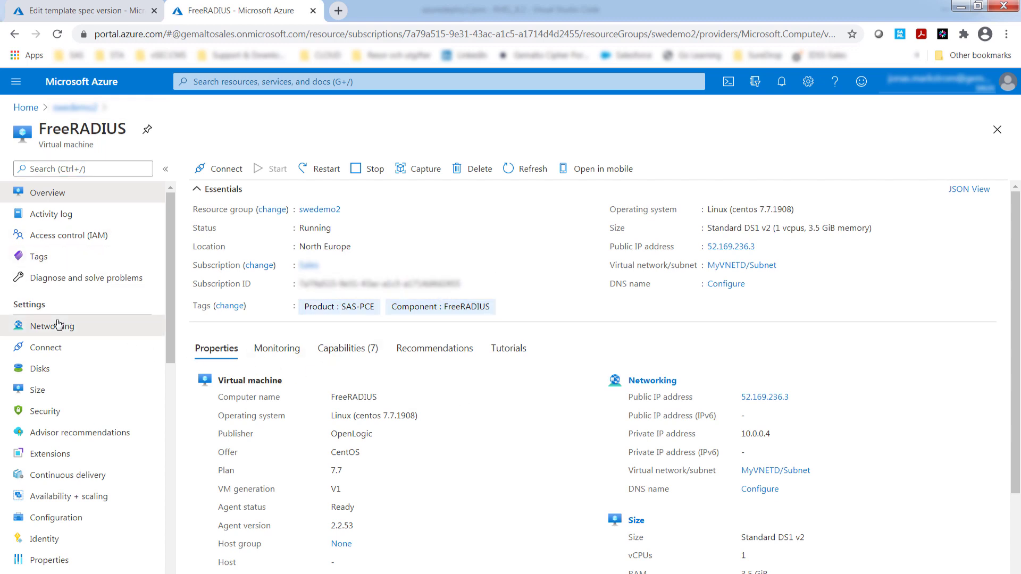
# - Check the VM's inbound rules for ports 22 and 1812 in Networking, then return to Overview
pyautogui.click(52, 326)
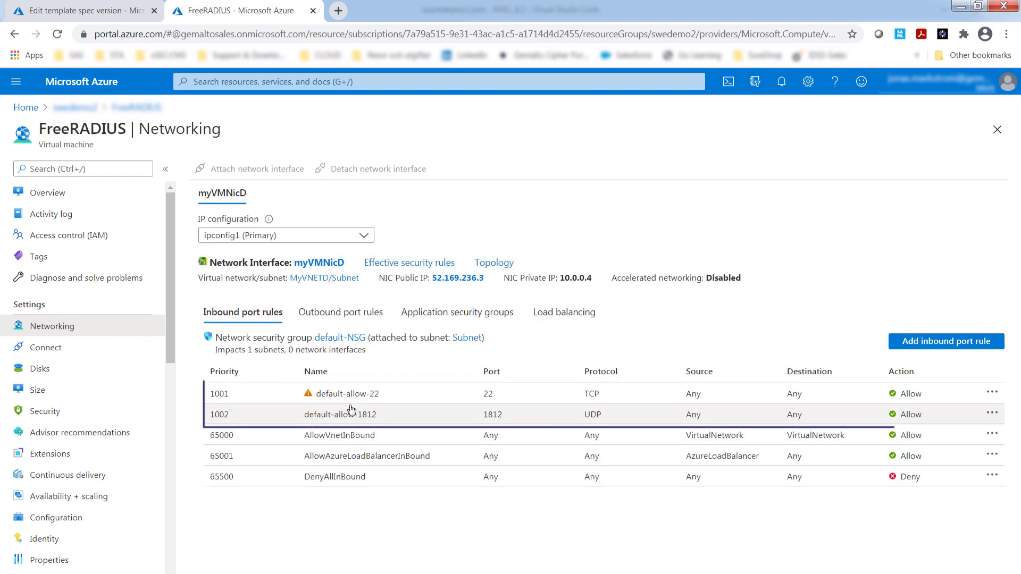
pyautogui.doubleClick(493, 414)
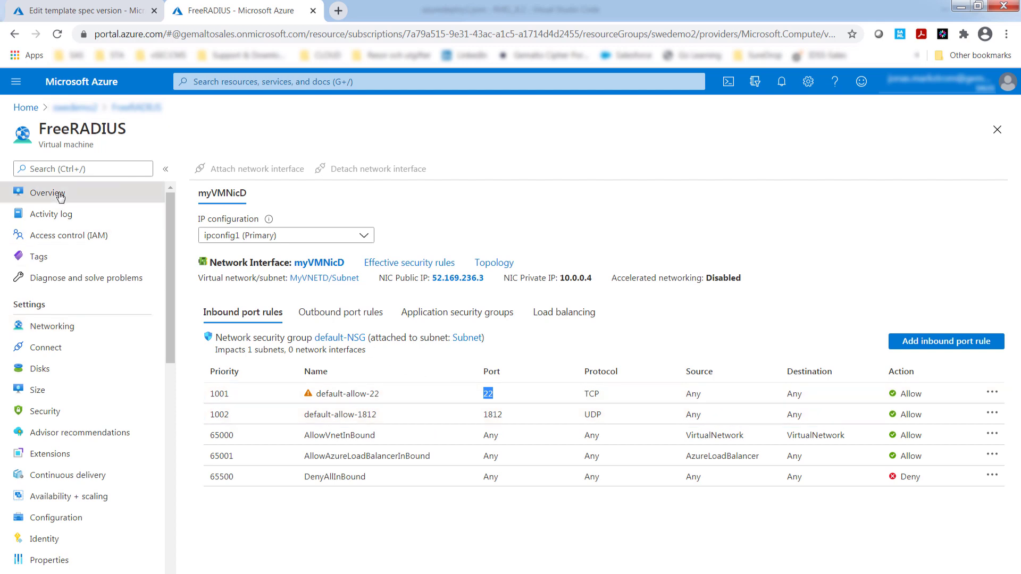
pyautogui.click(47, 193)
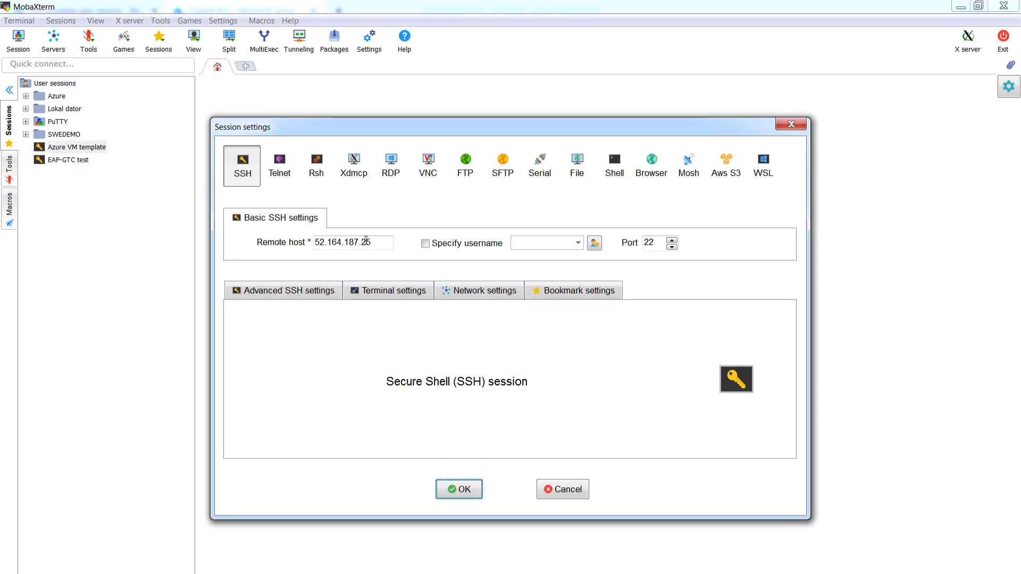
# - Set the session's remote host to 52.169.236.3, connect over SSH and list the home folder's agent files
pyautogui.write('52.169.236.3')
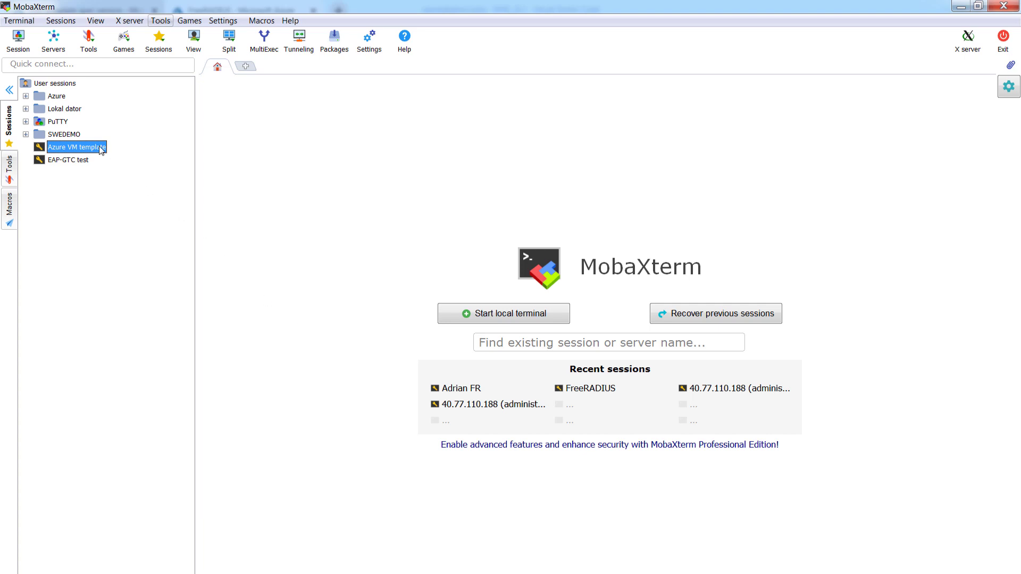
pyautogui.doubleClick(76, 147)
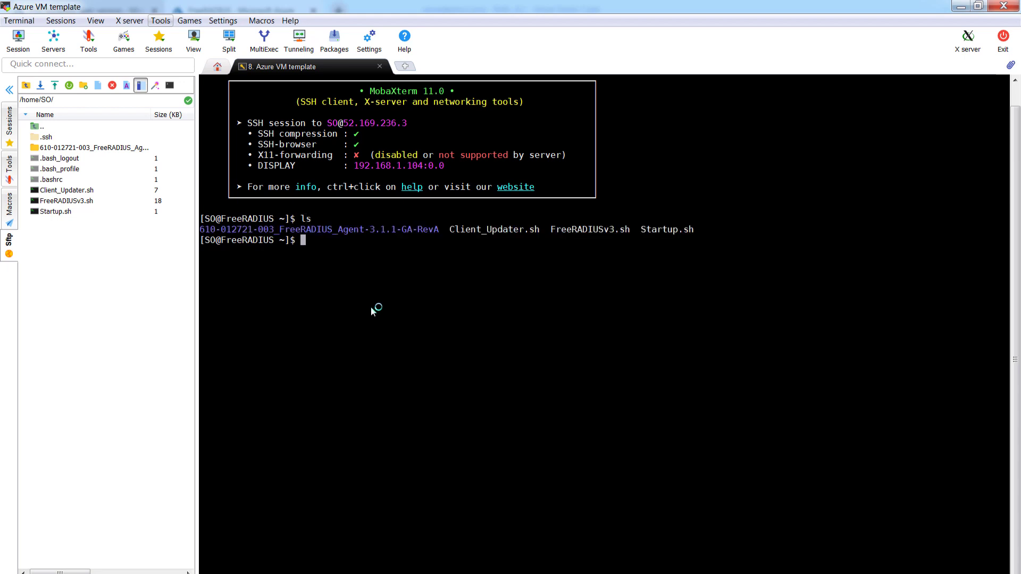
pyautogui.moveTo(284, 260)
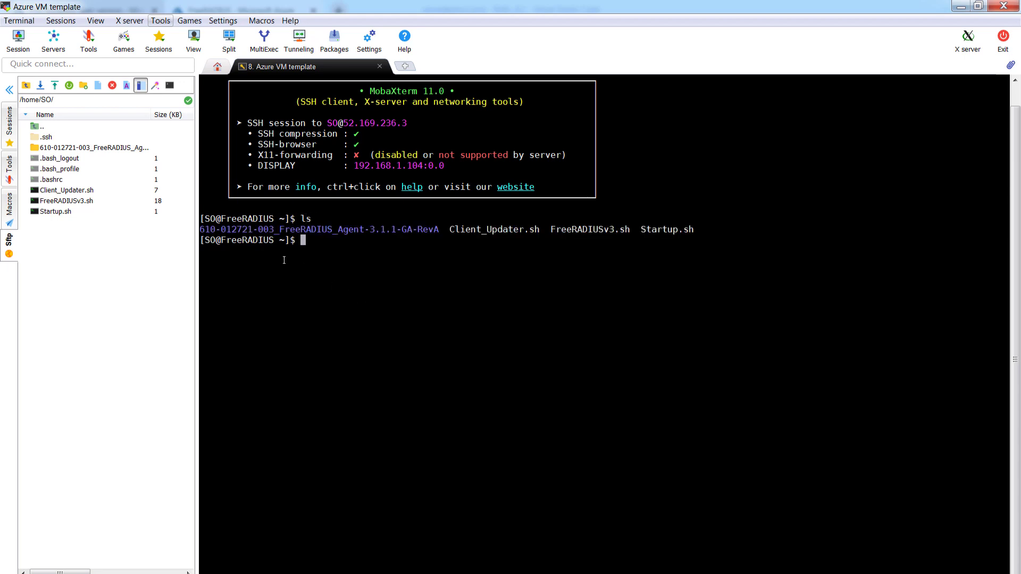
pyautogui.moveTo(232, 231)
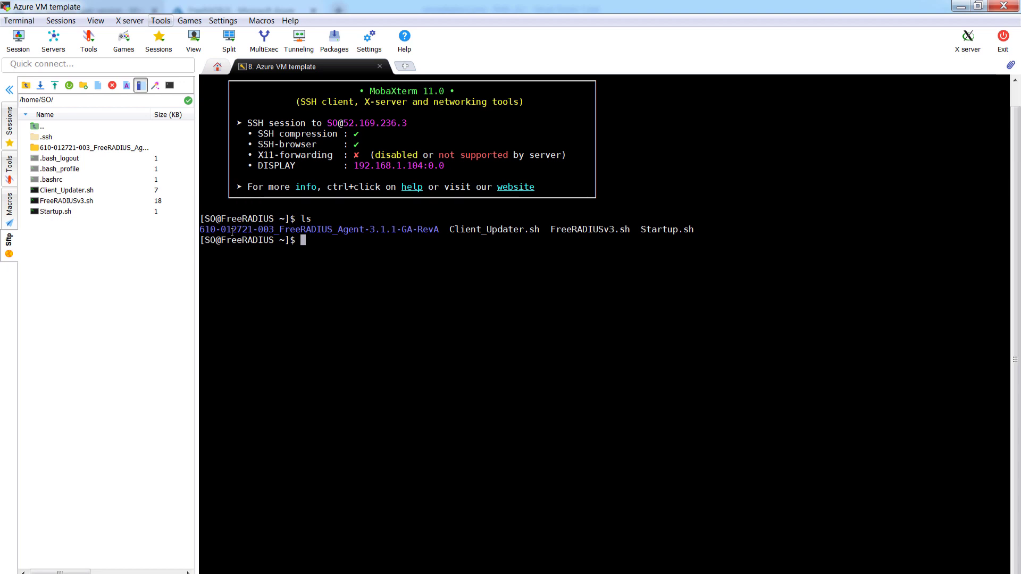
pyautogui.doubleClick(495, 230)
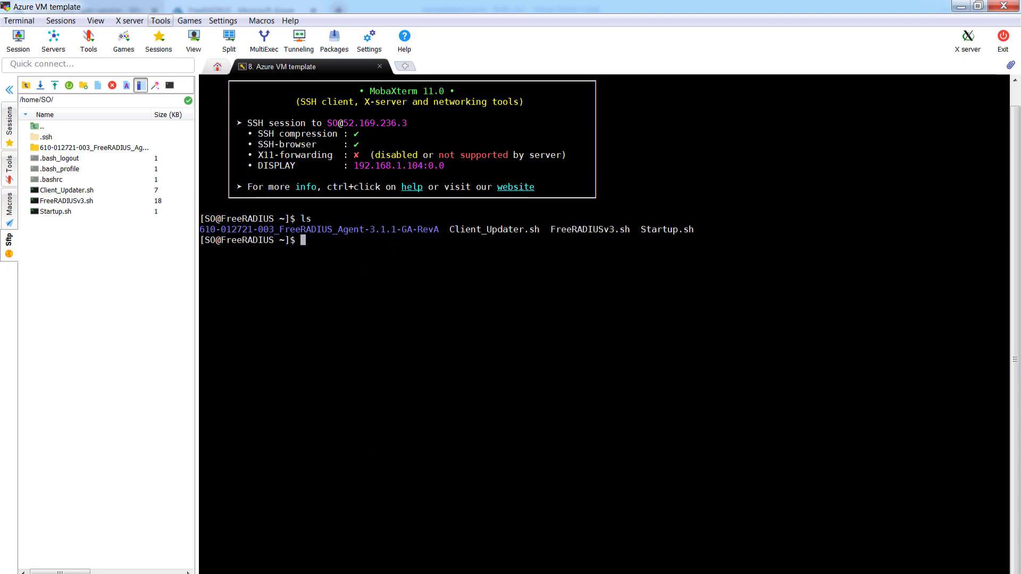
# - Run sudo cloud-init query userdata to show the applied cloud-config, then clear the terminal
pyautogui.write('sudo cloud-init query userdata')
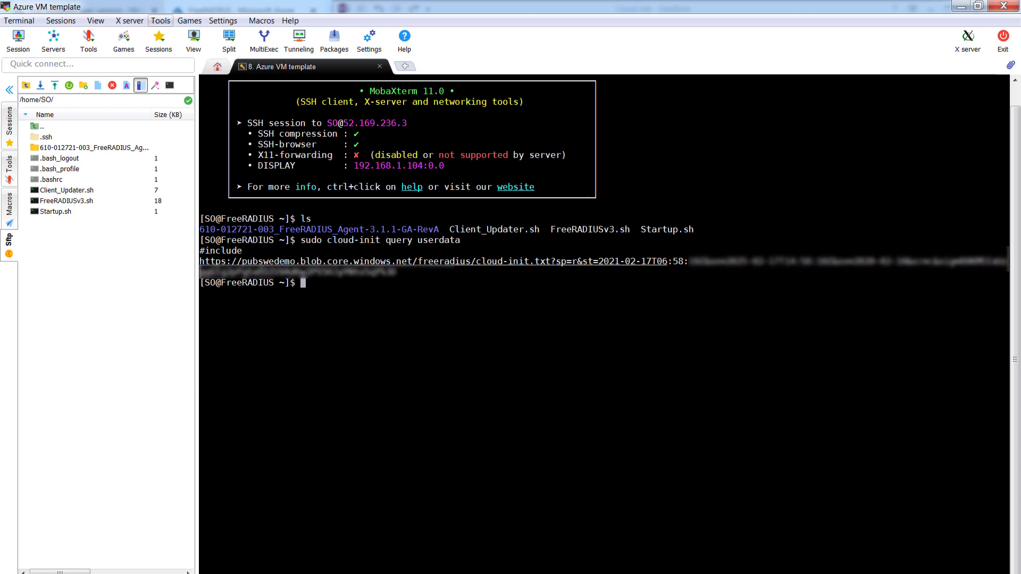
pyautogui.write('clea')
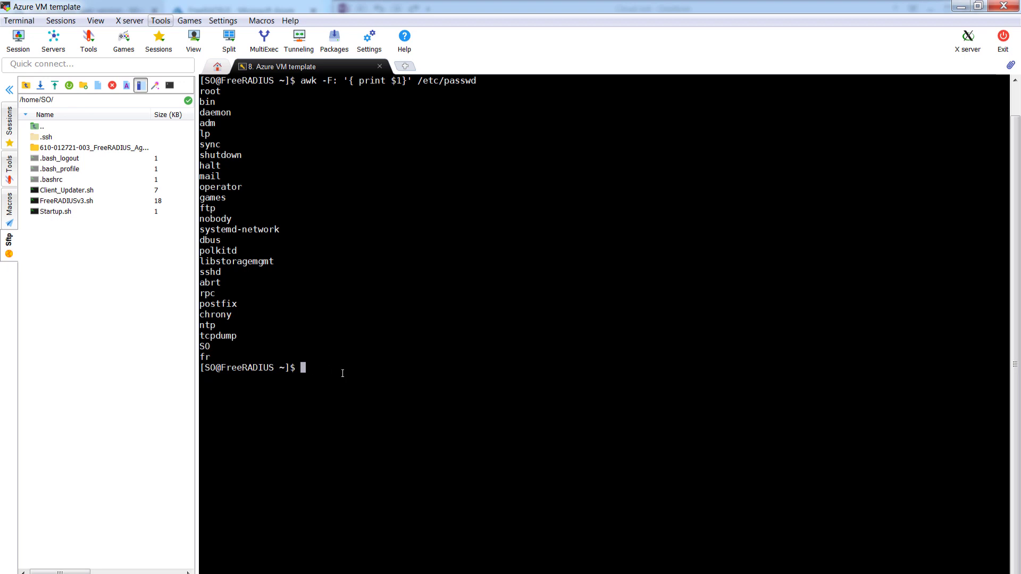
# - Run sudo docker info to verify the Docker installation details on the VM
pyautogui.write('sa')
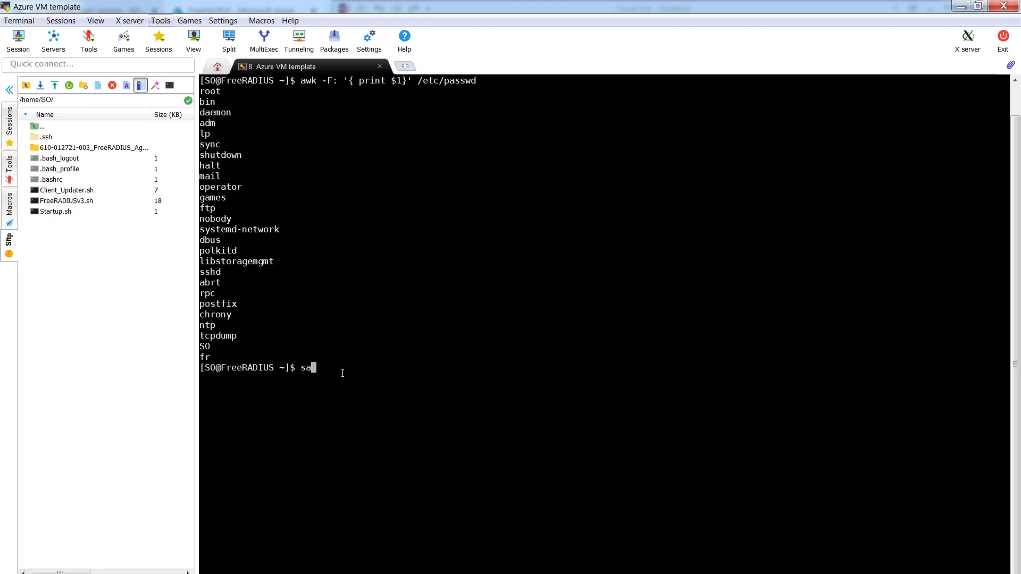
pyautogui.write('udo')
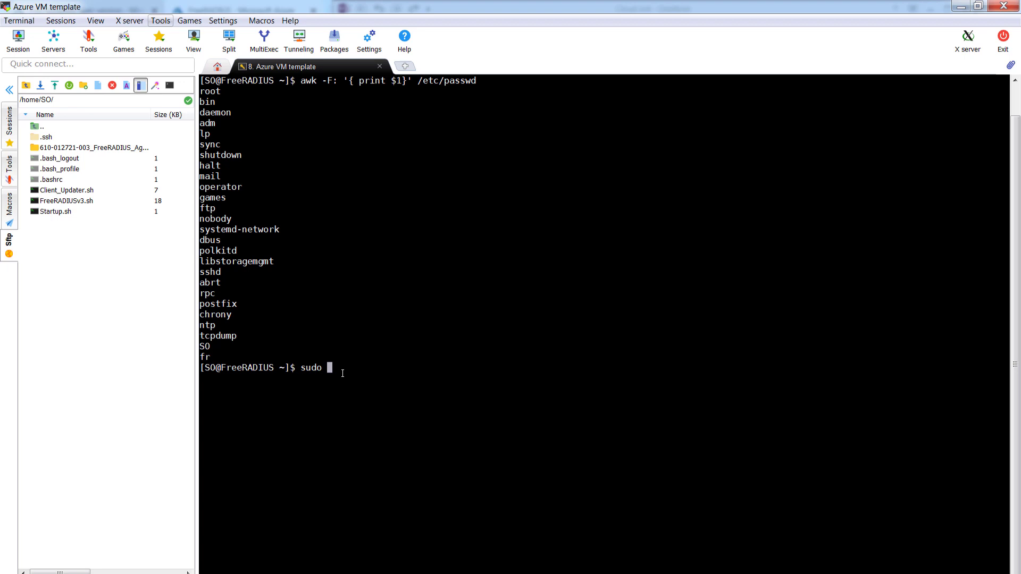
pyautogui.write('docker info')
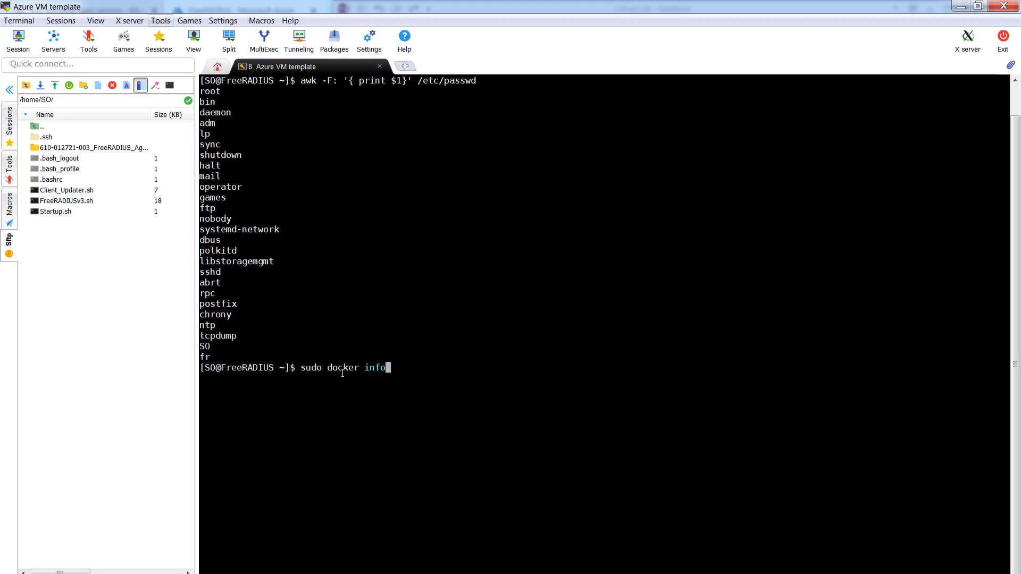
pyautogui.press('Return')
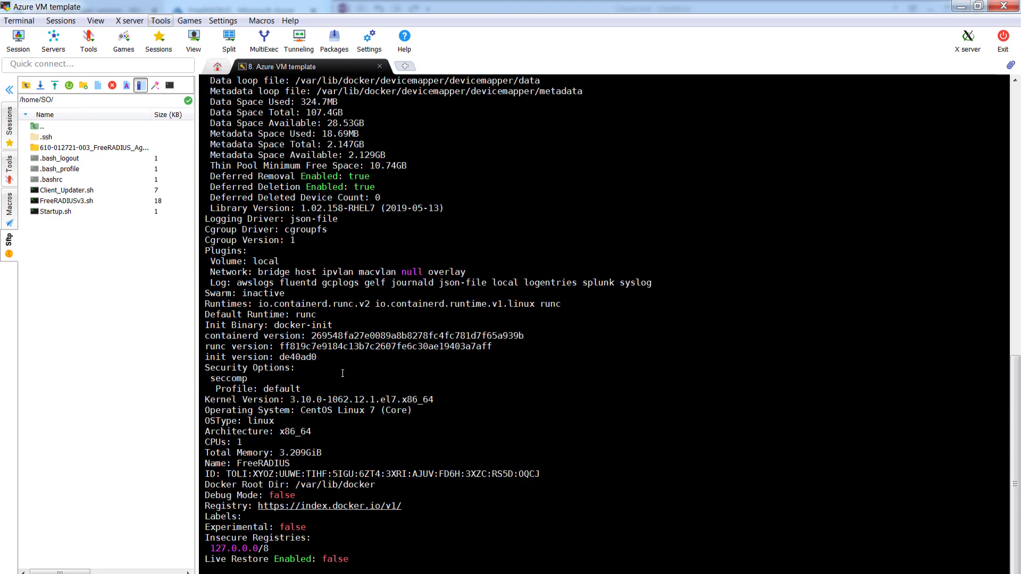